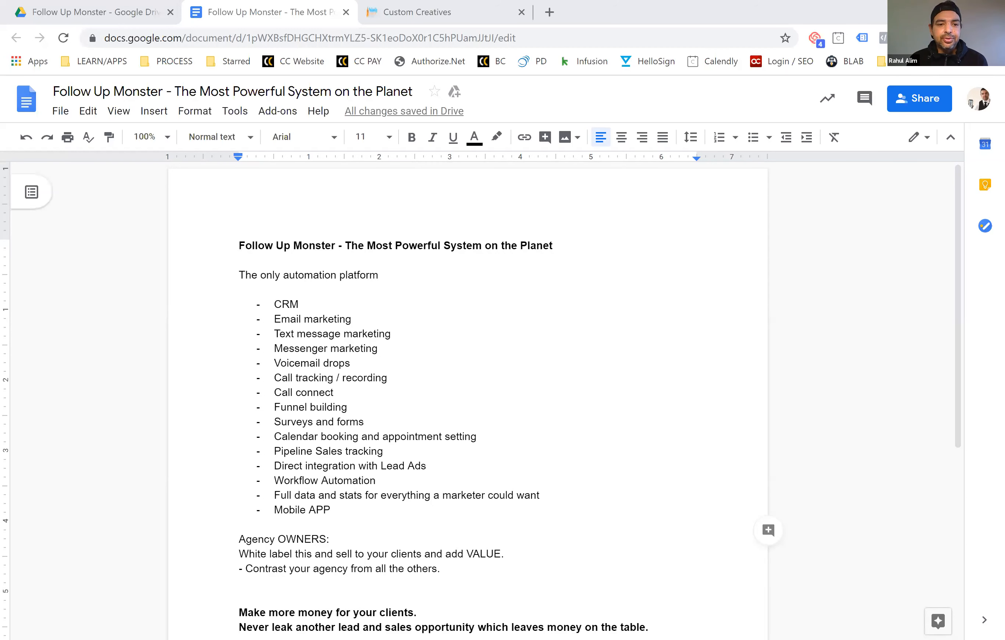
mouse_move(740, 533)
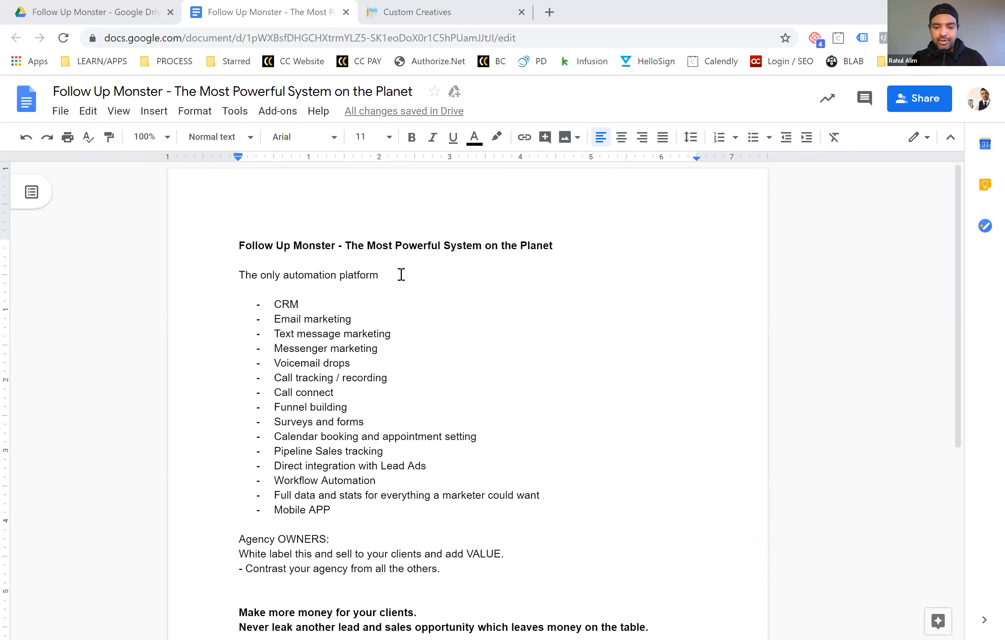
End the 'The only automation platform' line with a colon to introduce the feature list.
left_click(377, 274)
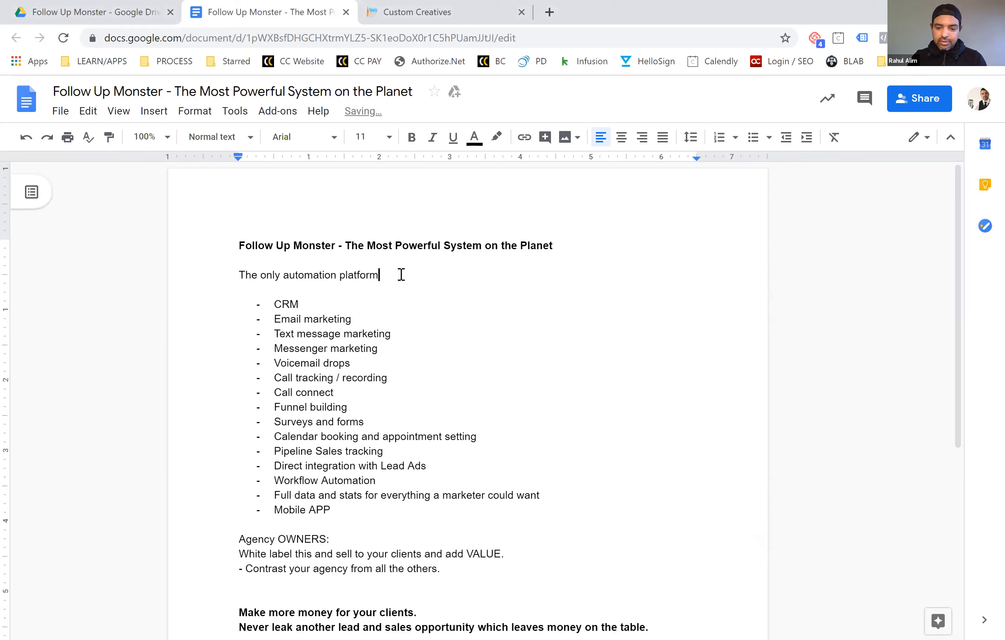
type(":")
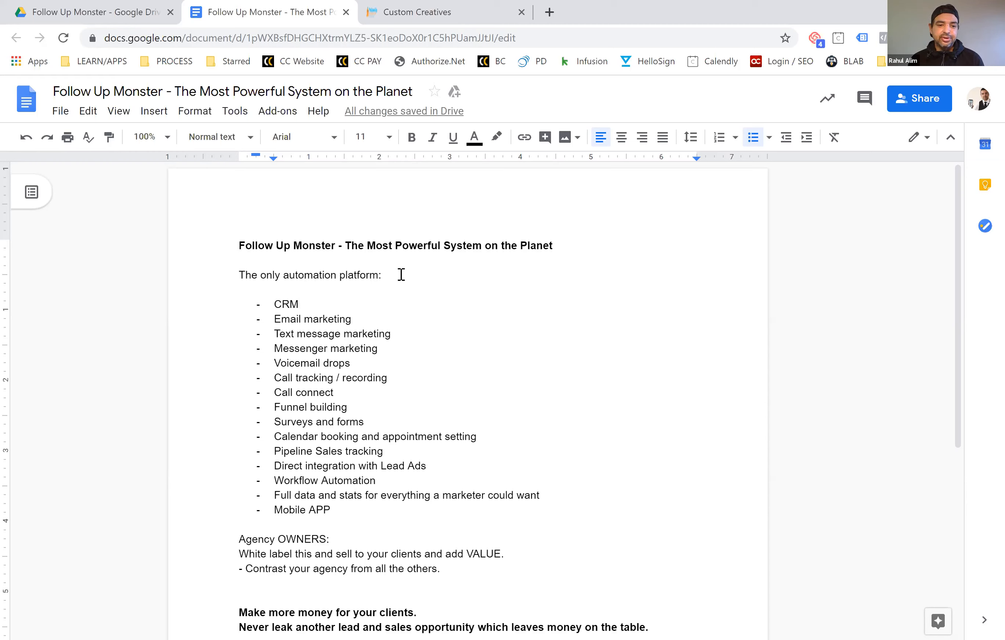
left_click(378, 348)
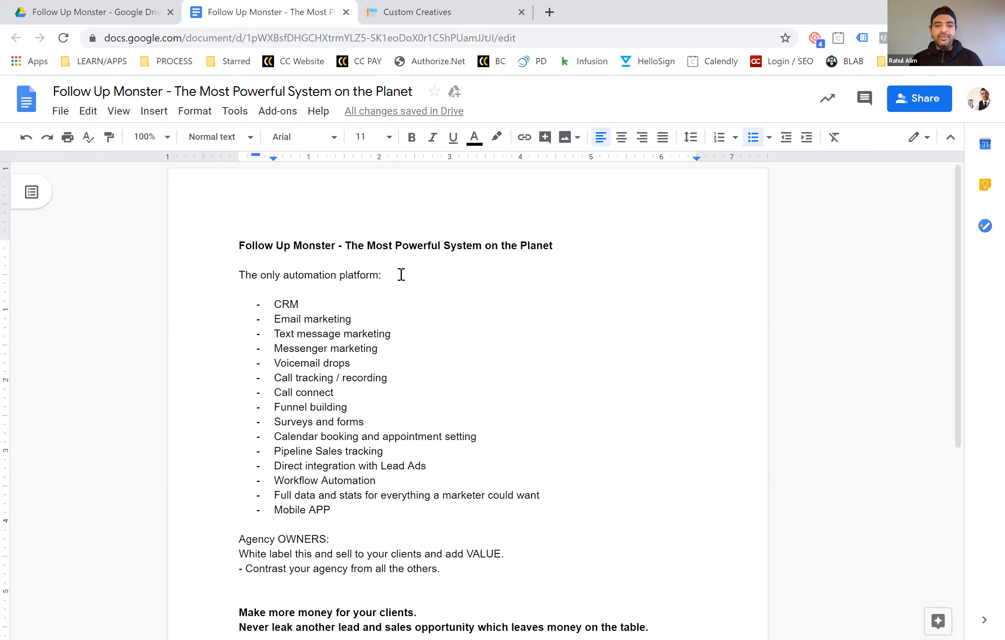
left_click(351, 363)
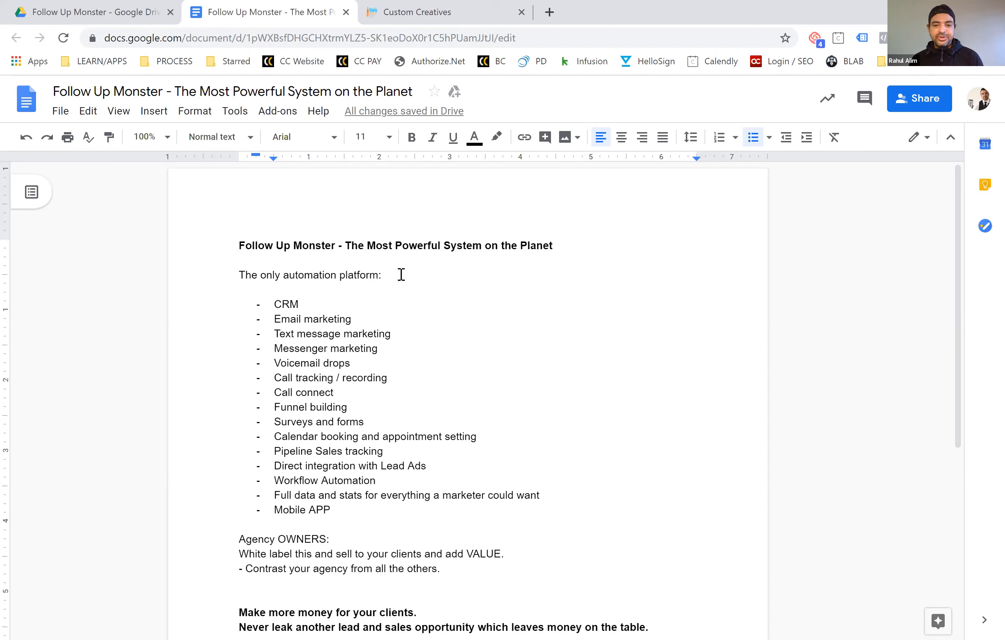
left_click(352, 363)
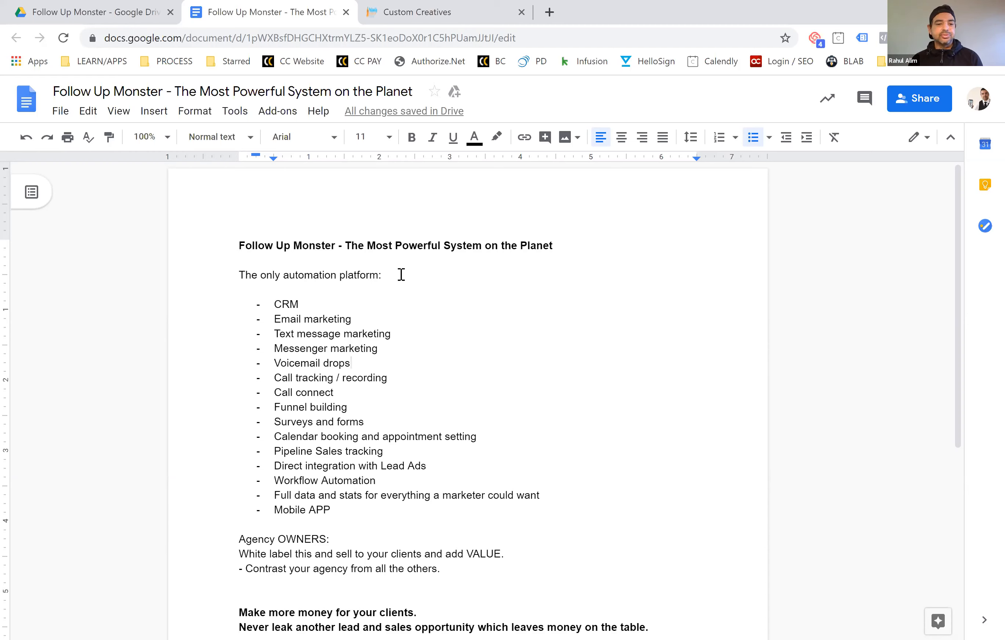
left_click(352, 363)
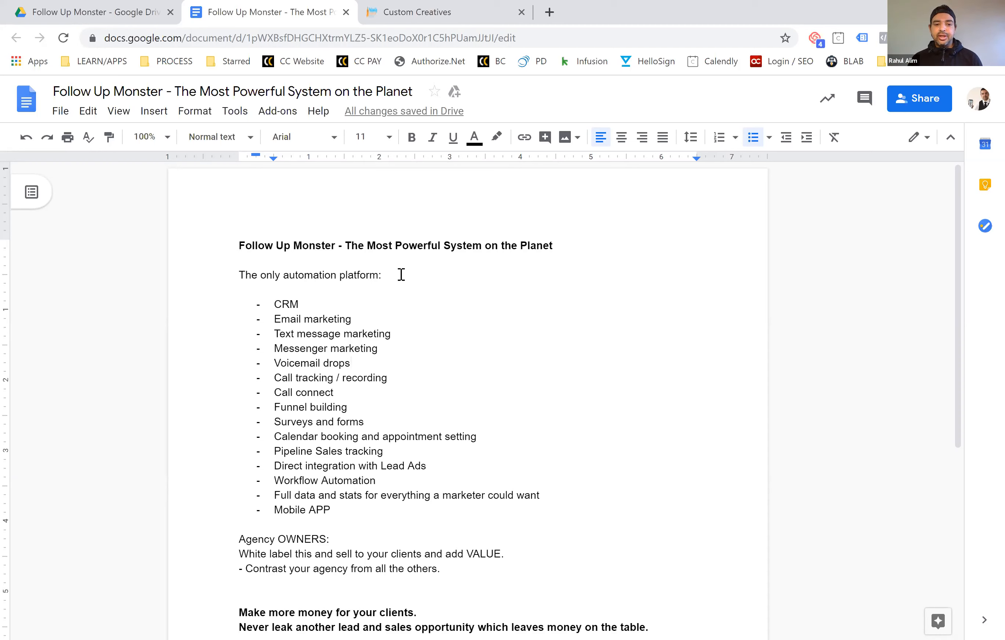
left_click(359, 362)
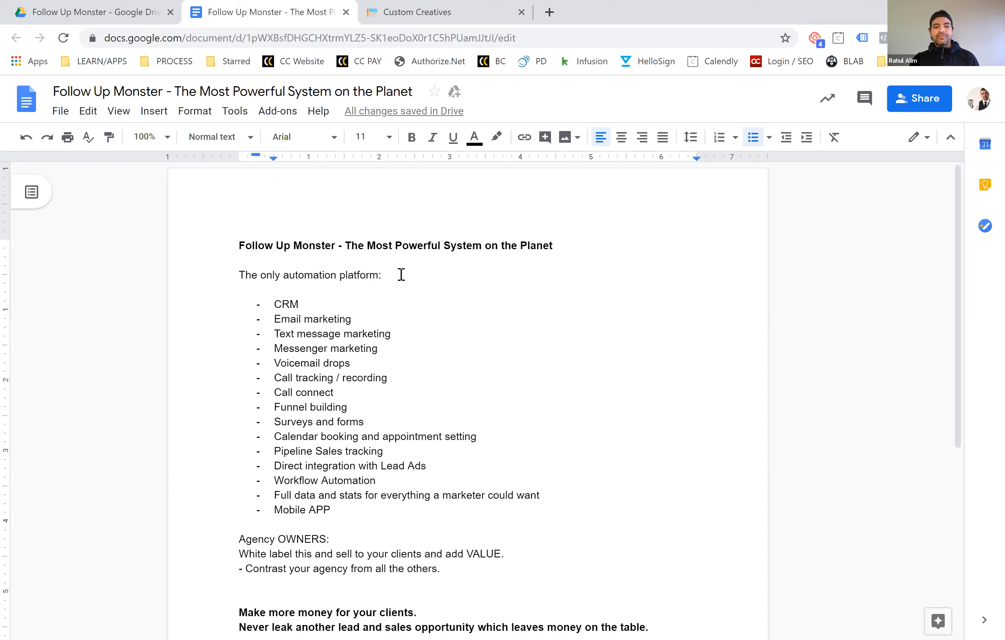
left_click(334, 392)
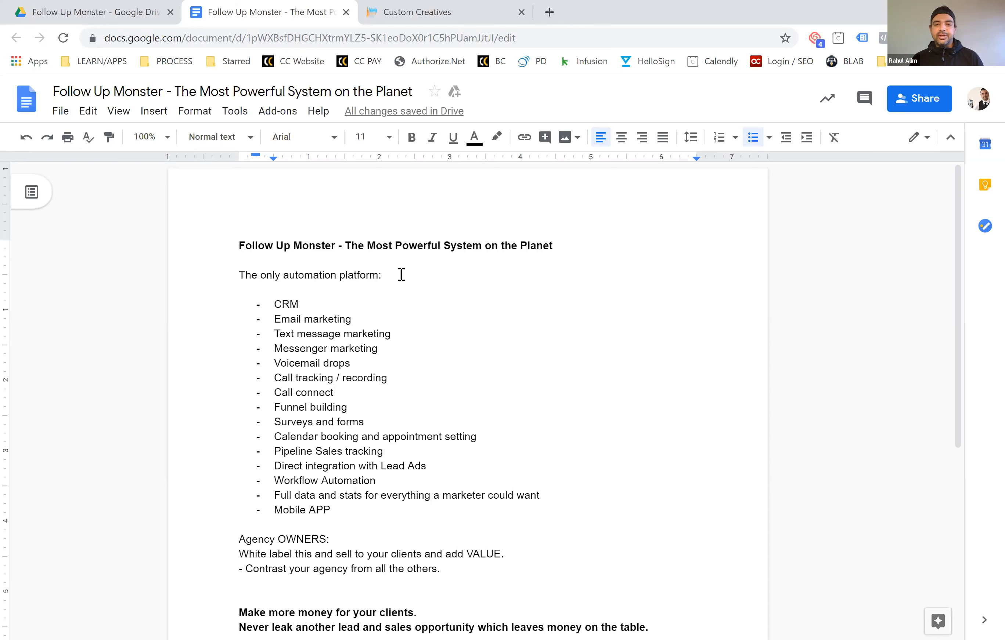
left_click(334, 392)
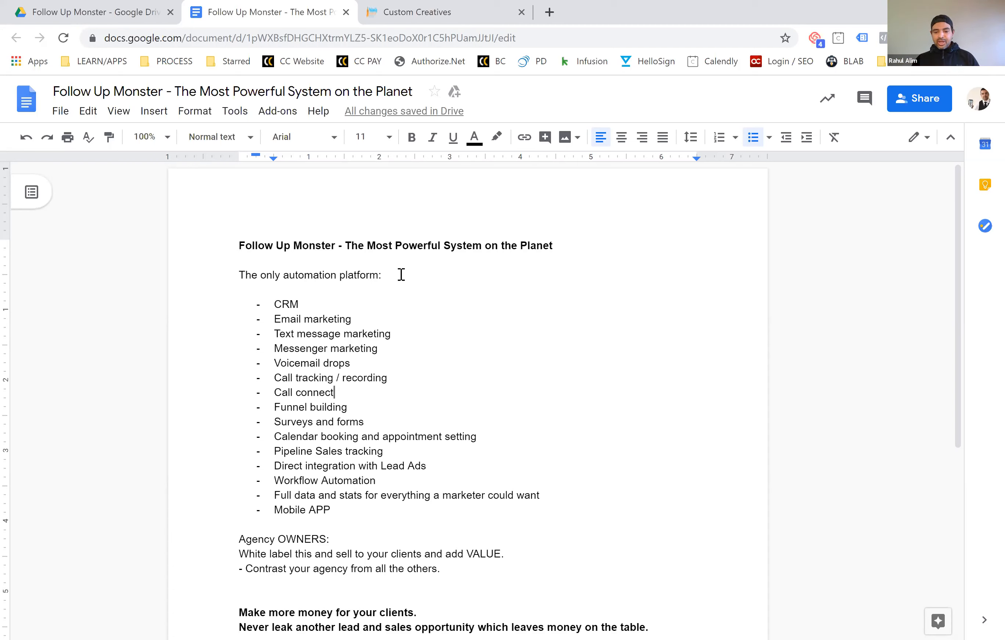
left_click(349, 407)
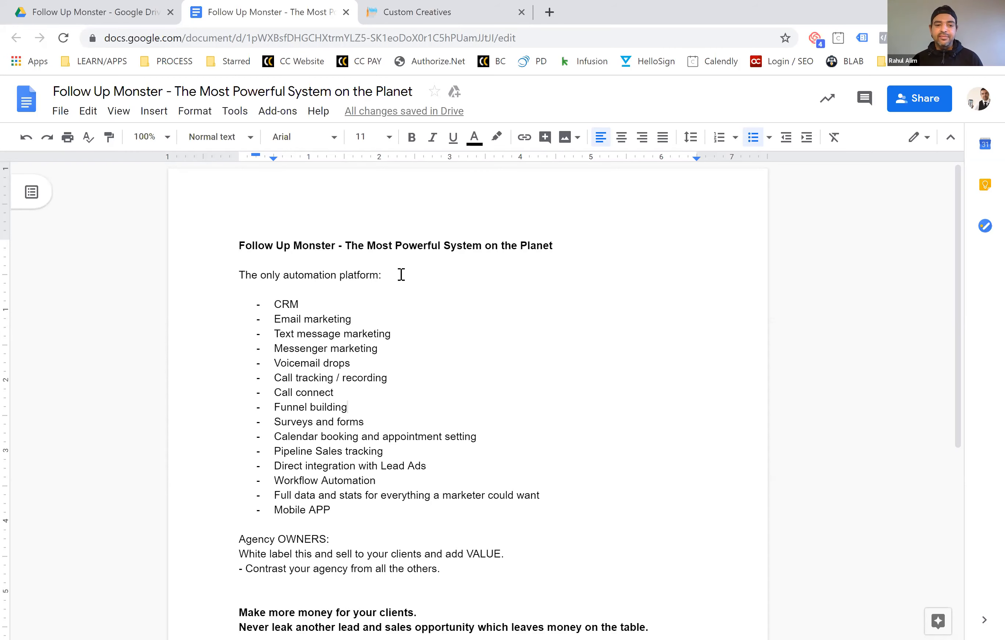
left_click(349, 407)
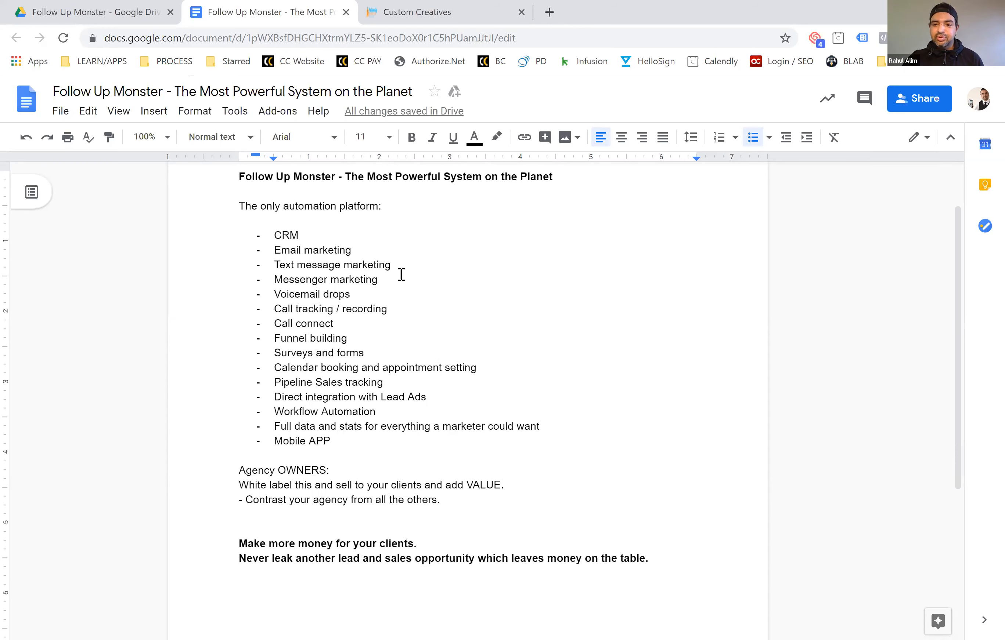
scroll("down", 3)
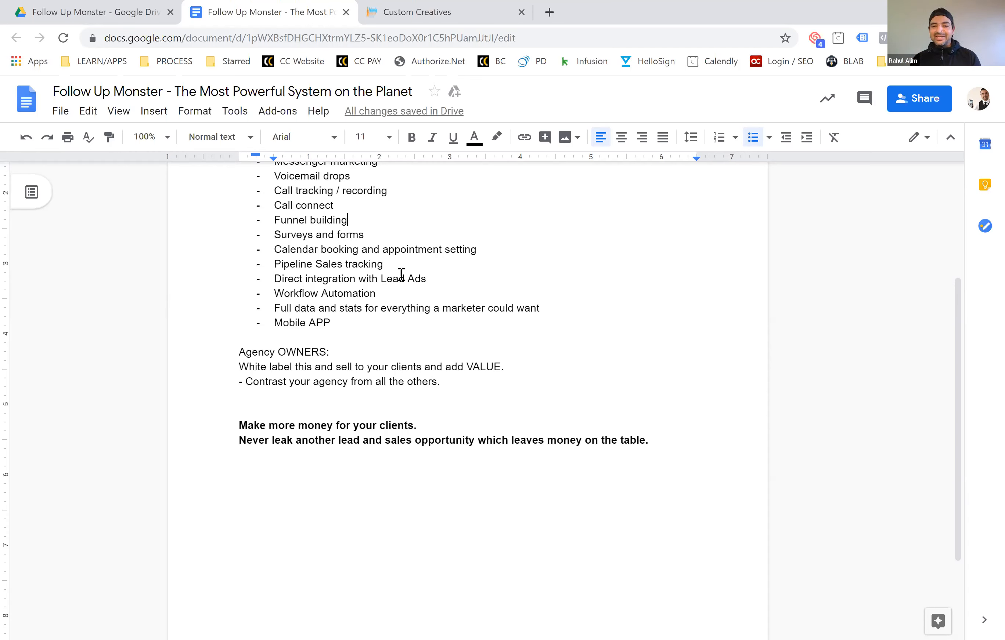
mouse_move(379, 371)
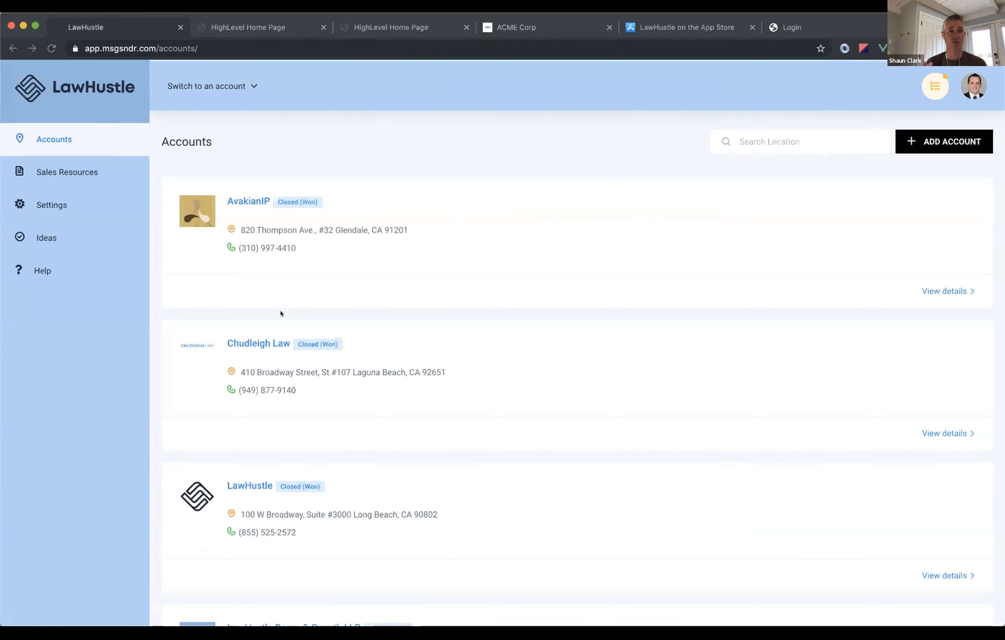
mouse_move(98, 104)
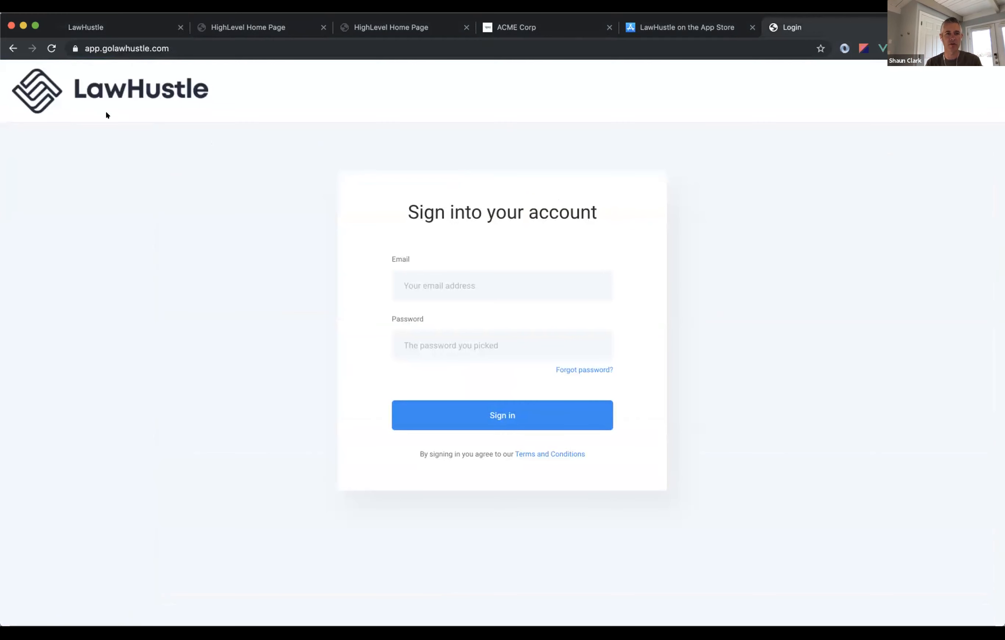
mouse_move(489, 446)
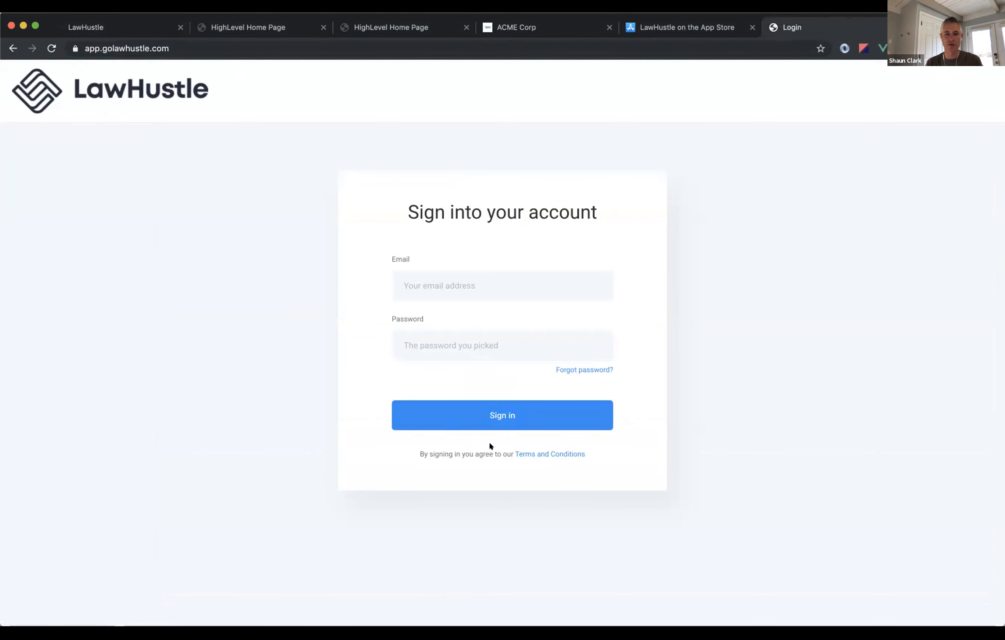
mouse_move(675, 169)
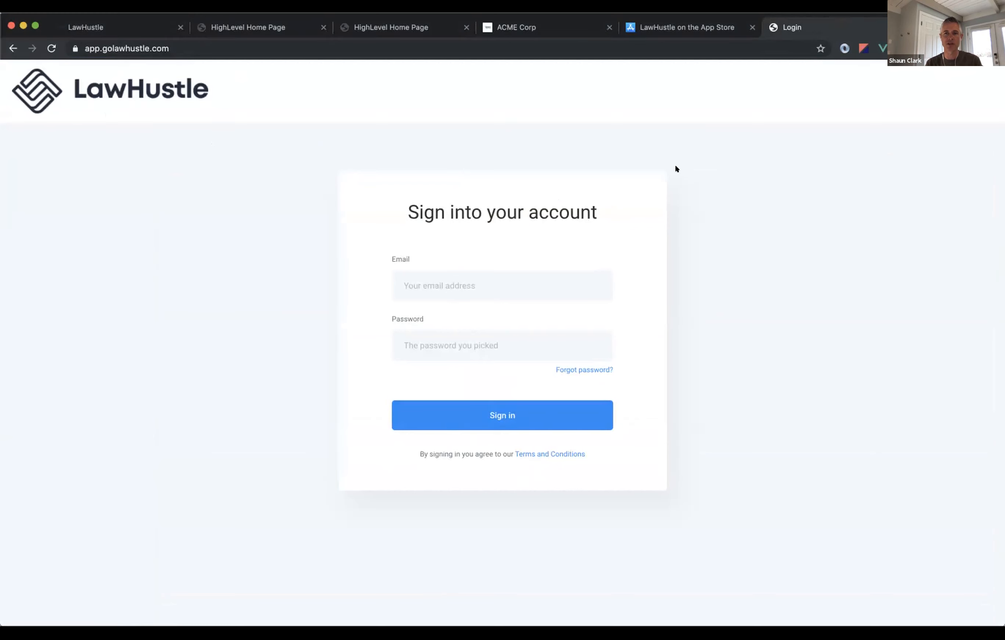
mouse_move(710, 36)
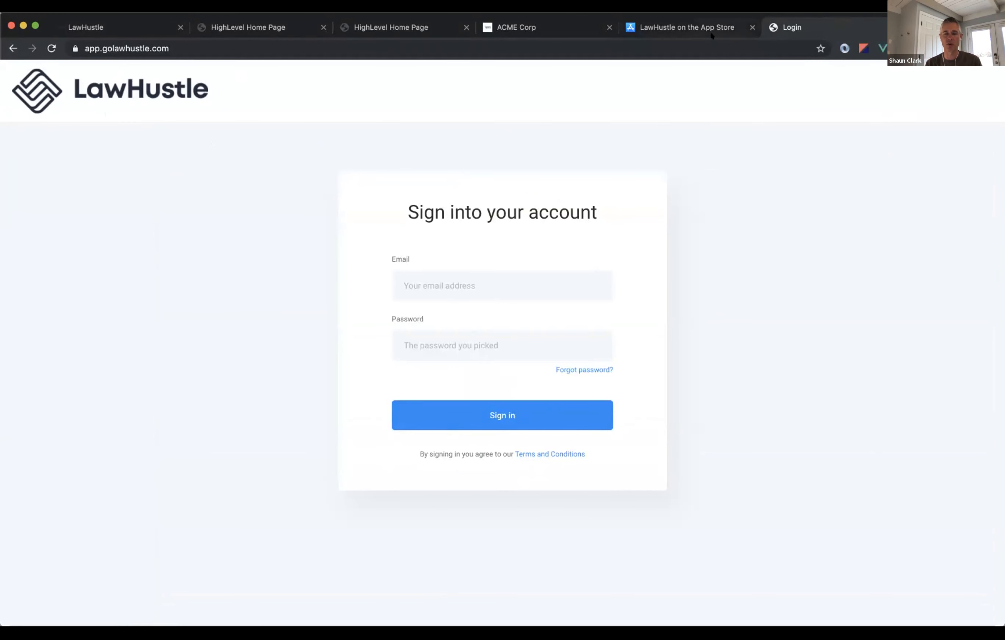
View the LawHustle App Store listing and browse its iPhone screenshots and description.
left_click(684, 27)
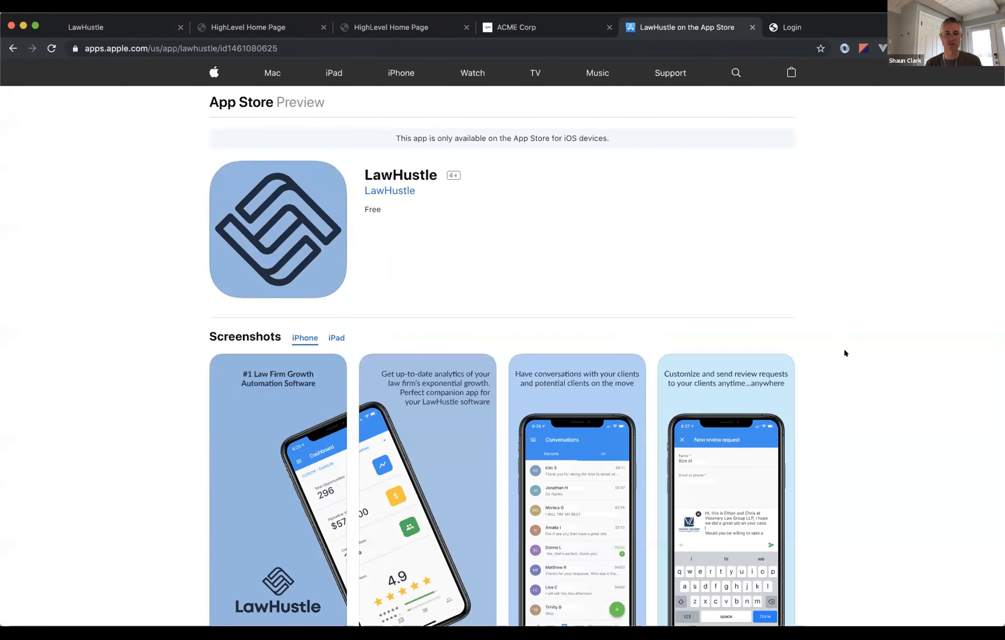
scroll("down", 3)
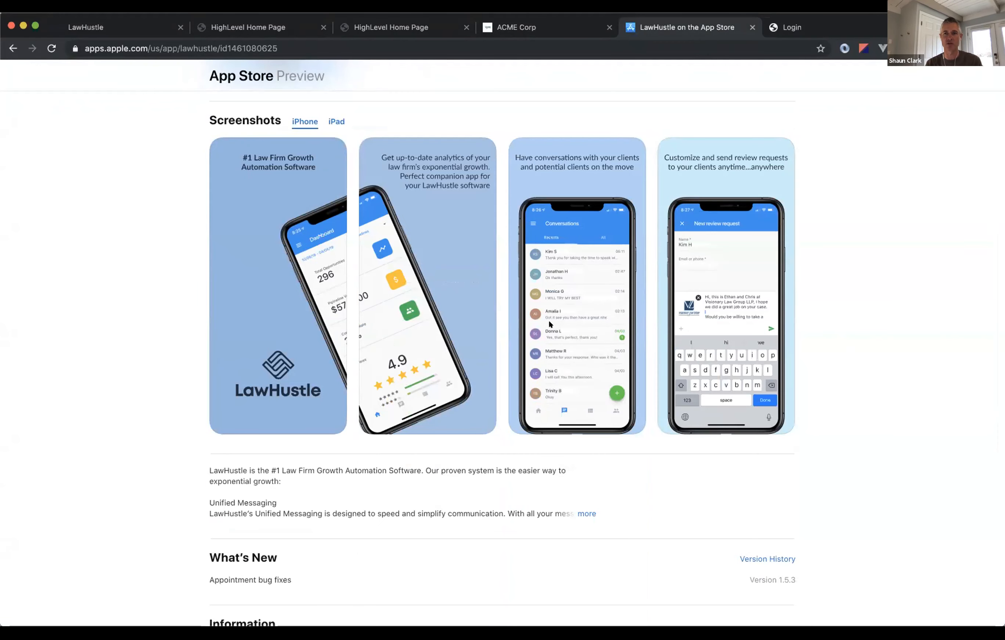
scroll("up", 3)
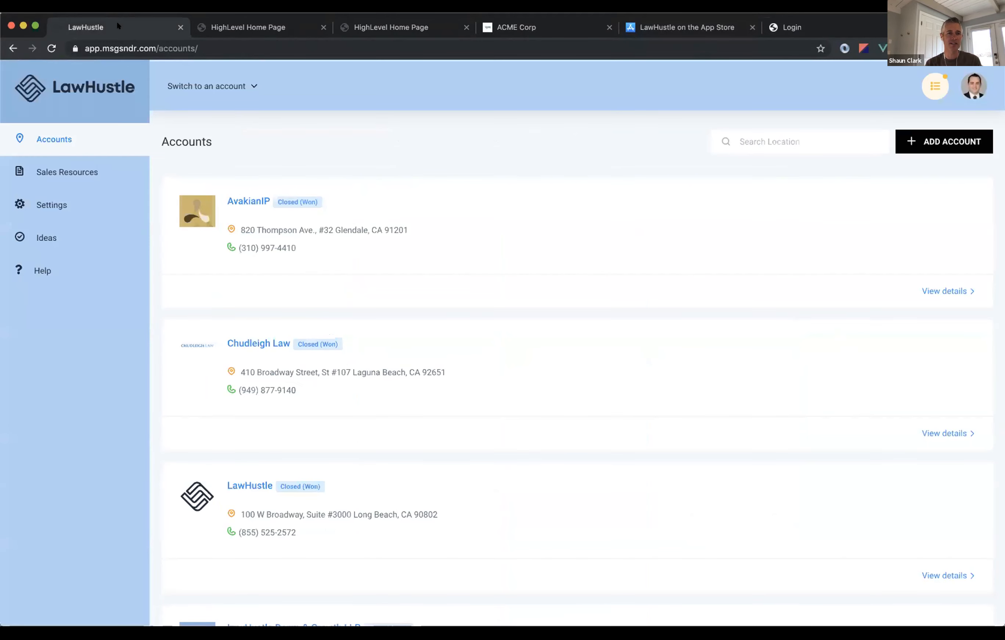
mouse_move(287, 106)
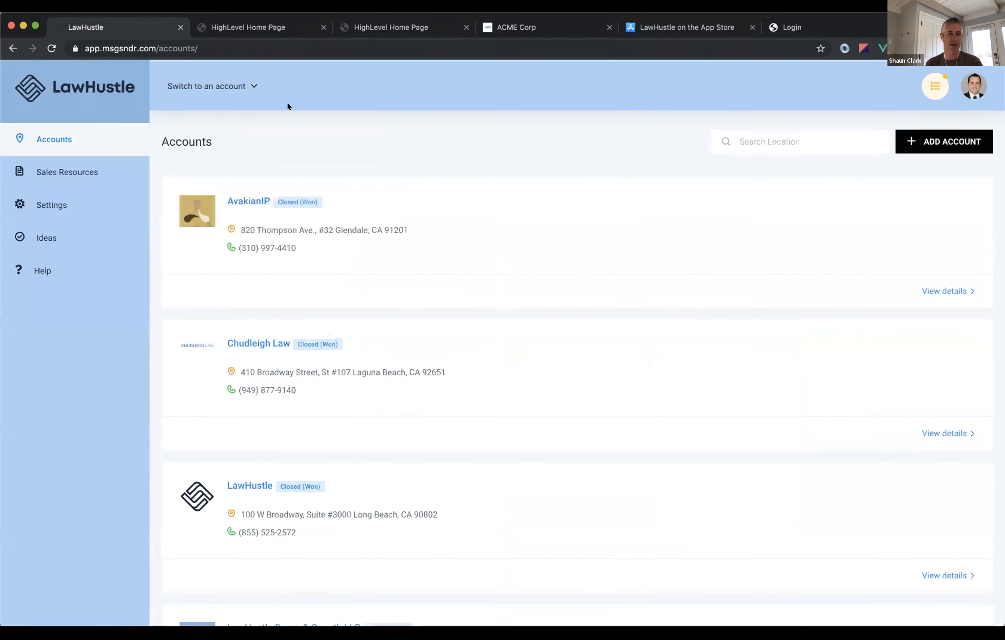
mouse_move(221, 87)
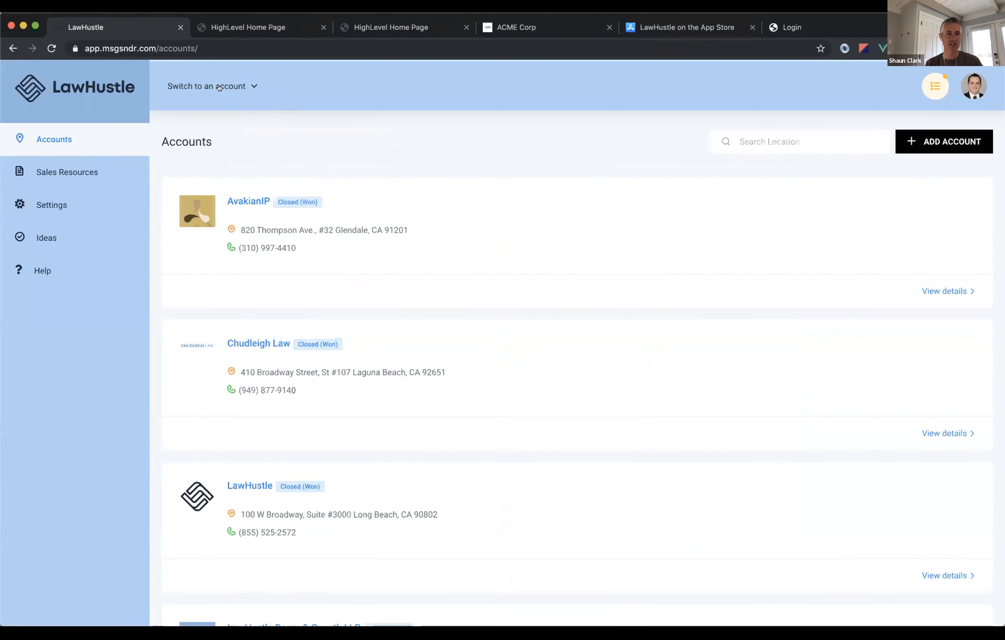
Filter the account switcher with 'vis' to find Visionary Law Group LLP.
left_click(206, 85)
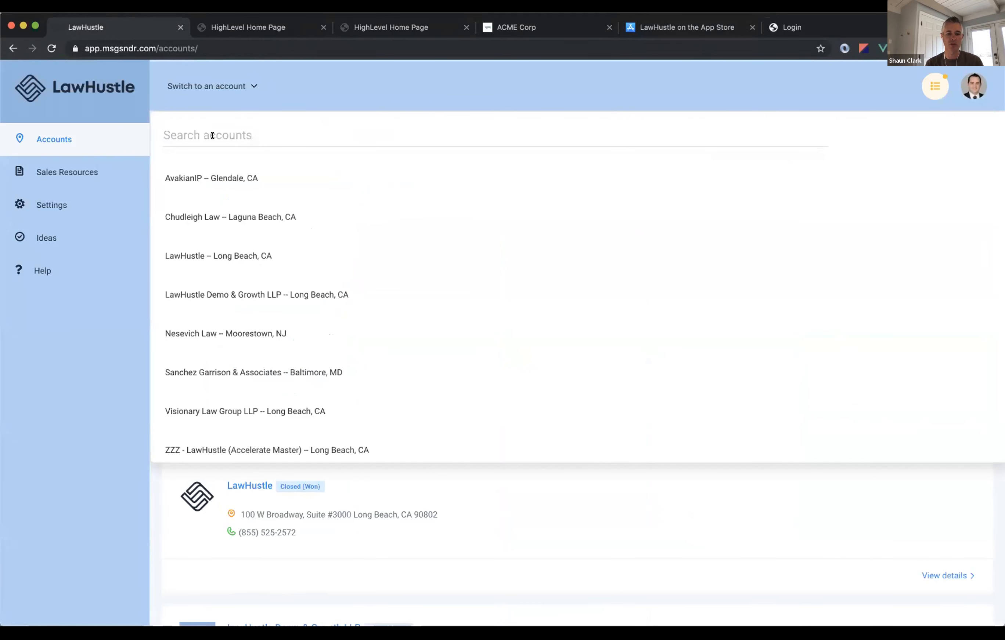
type("vis")
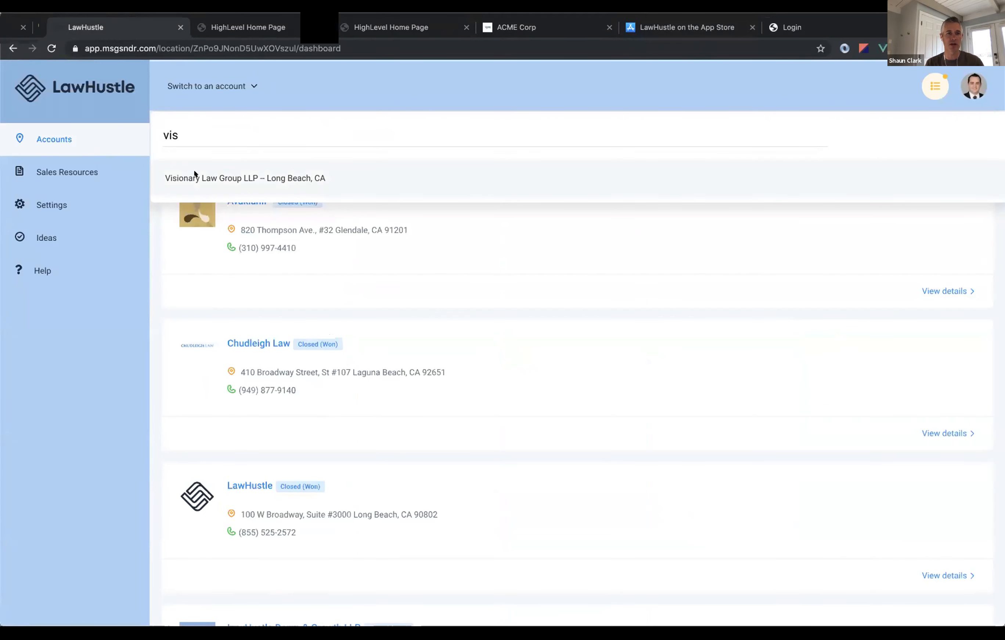
left_click(244, 178)
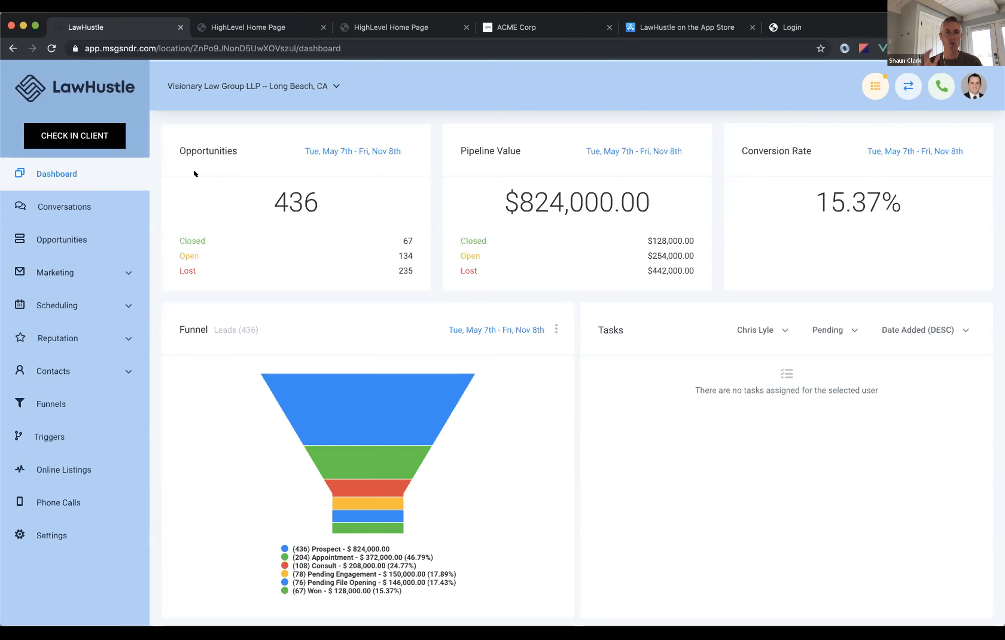
mouse_move(269, 183)
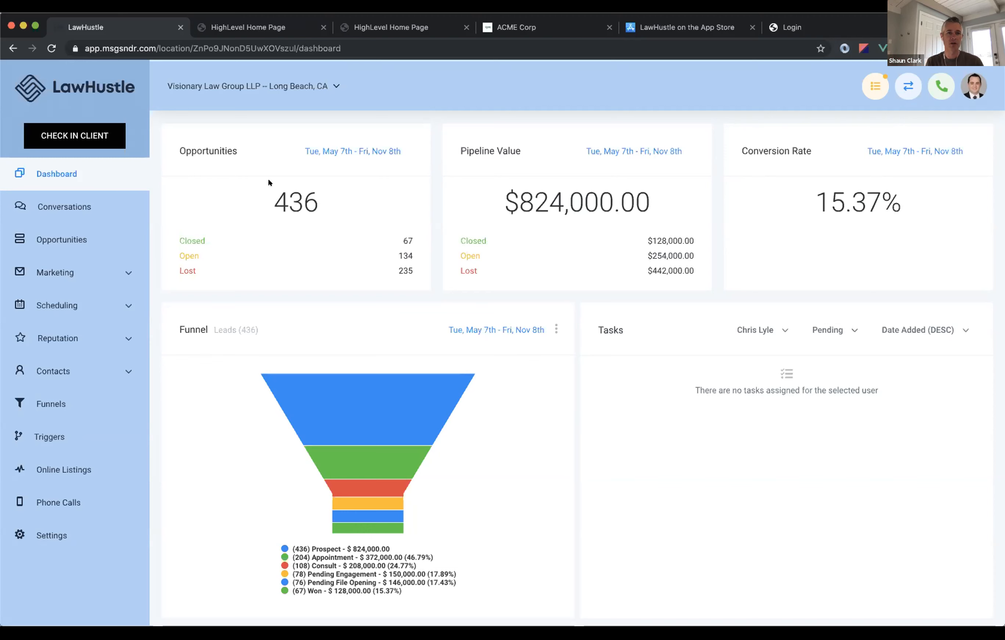
double_click(295, 202)
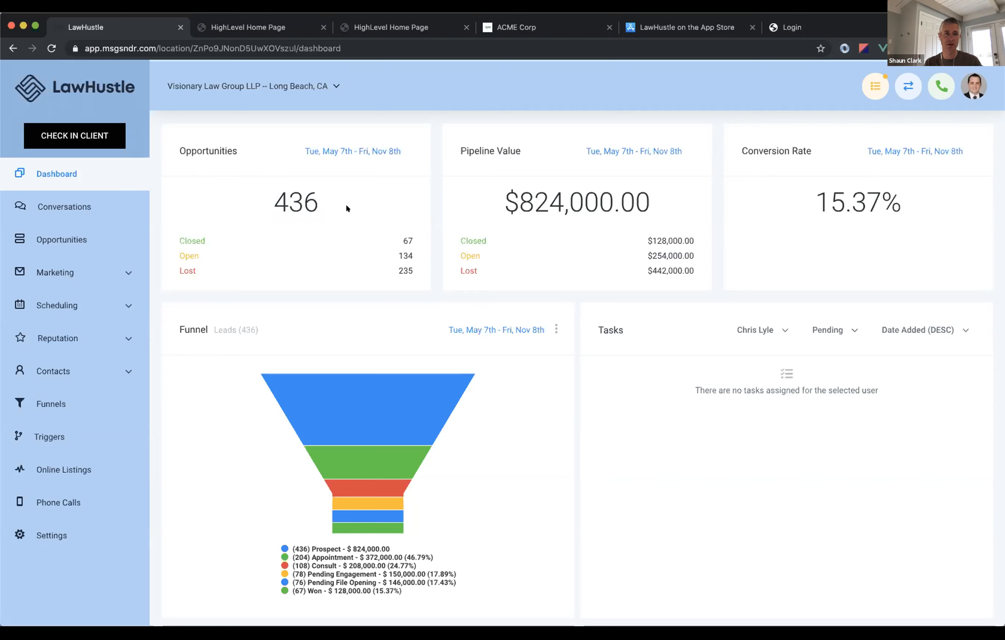
mouse_move(683, 210)
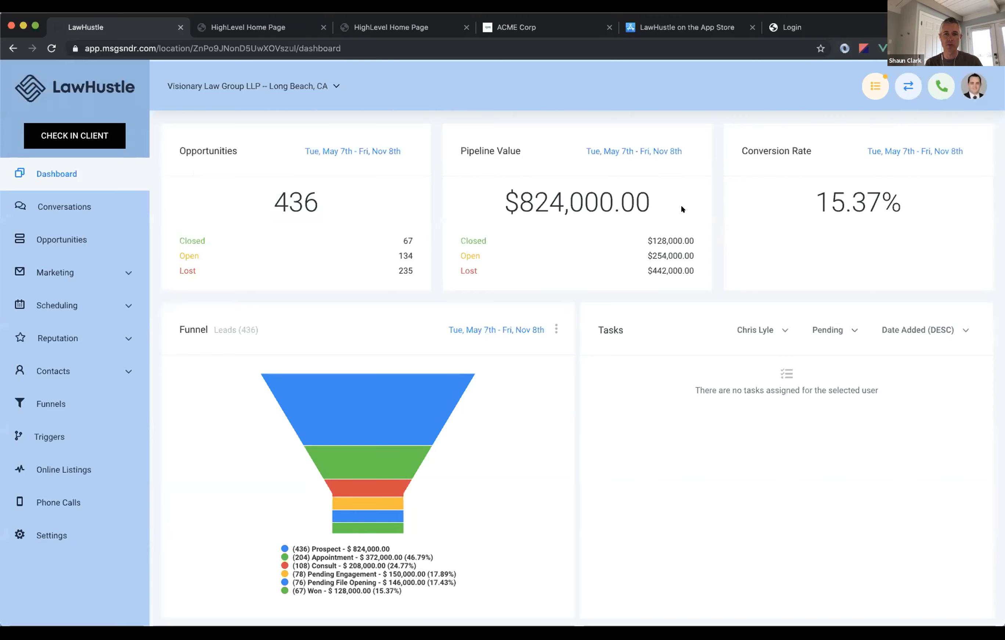
mouse_move(665, 222)
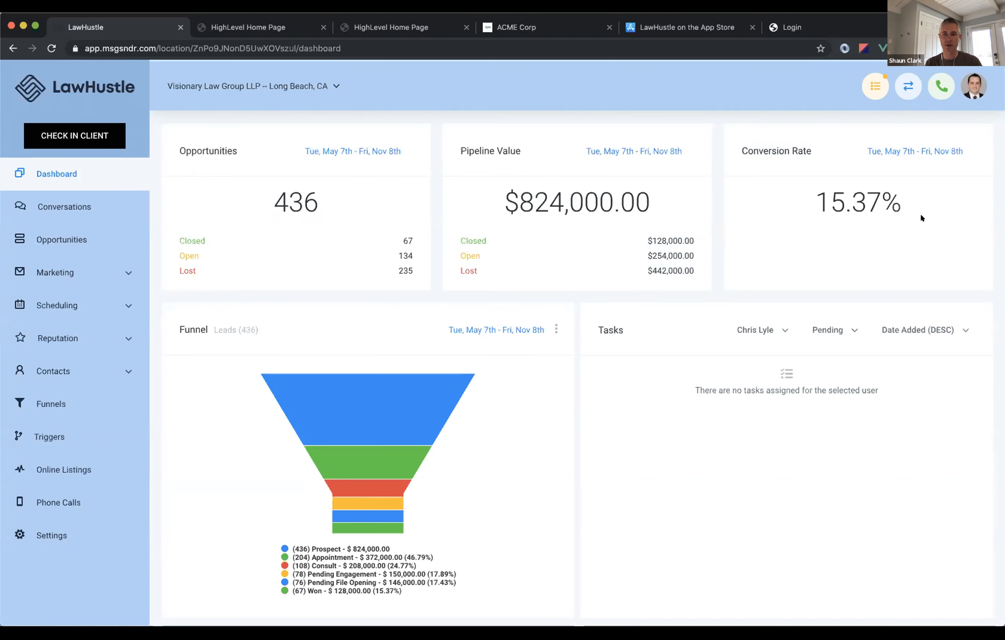
mouse_move(599, 366)
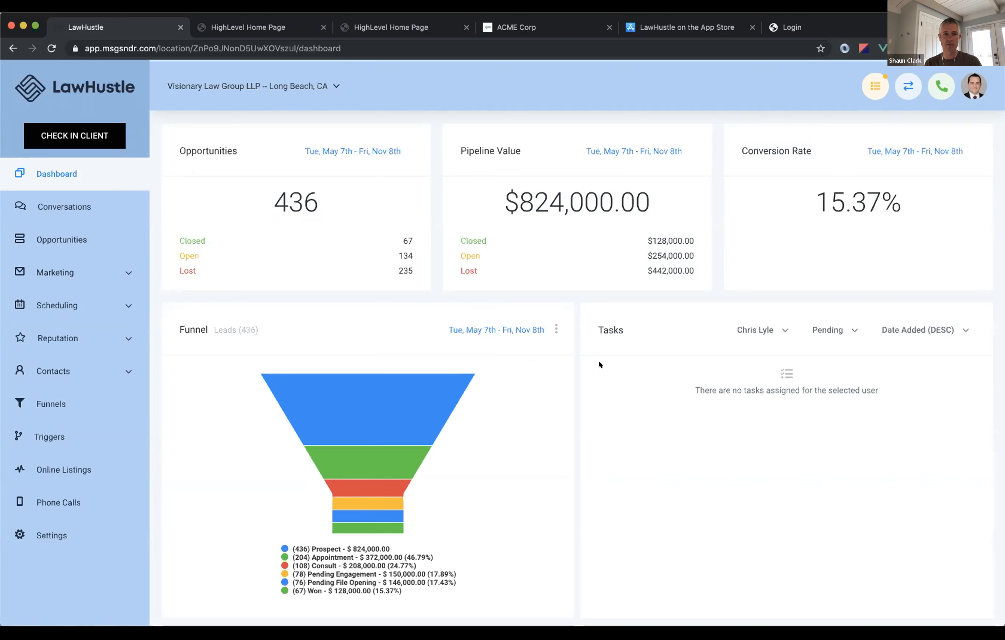
mouse_move(481, 351)
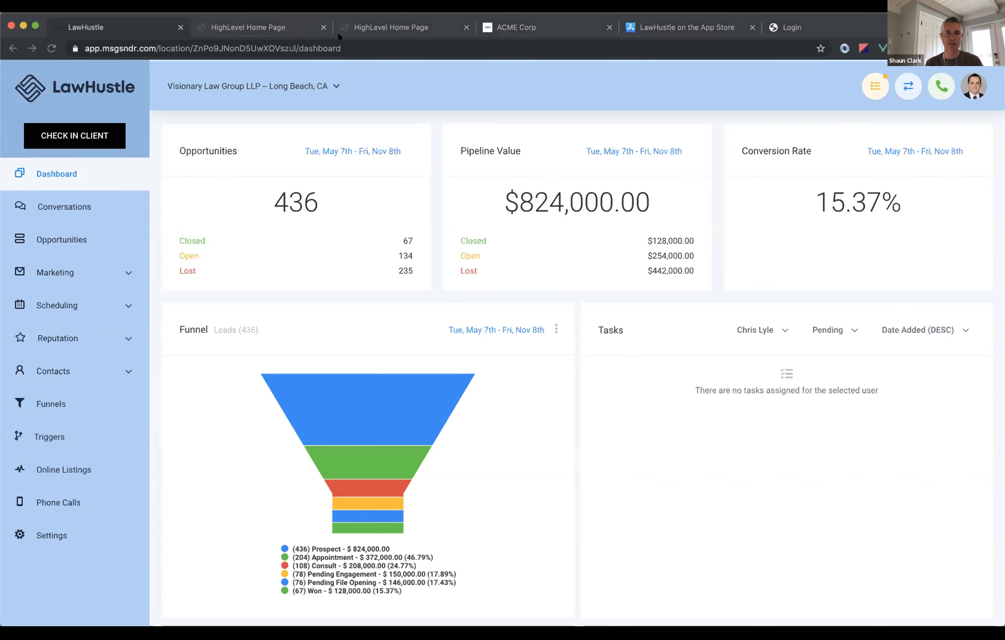
mouse_move(261, 97)
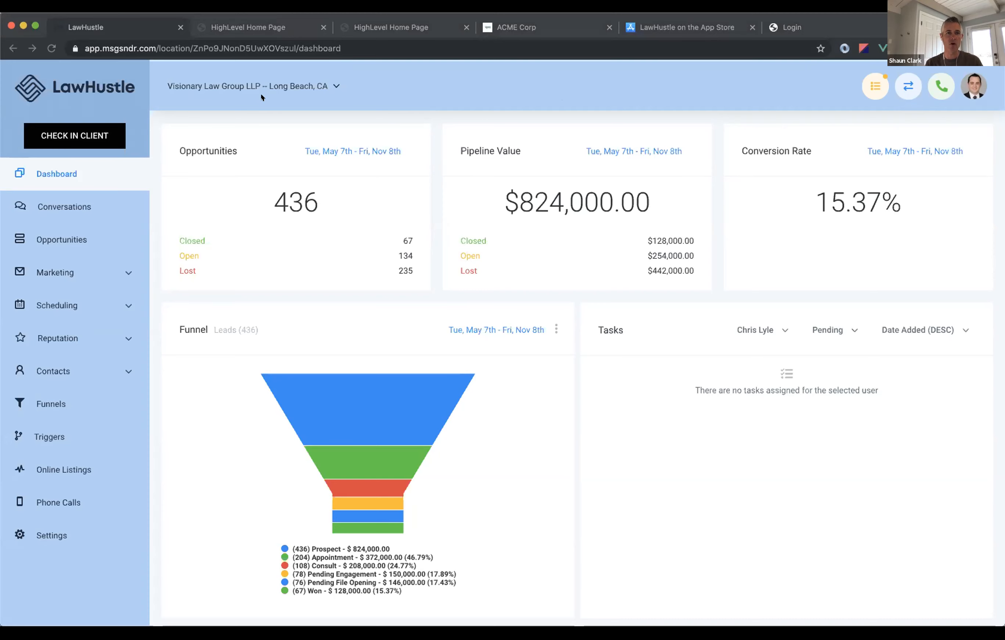
left_click(256, 27)
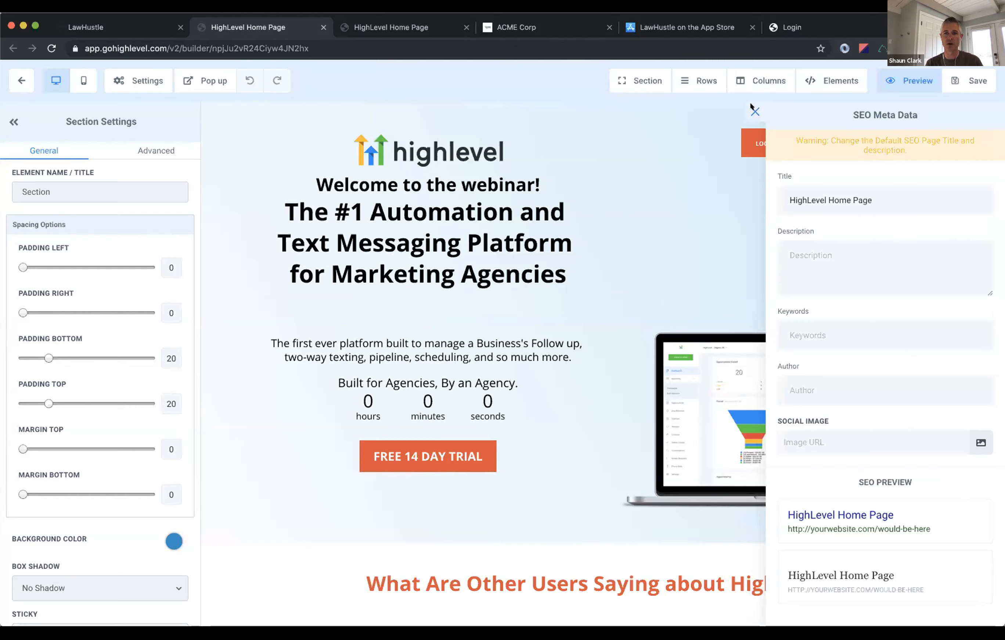
left_click(755, 111)
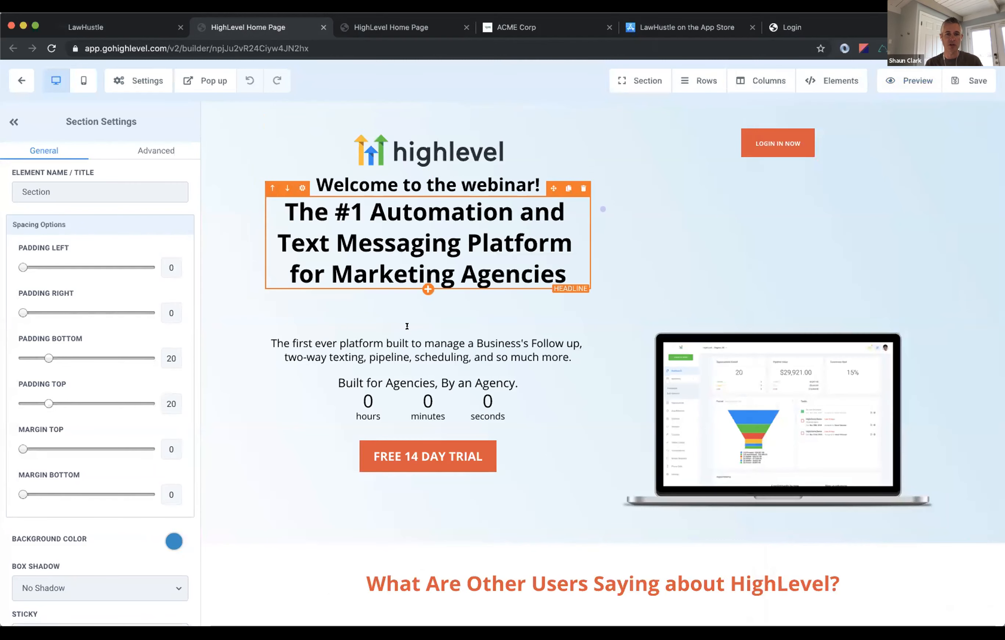
left_click(427, 150)
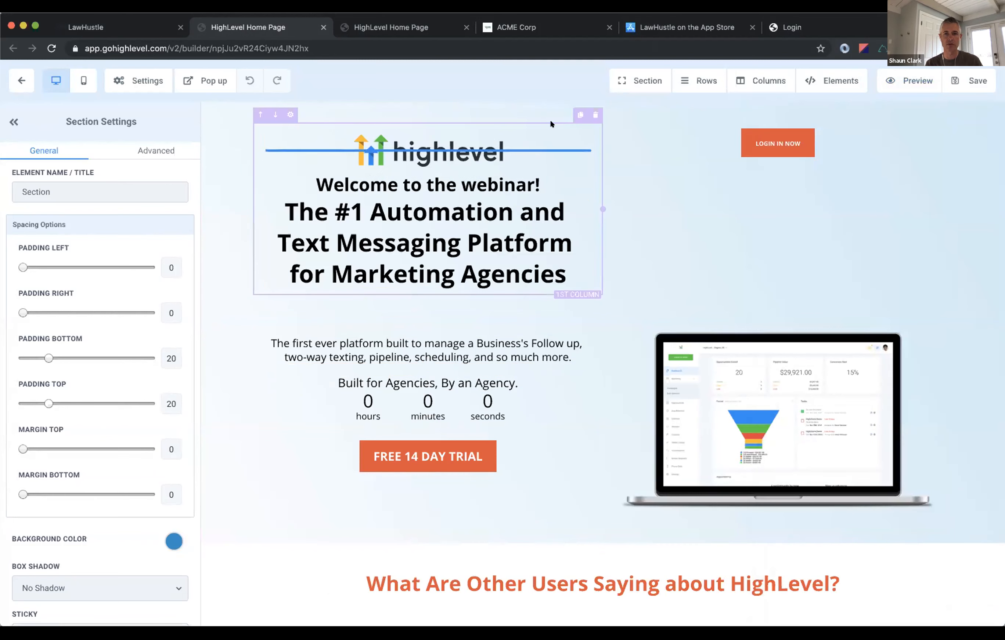
left_click(831, 80)
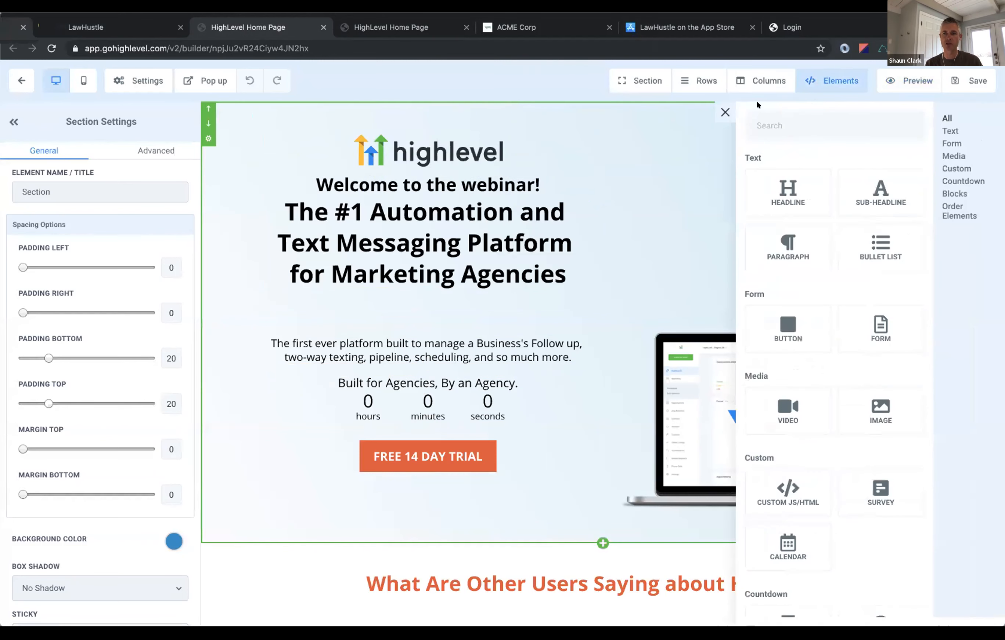
left_click(724, 112)
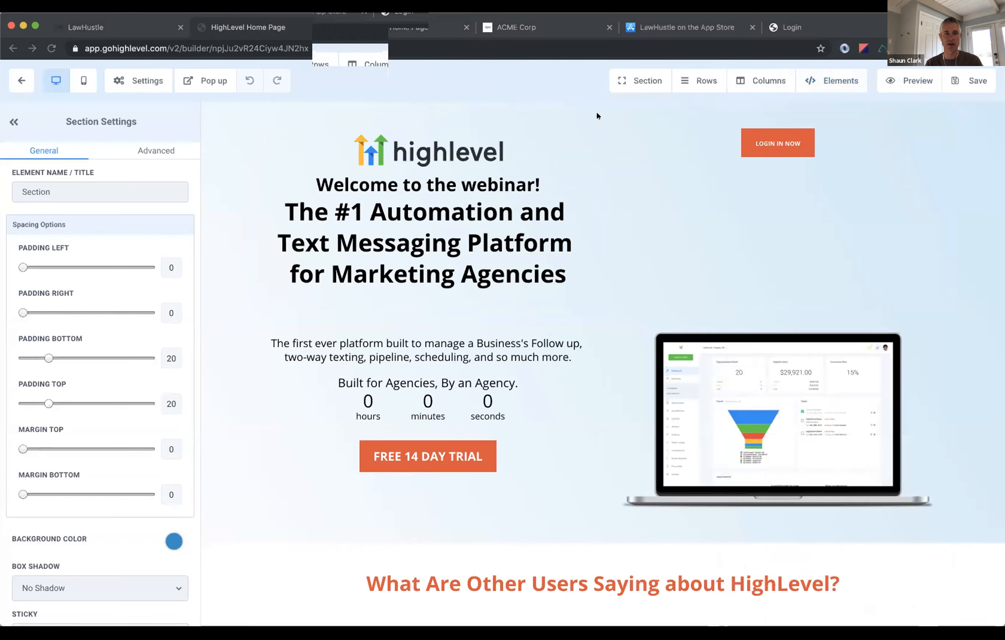
left_click(914, 80)
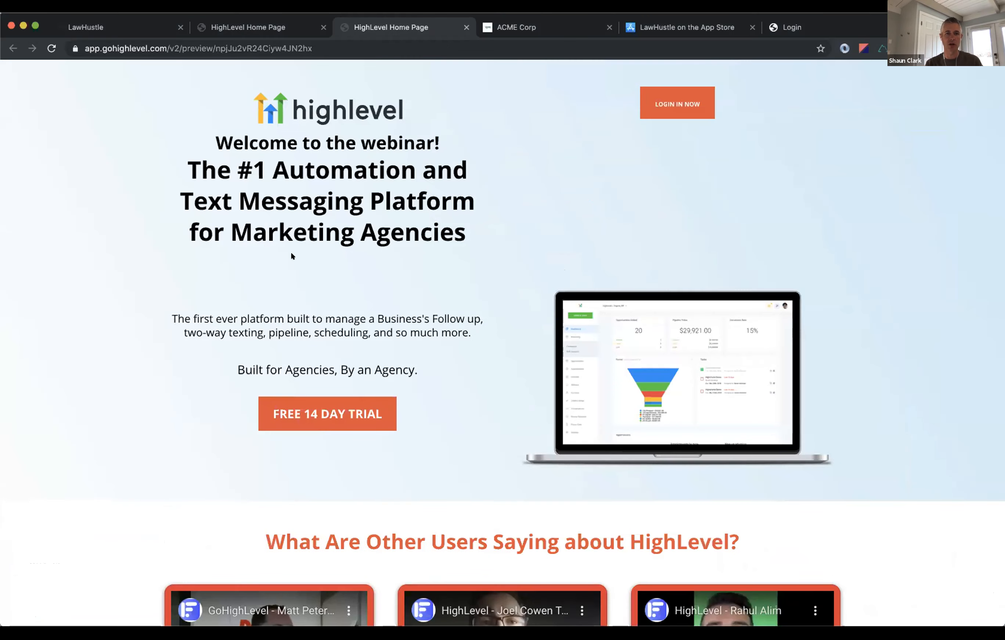
mouse_move(158, 134)
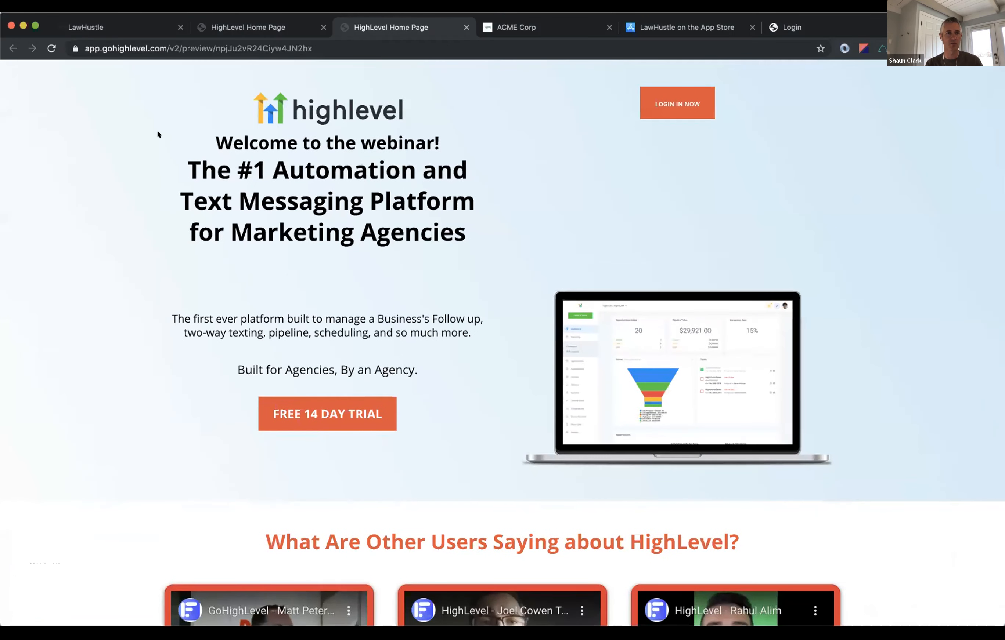
left_click(97, 27)
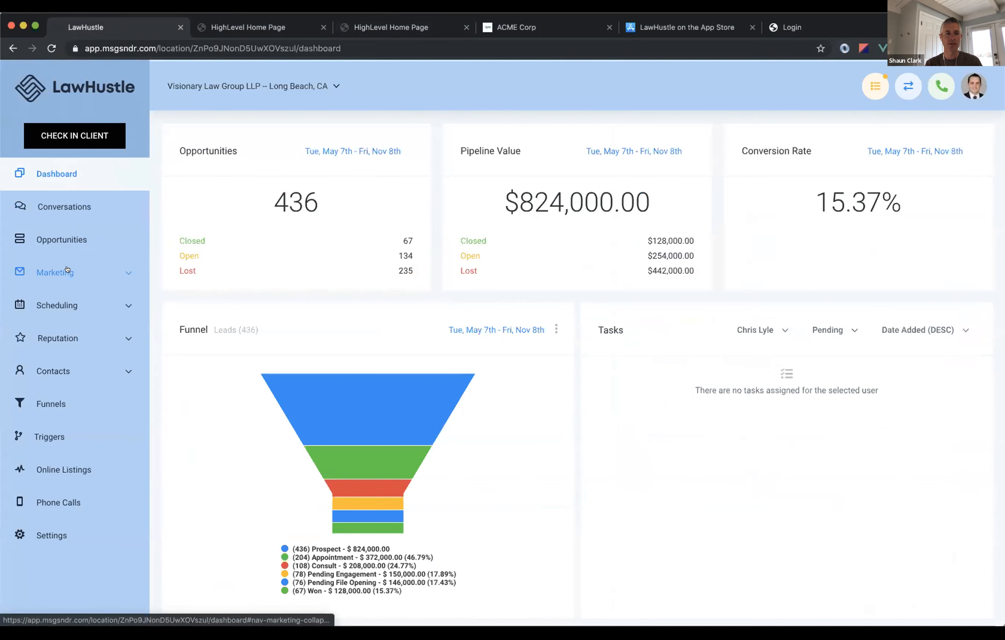
Show the Marketing Campaigns list with published and draft campaigns and their figures.
left_click(55, 272)
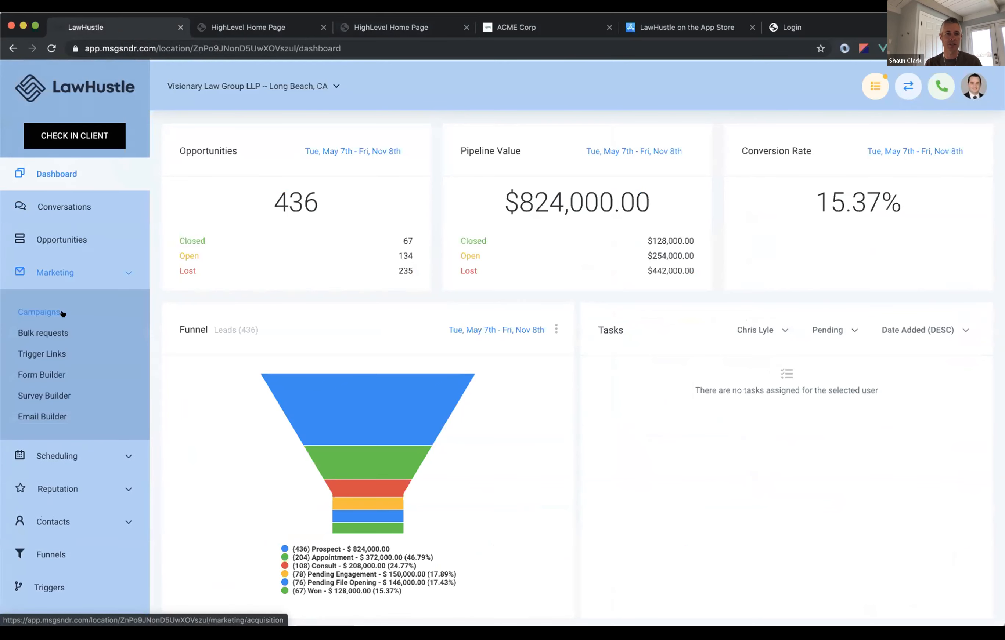
left_click(39, 312)
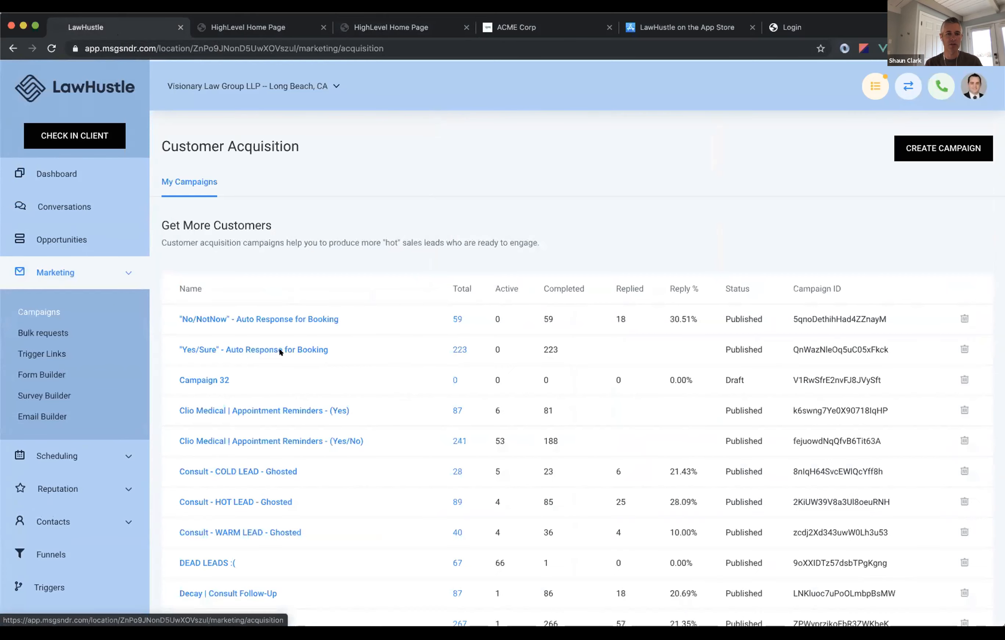
scroll("down", 3)
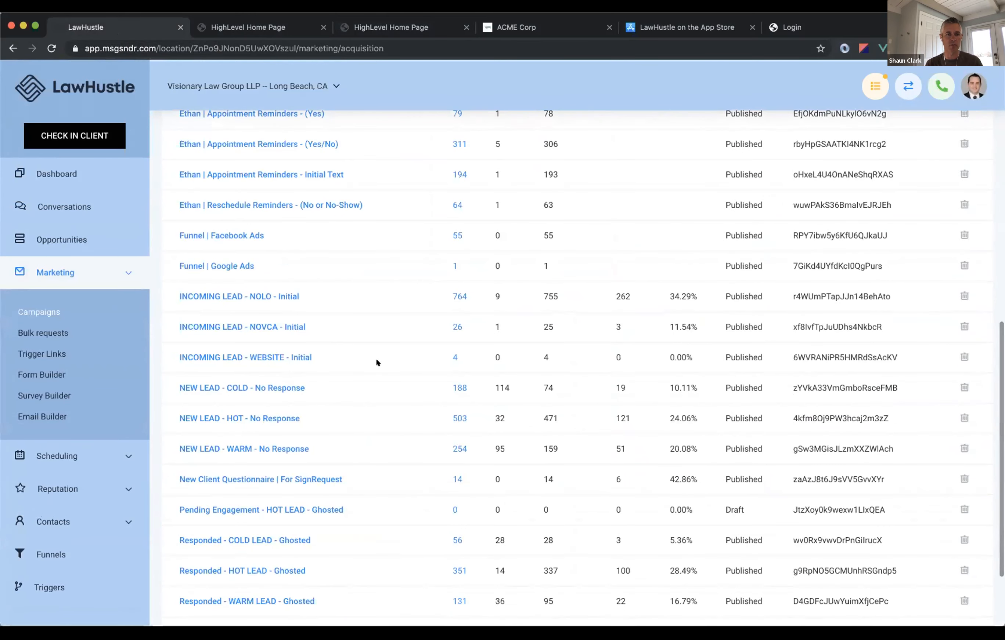
scroll("down", 3)
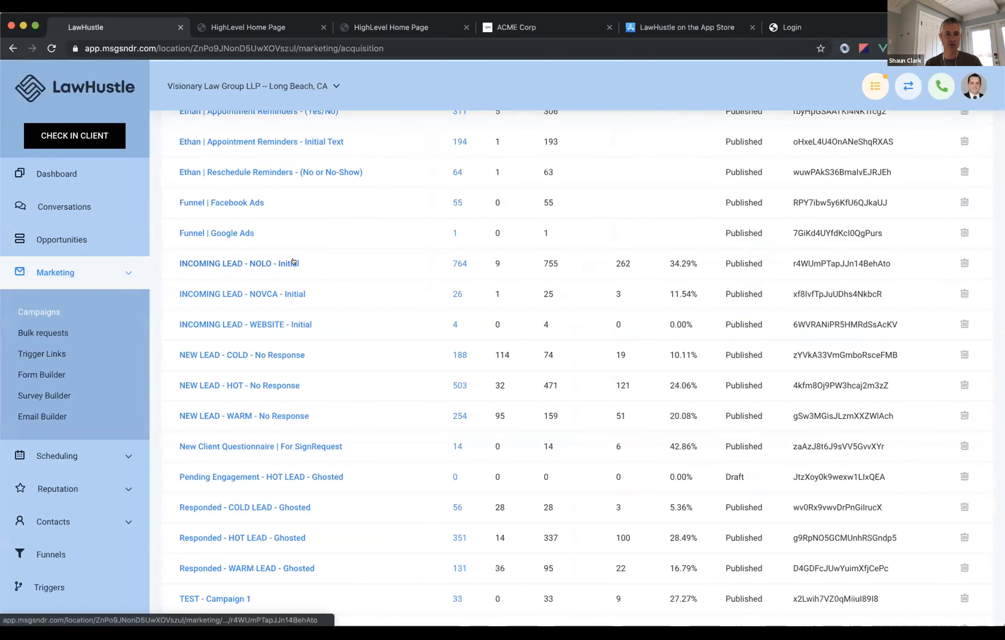
Review the INCOMING LEAD - NOLO - Initial campaign's SMS, email, call, voicemail and wait events.
left_click(239, 263)
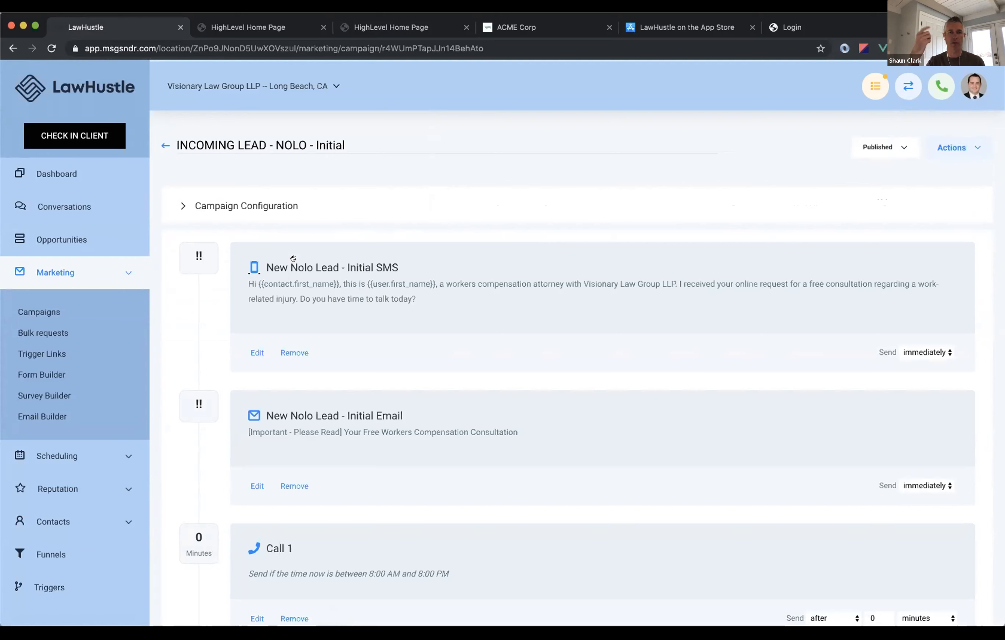
mouse_move(649, 252)
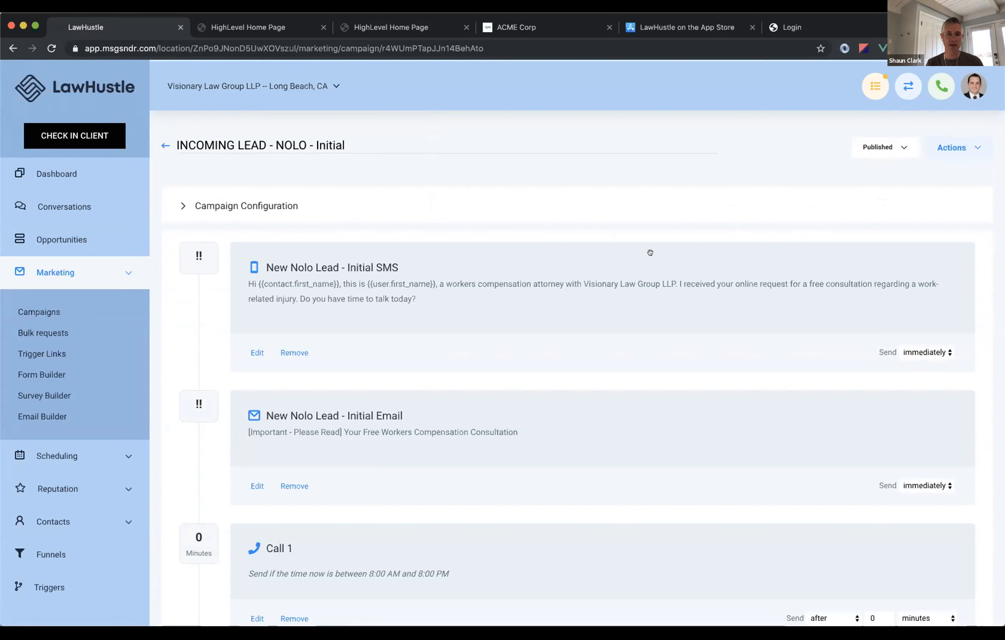
scroll("down", 3)
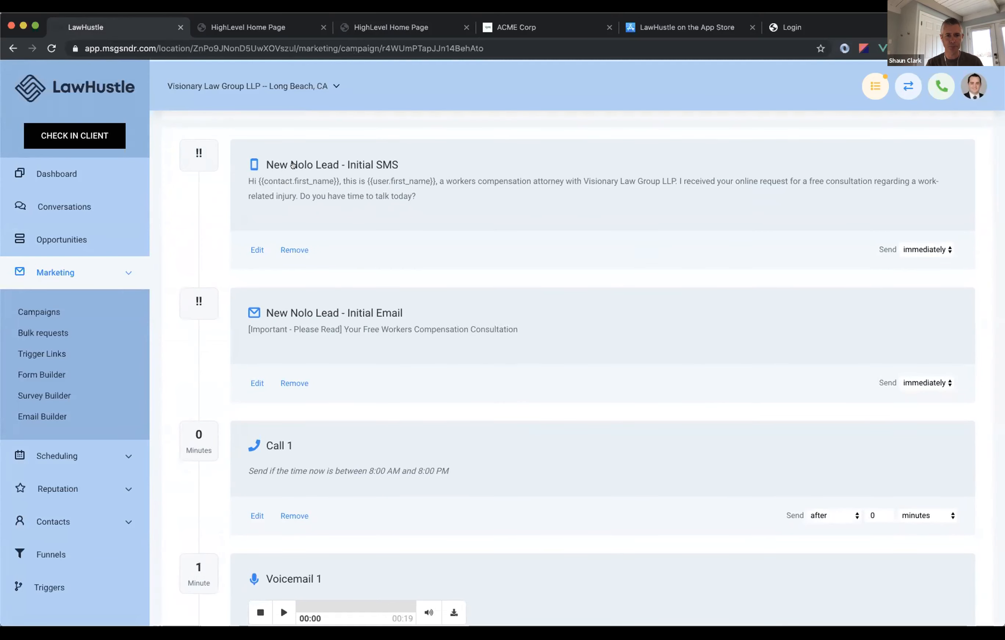
scroll("down", 3)
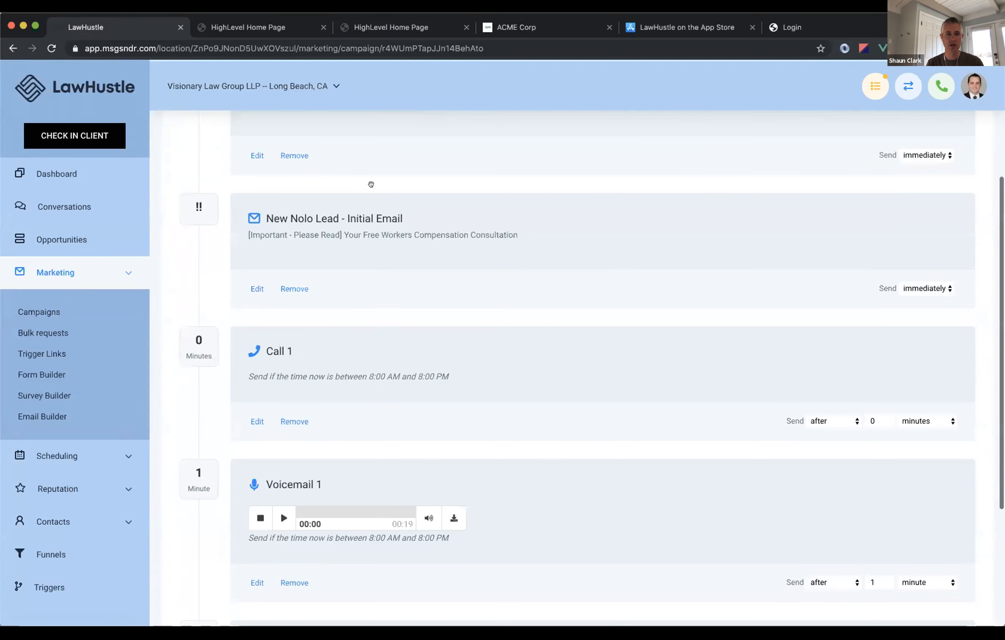
scroll("down", 3)
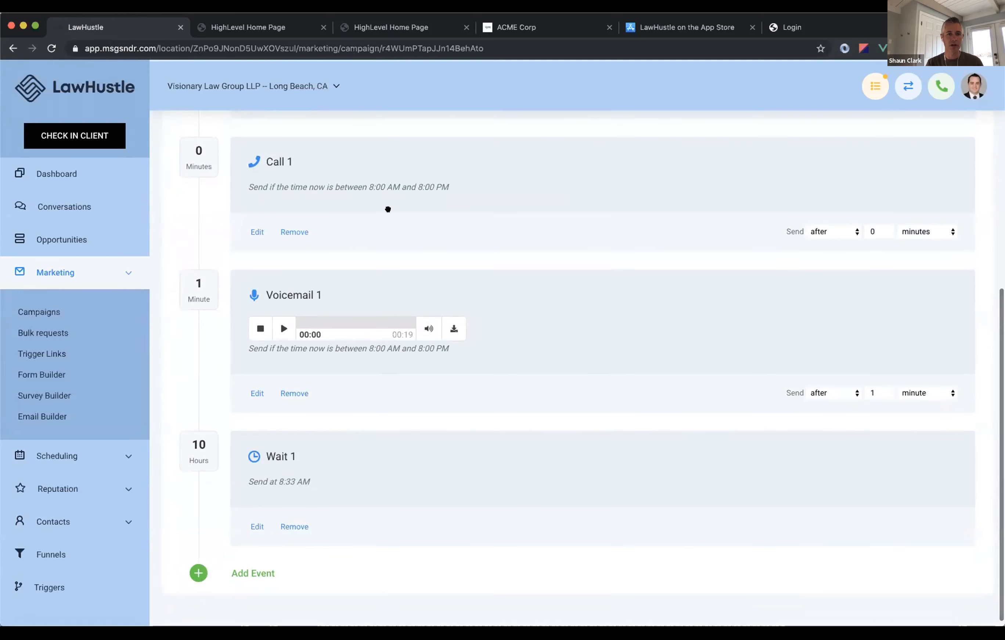
mouse_move(370, 188)
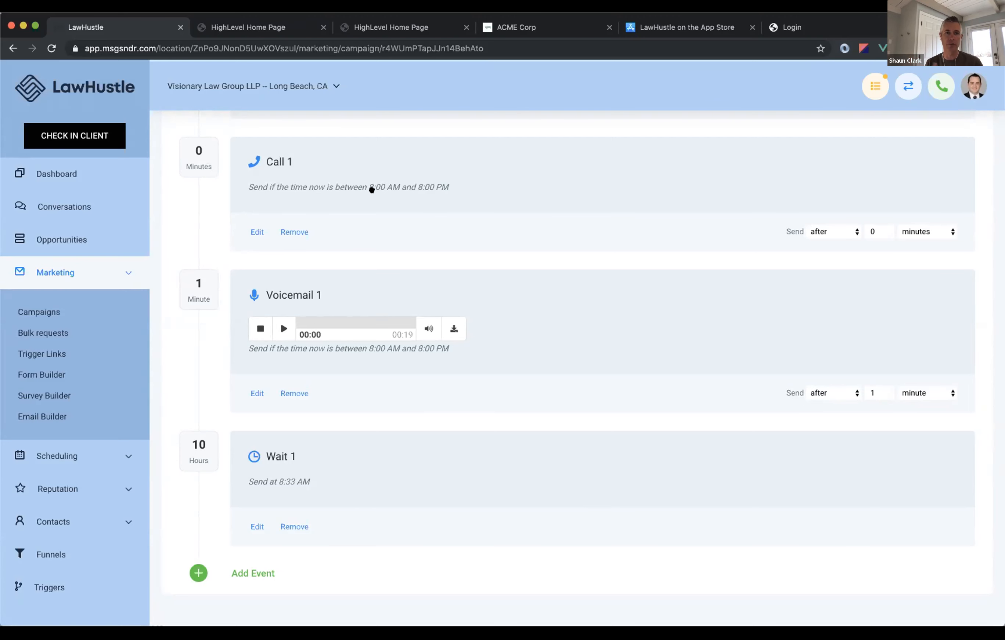
mouse_move(499, 171)
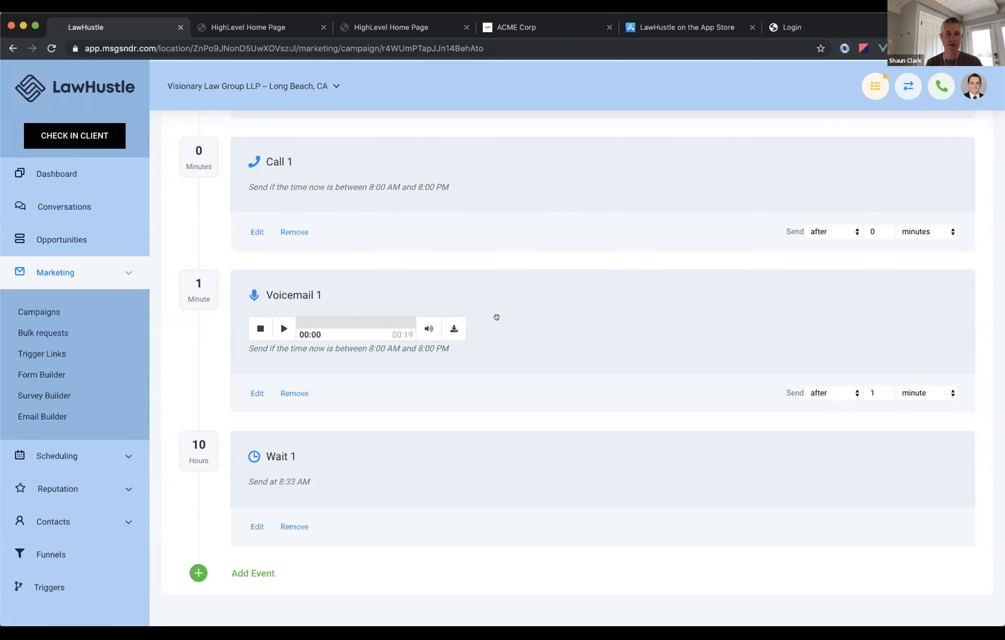
scroll("up", 3)
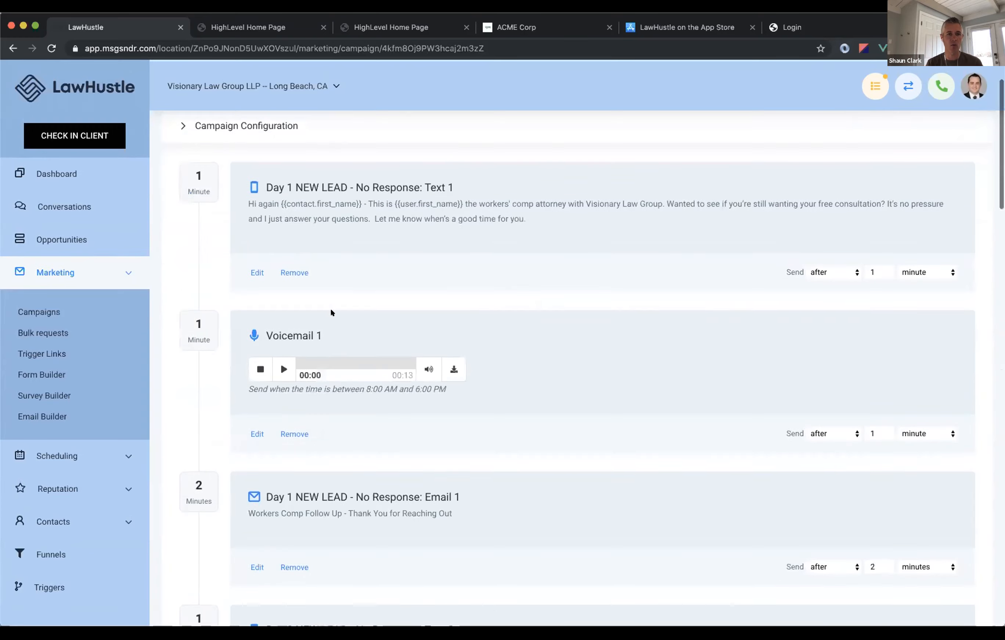
Scroll through the NEW LEAD no-response campaign's texts, voicemails and emails timeline.
scroll("down", 3)
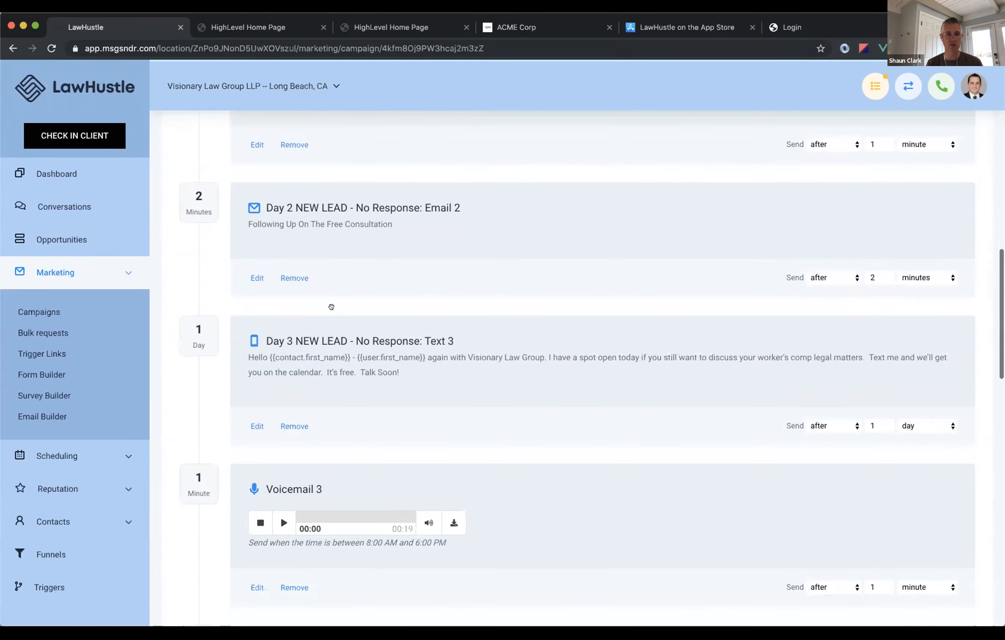
scroll("down", 3)
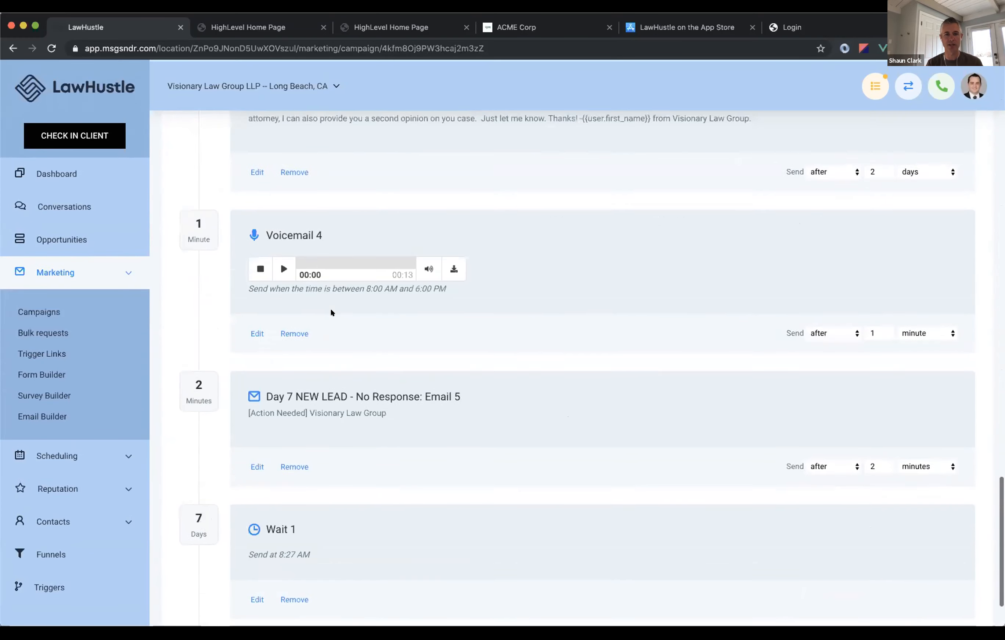
scroll("down", 3)
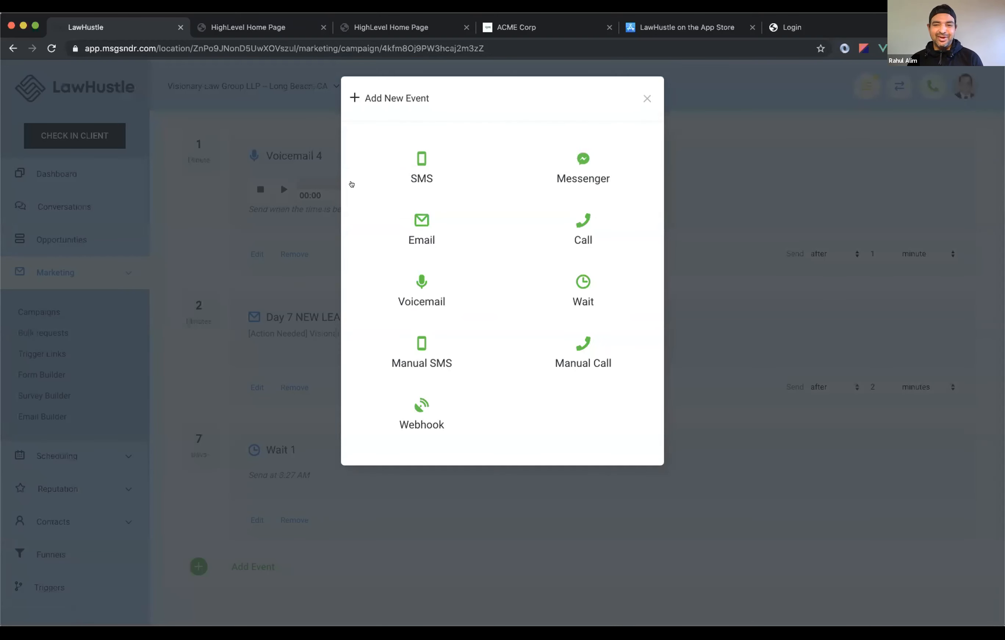
mouse_move(421, 169)
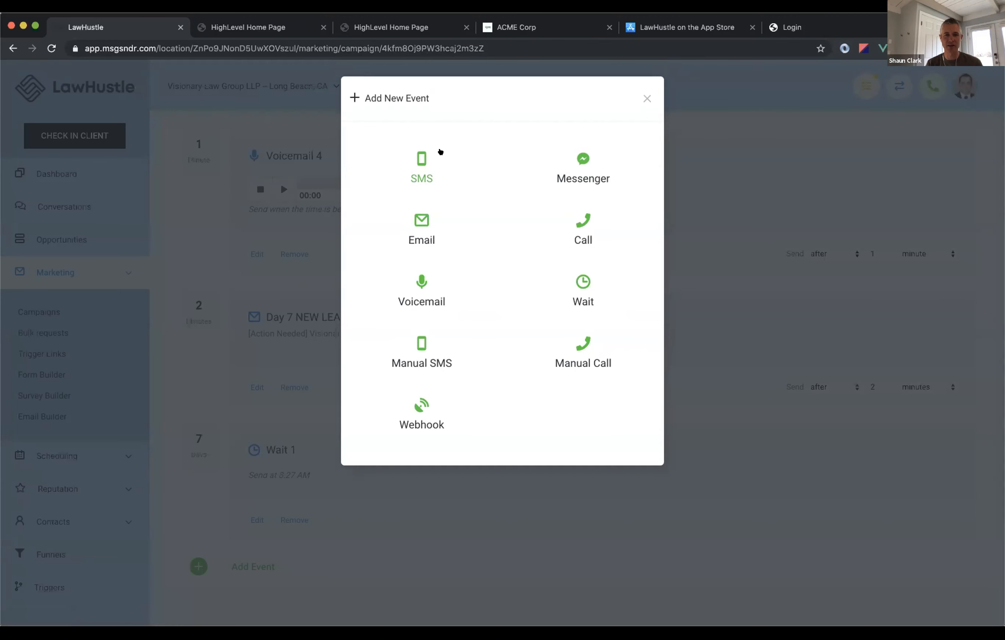
mouse_move(426, 155)
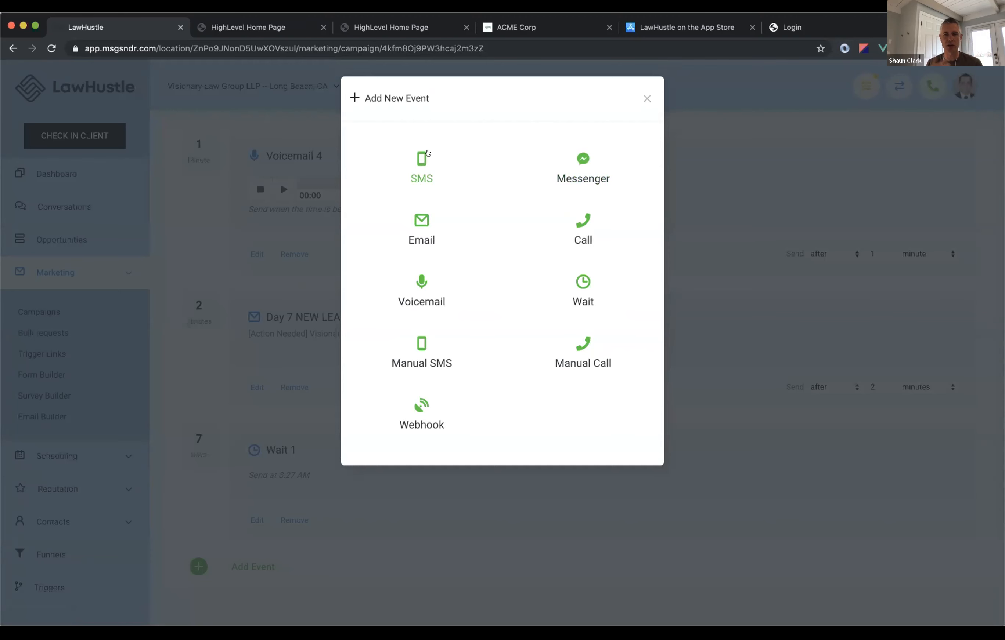
mouse_move(582, 159)
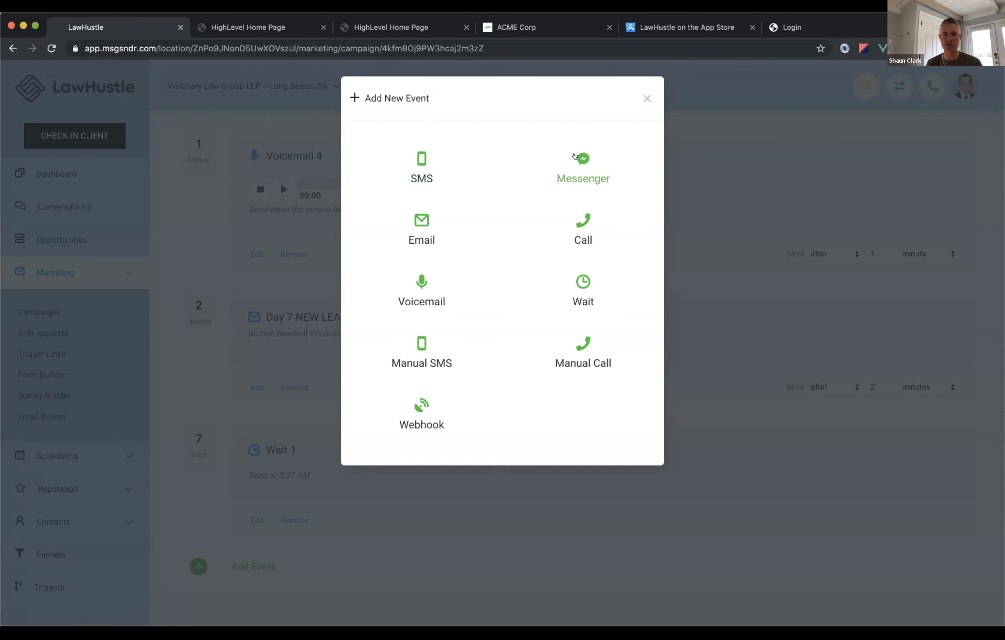
mouse_move(609, 255)
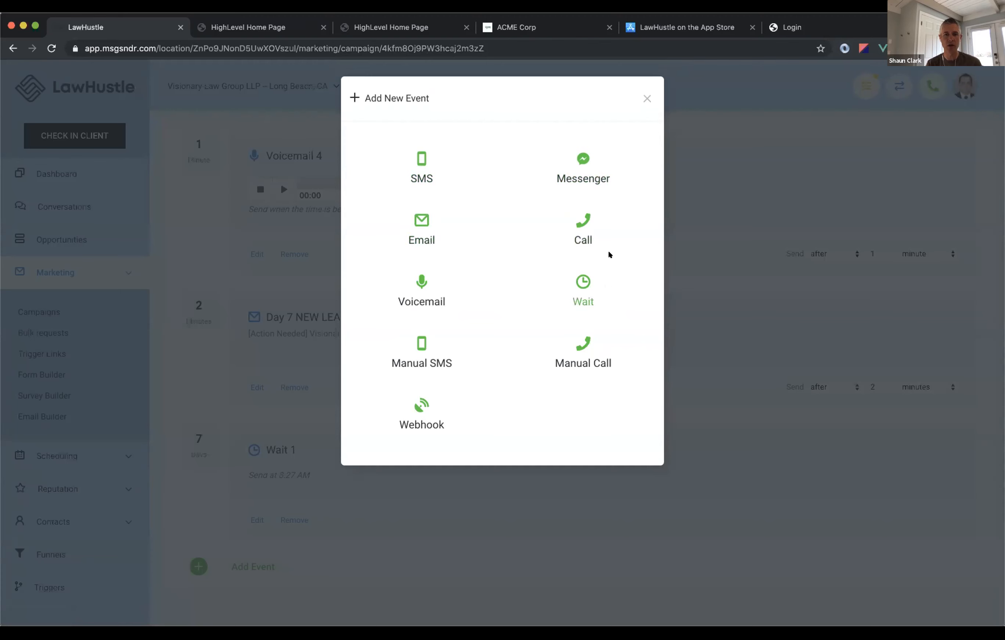
mouse_move(368, 323)
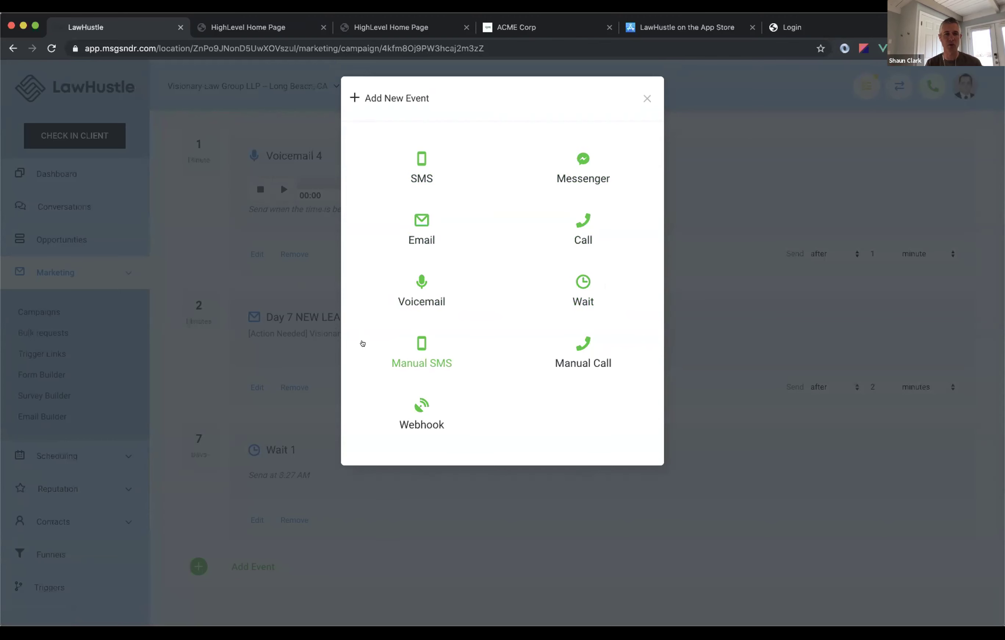
mouse_move(416, 265)
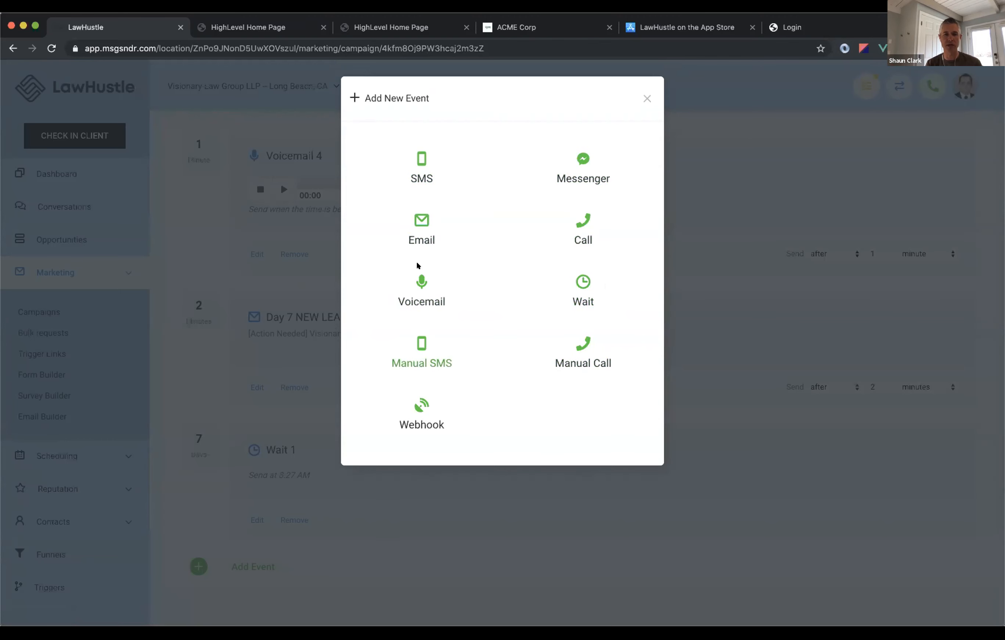
mouse_move(779, 276)
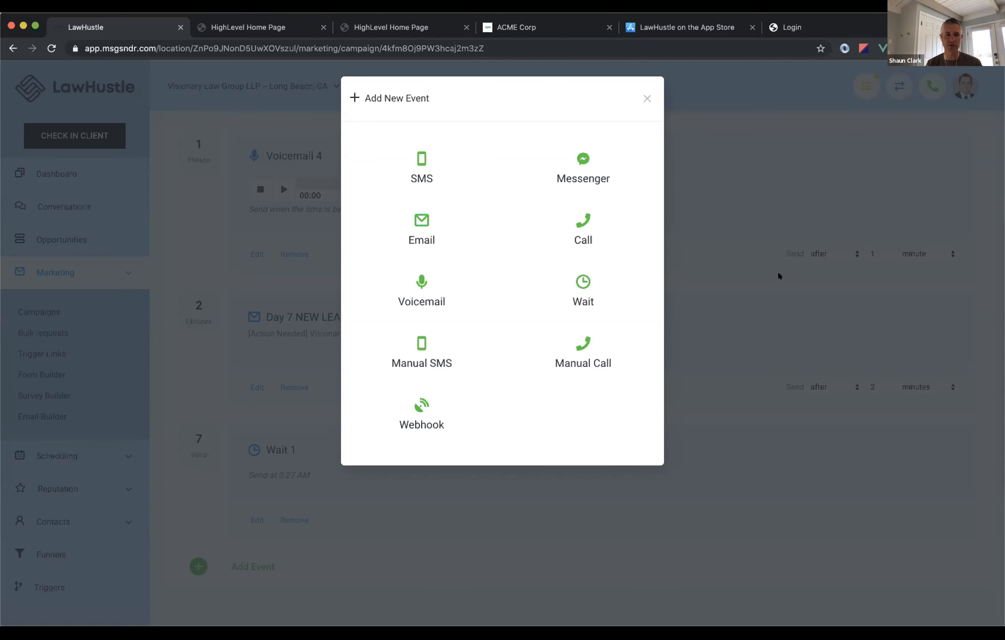
Close the Add New Event chooser without adding an event.
left_click(646, 98)
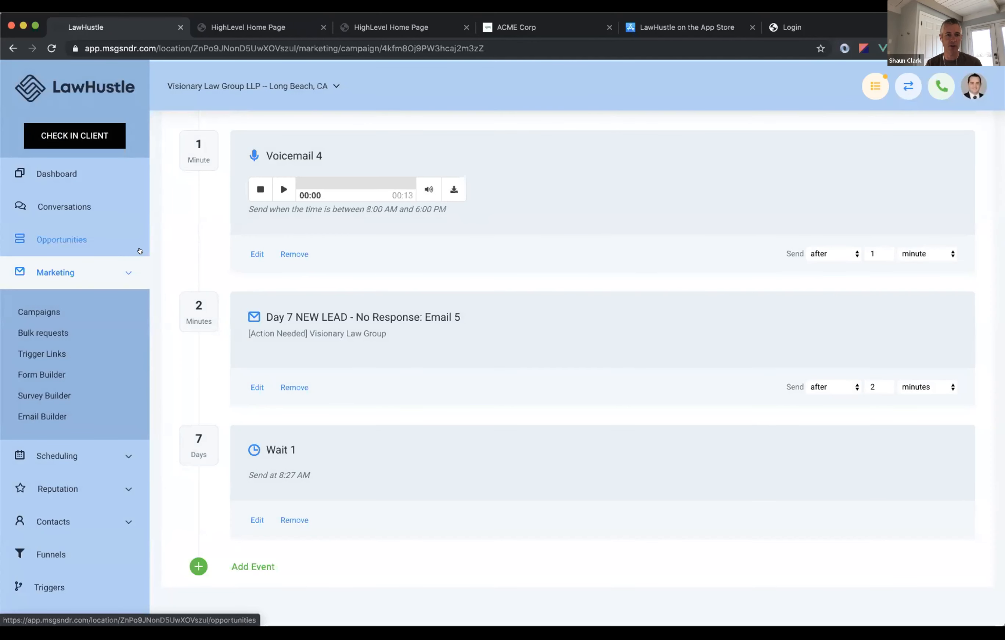
left_click(64, 207)
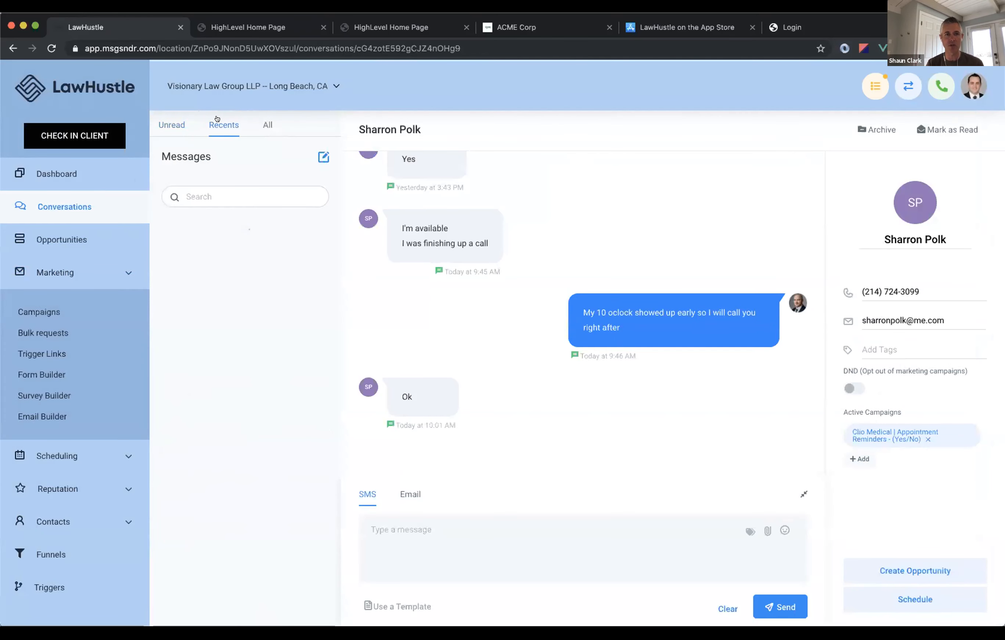
left_click(224, 124)
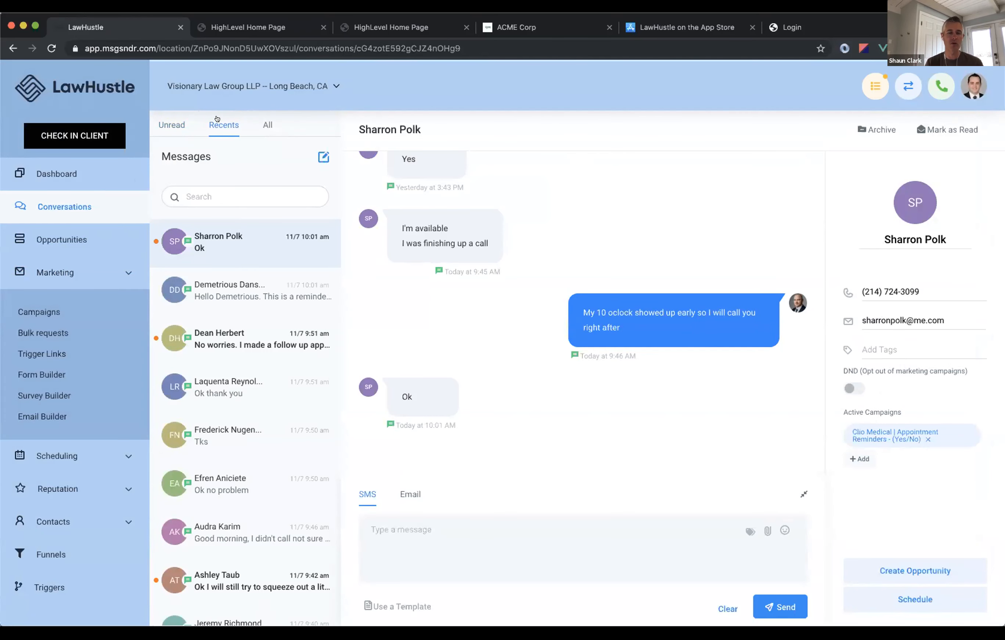
mouse_move(255, 124)
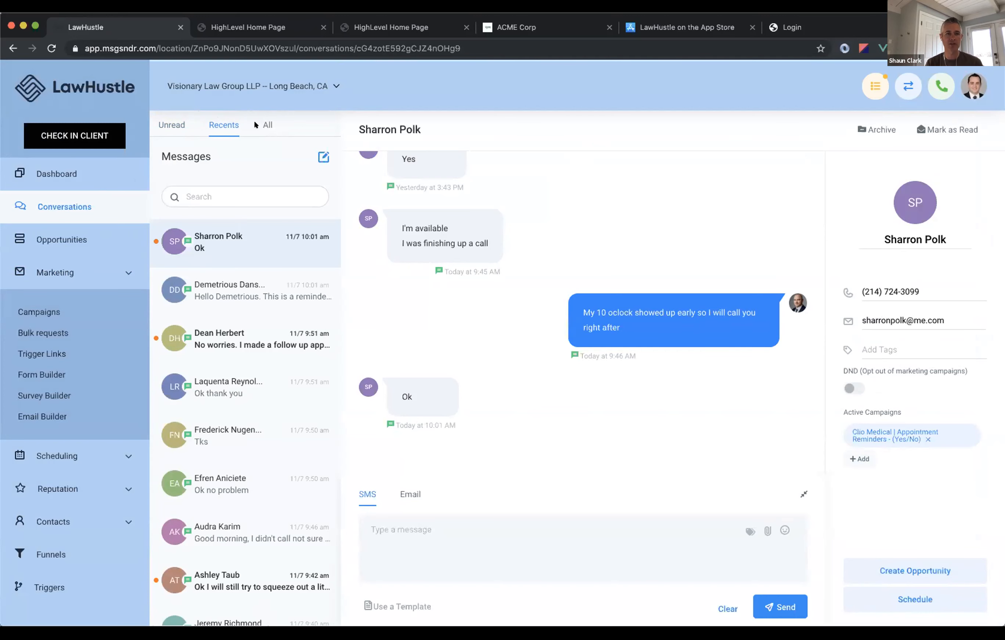
scroll("up", 3)
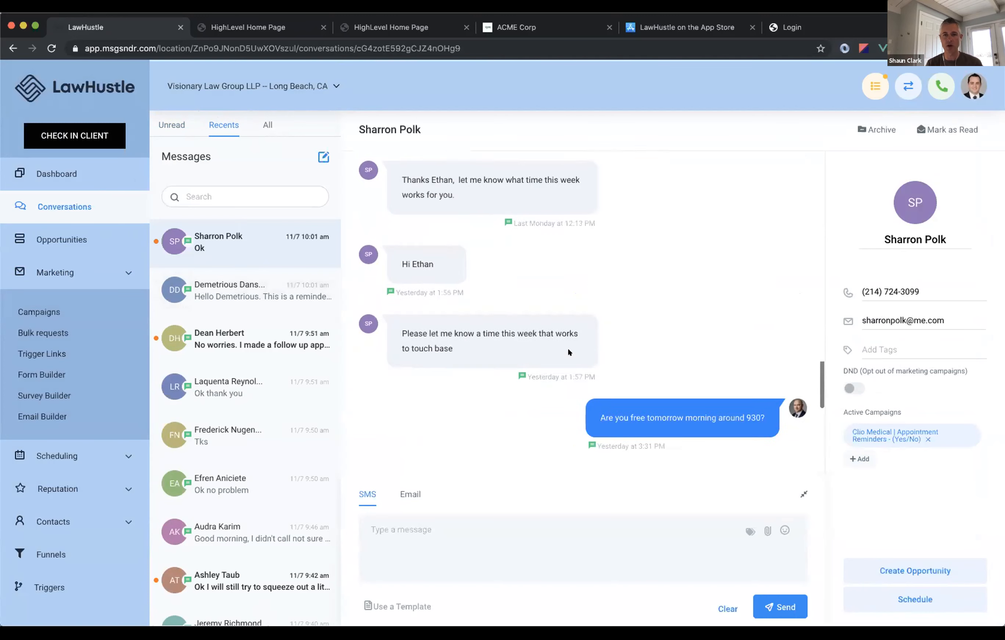
scroll("up", 3)
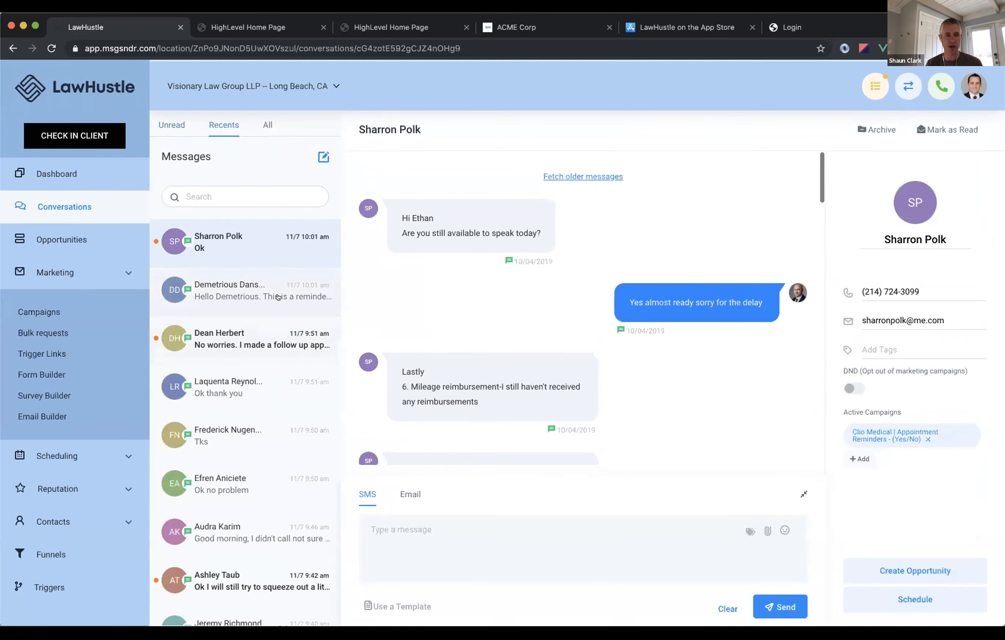
left_click(244, 290)
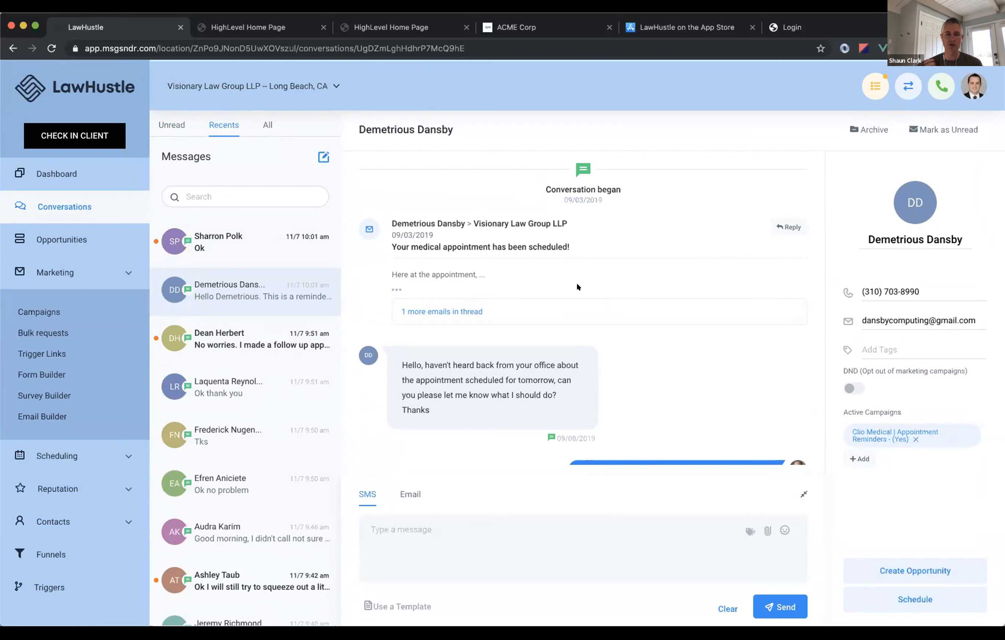
scroll("down", 3)
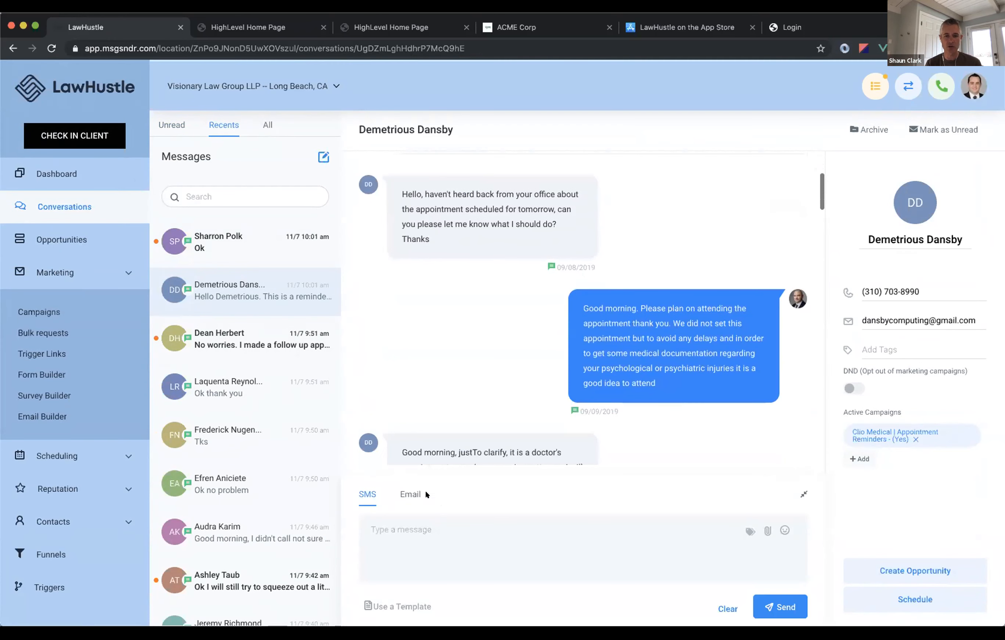
mouse_move(410, 494)
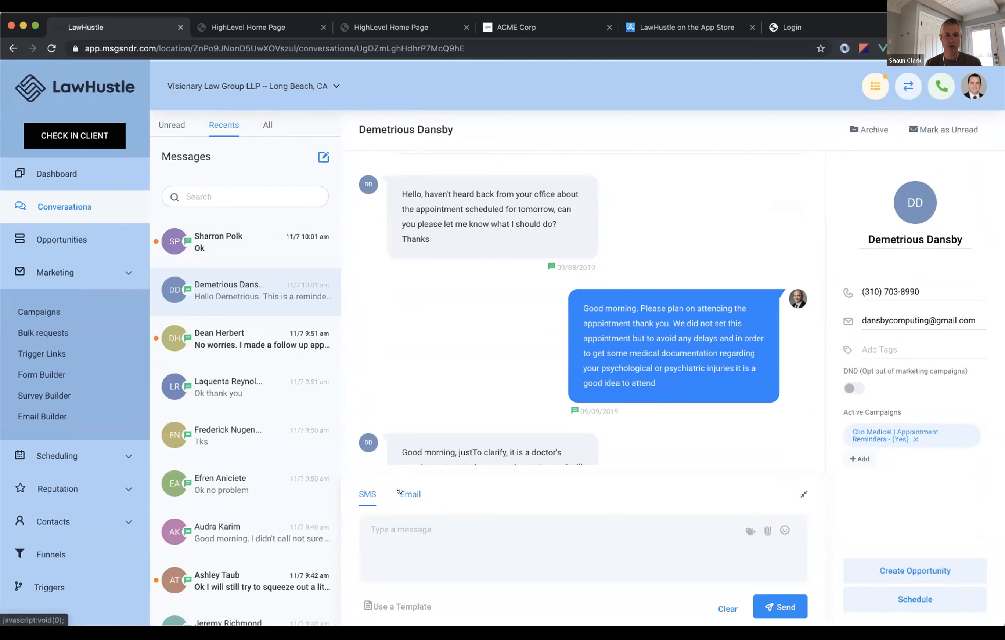
mouse_move(844, 296)
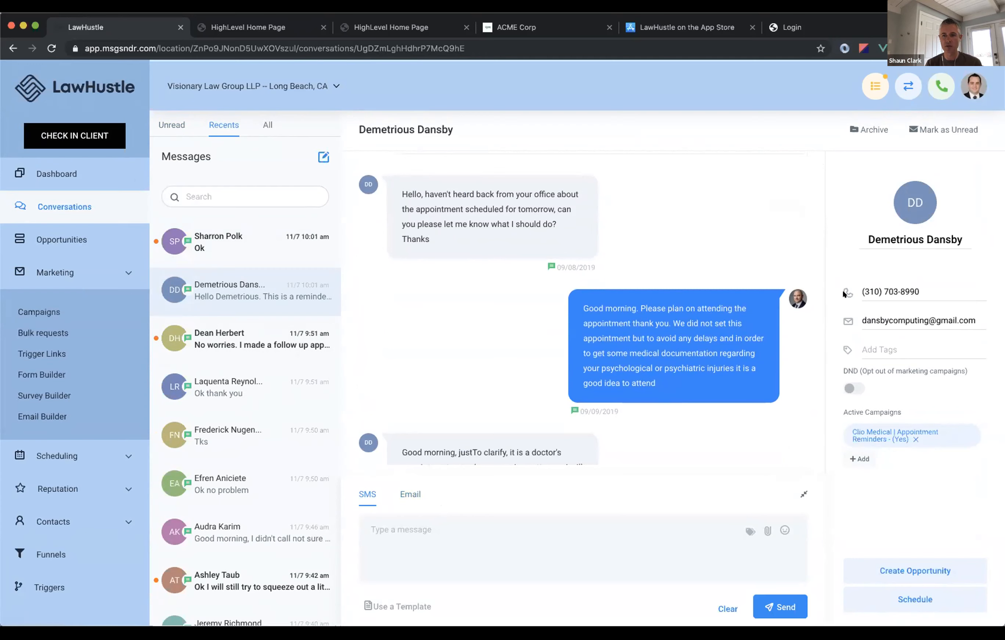
left_click(941, 86)
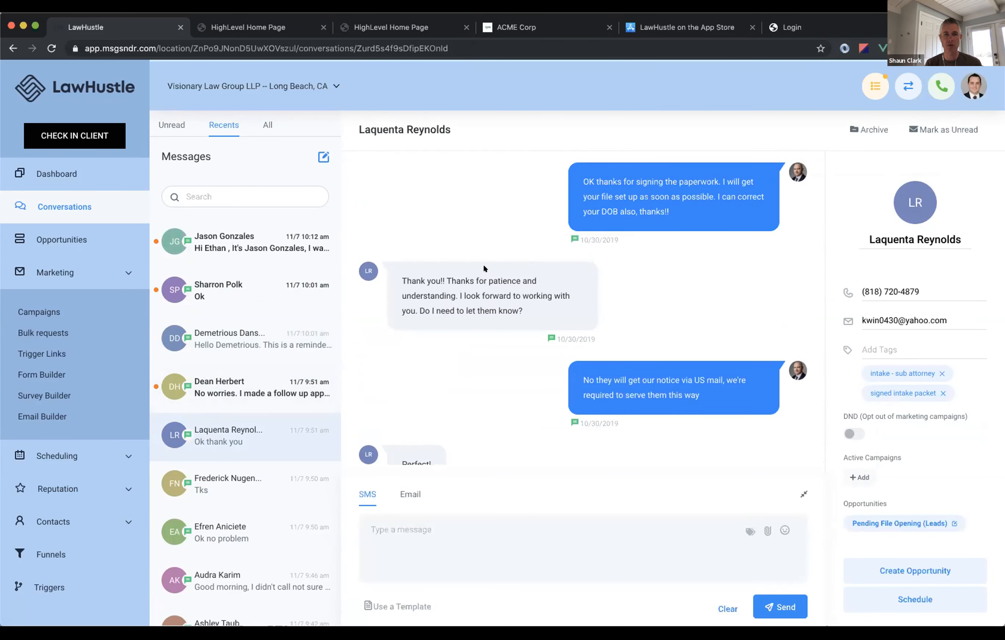
scroll("down", 3)
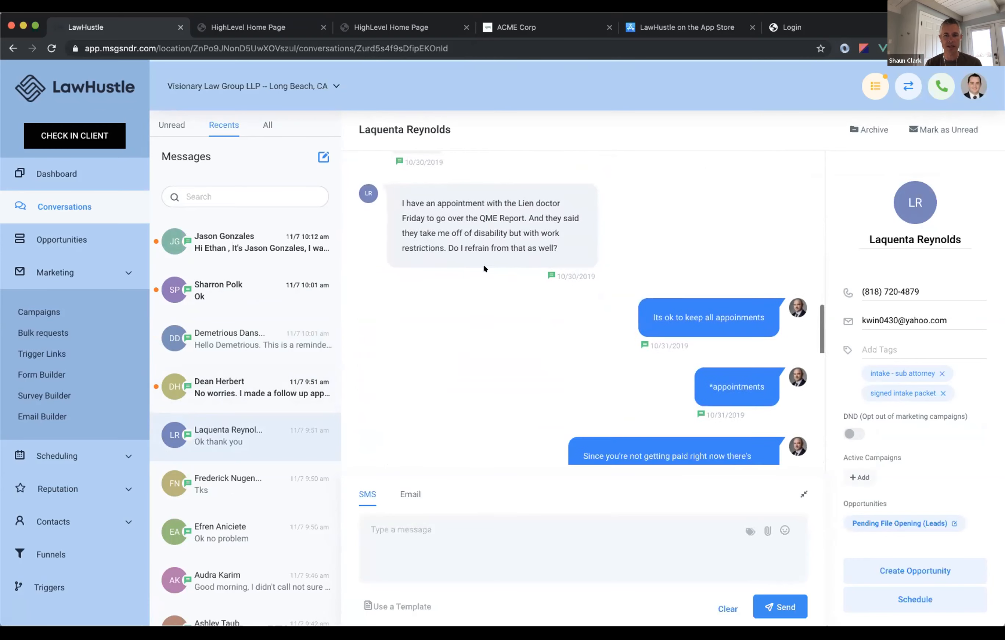
scroll("down", 3)
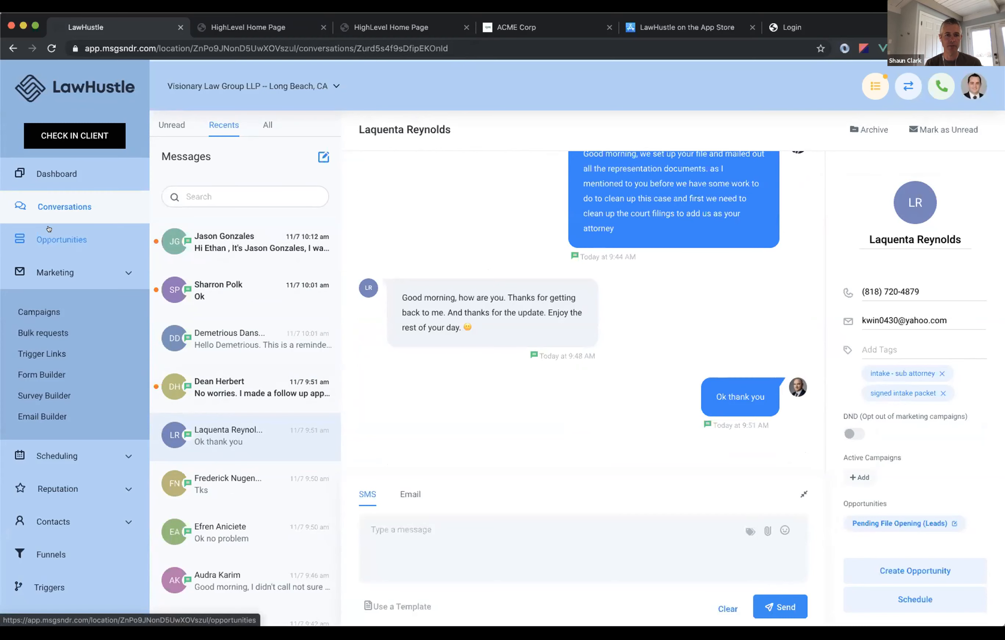
Show the Opportunities pipeline board with leads from Prospect to Pending File Opening.
left_click(62, 240)
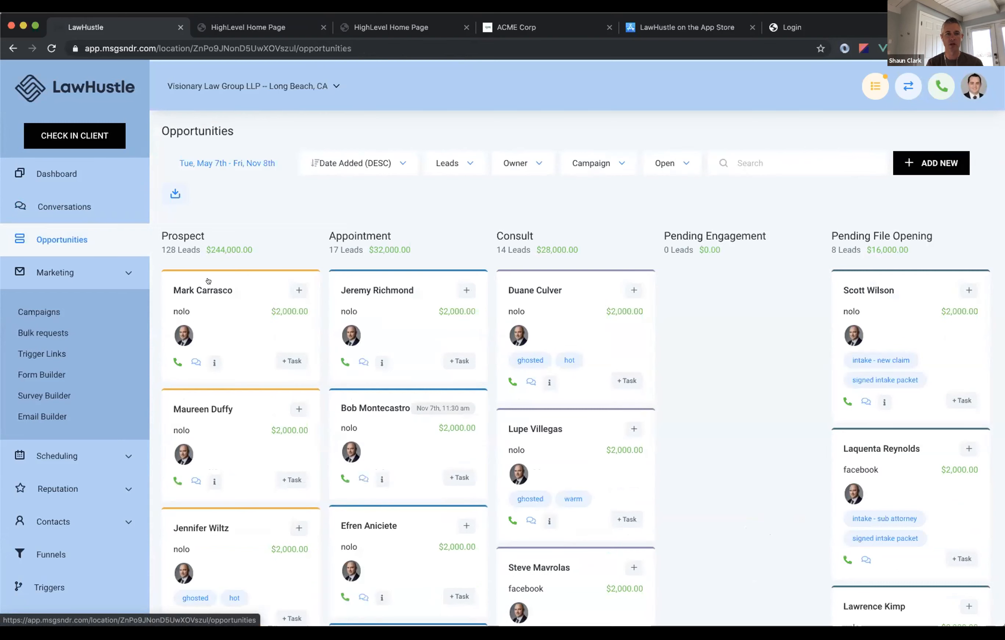
mouse_move(778, 270)
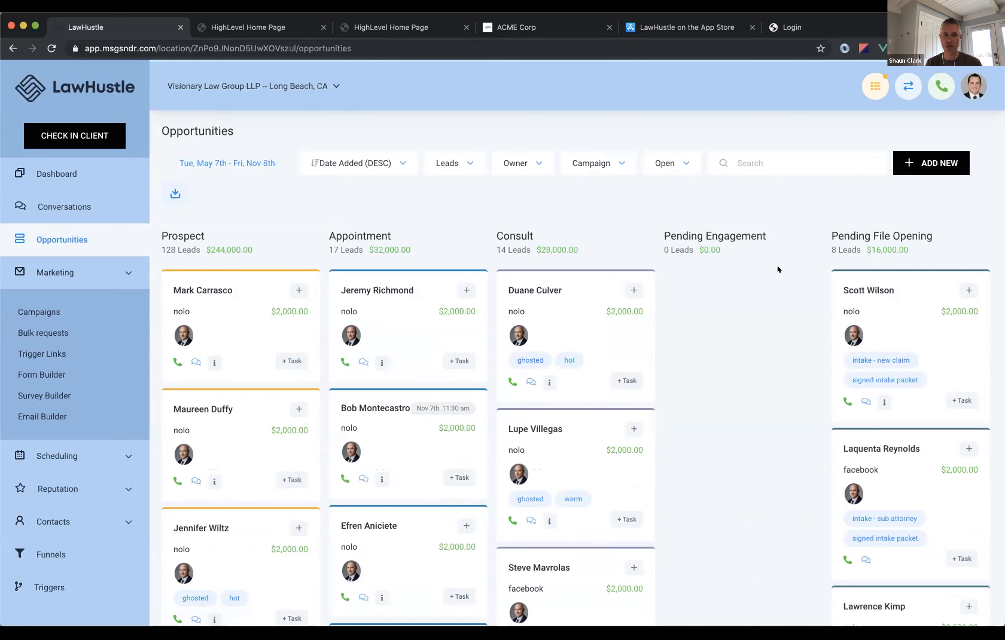
mouse_move(237, 306)
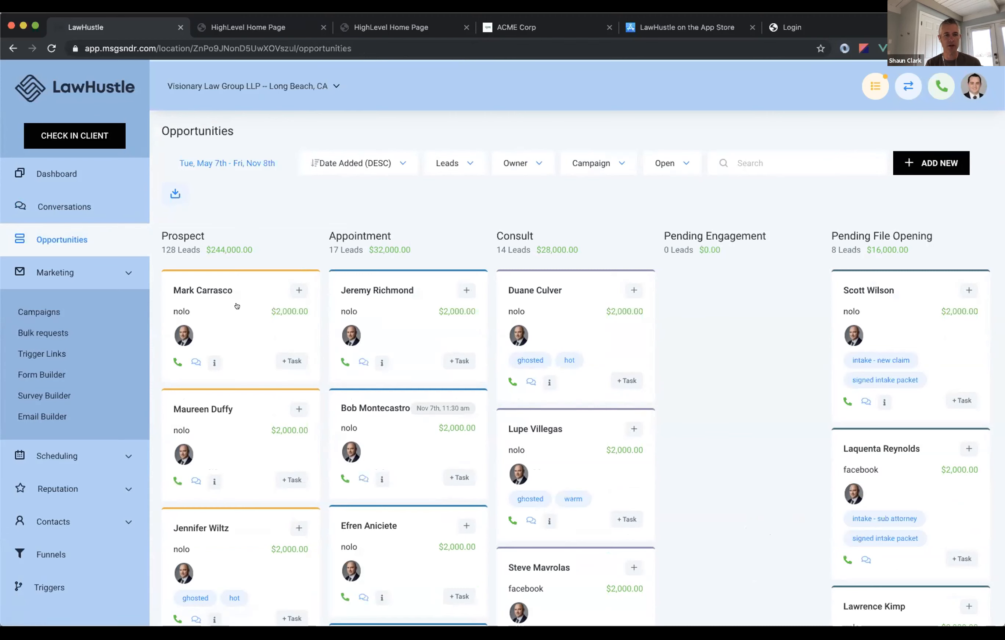
mouse_move(228, 315)
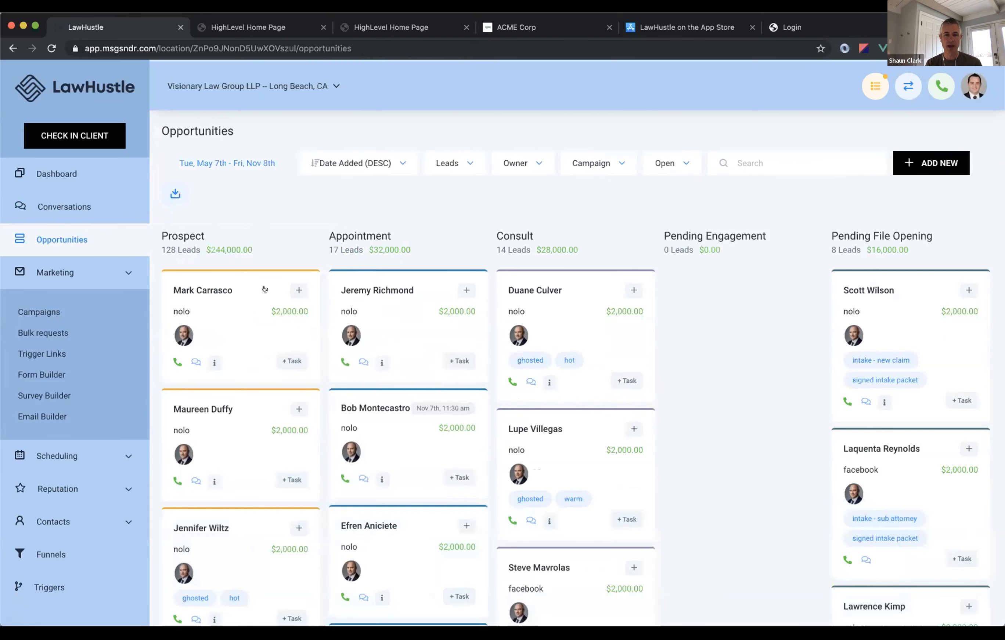
mouse_move(545, 306)
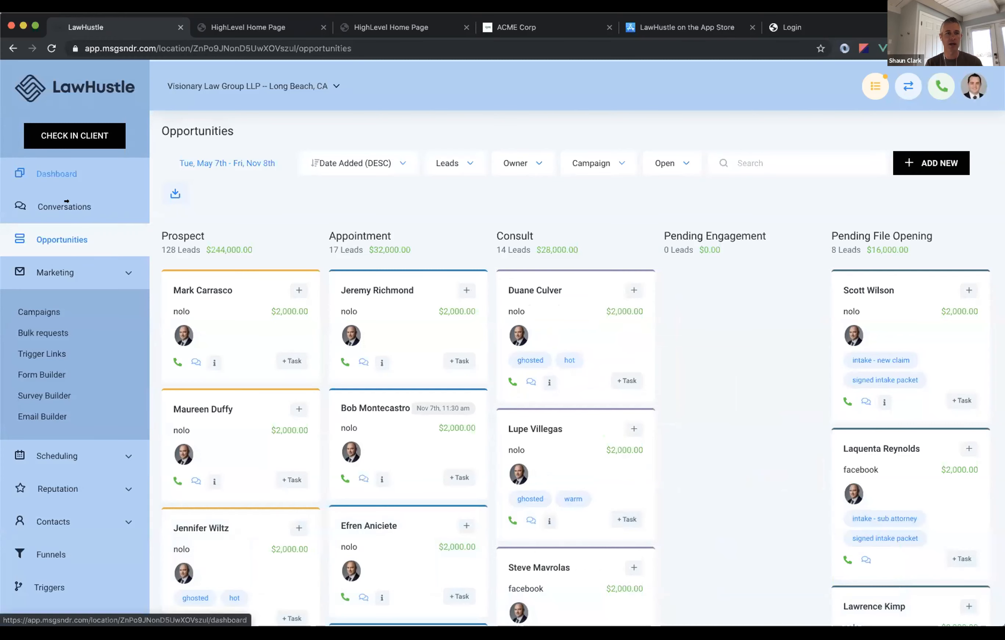
Return to the dashboard, collapse Marketing and expand Scheduling's Calendar and Appointments.
left_click(57, 174)
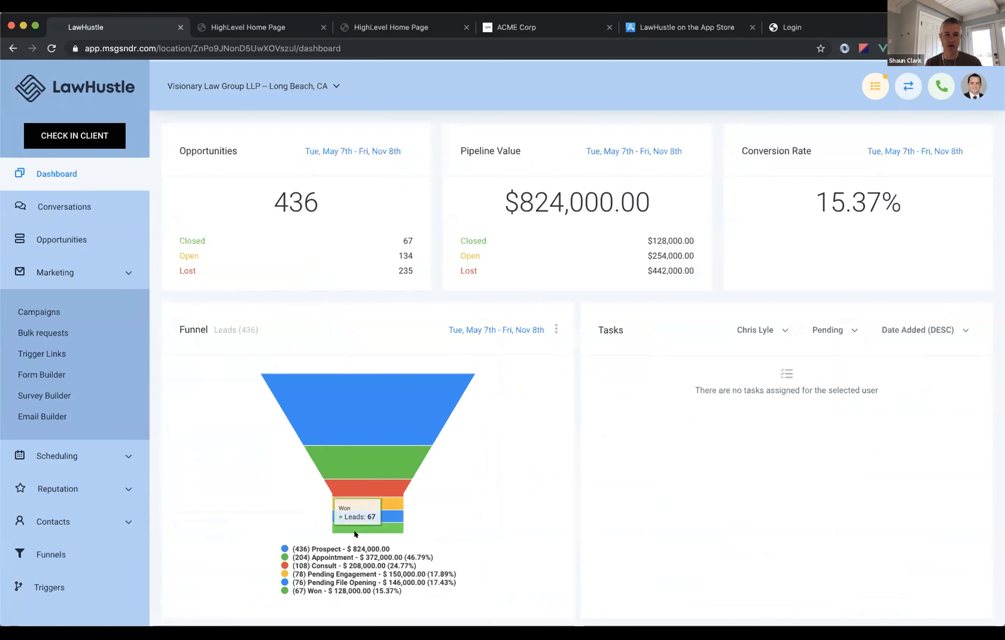
mouse_move(236, 392)
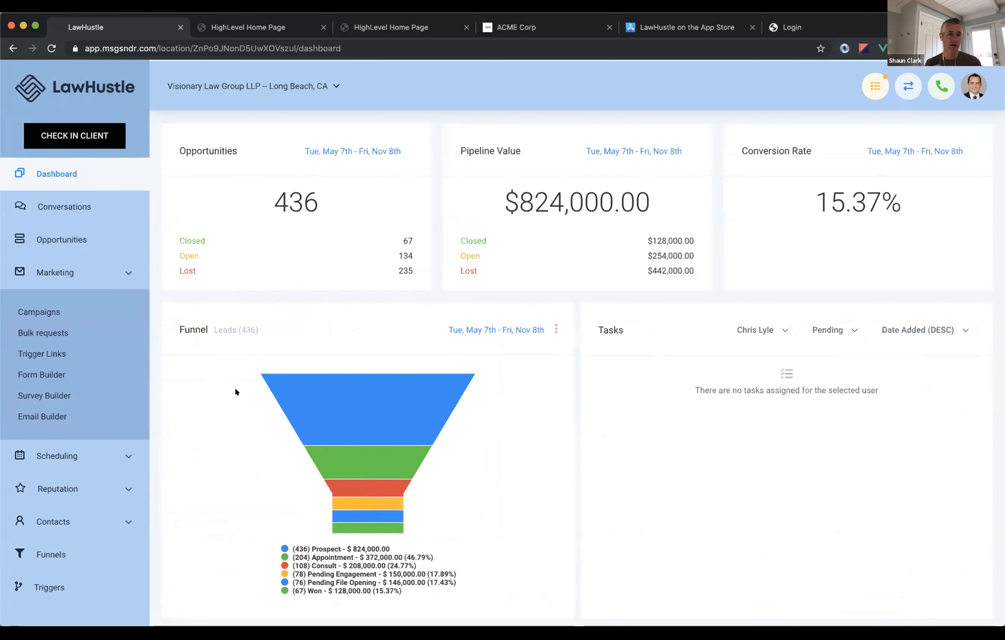
left_click(55, 273)
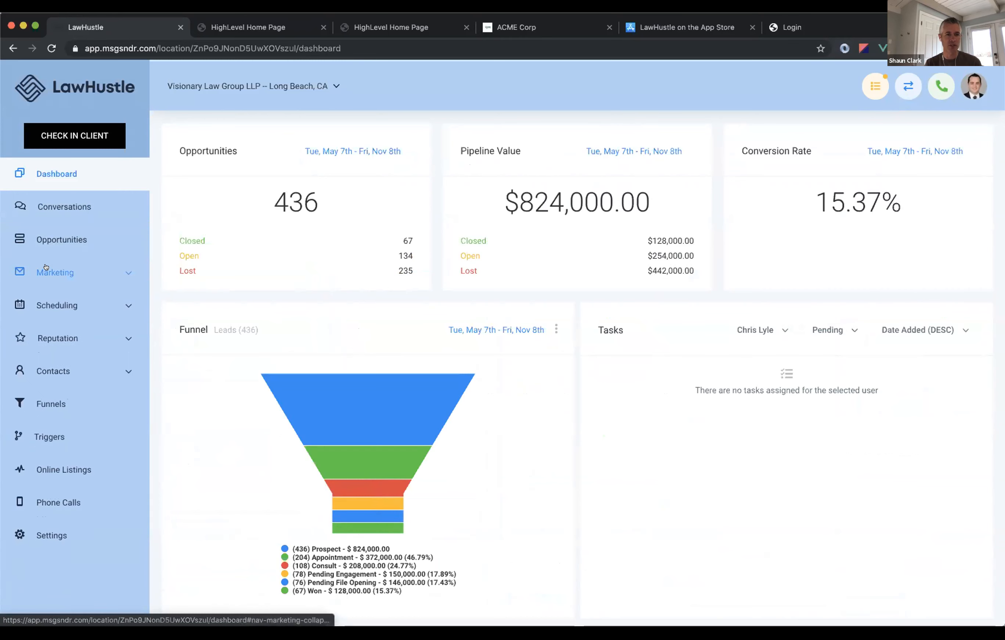
left_click(56, 304)
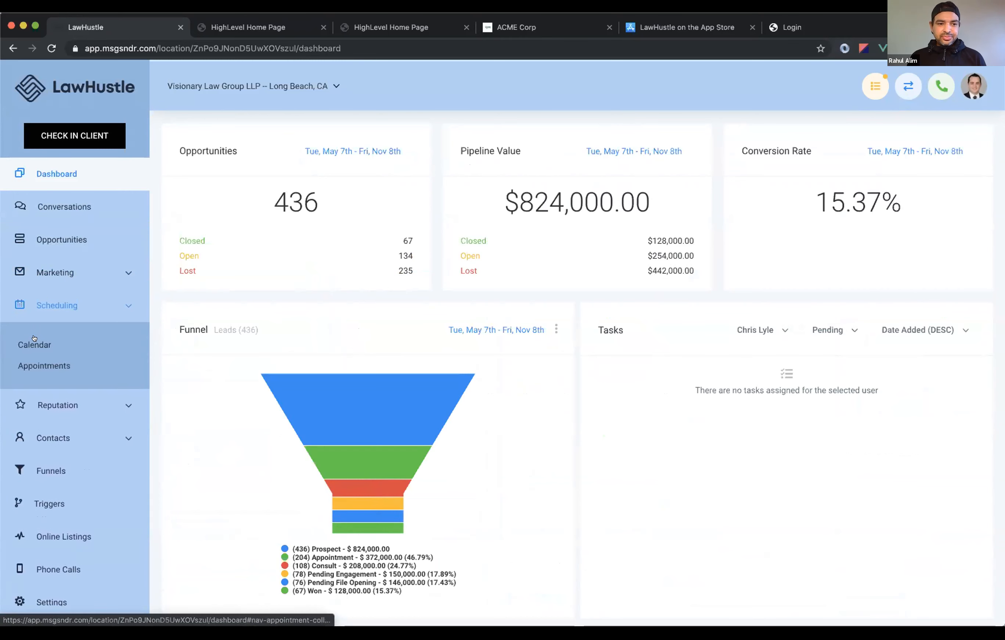
View the weekly appointment calendar, then the Appointments list of confirmed client appointments.
left_click(34, 345)
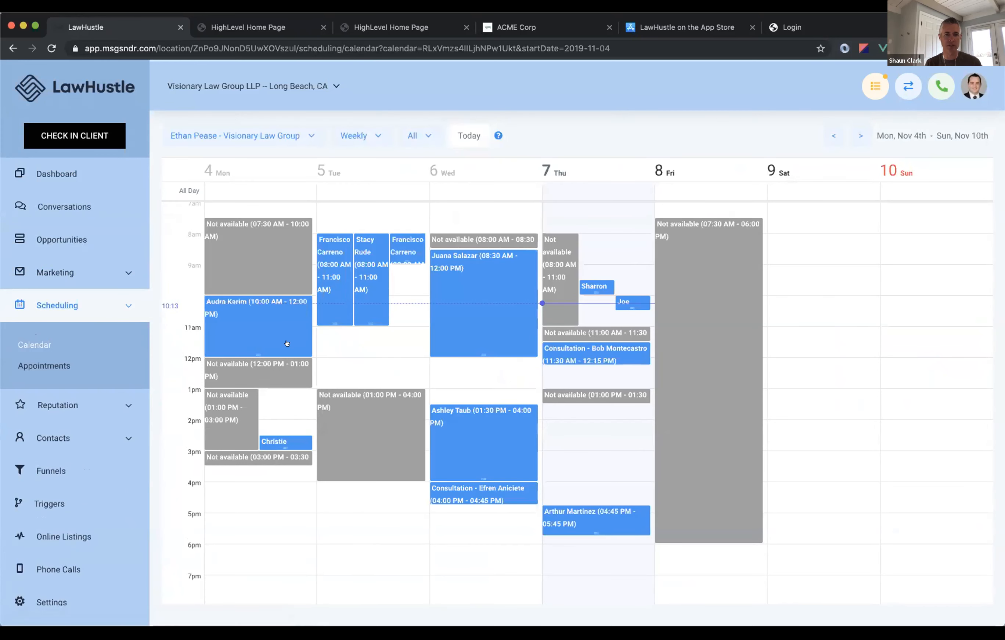
left_click(43, 366)
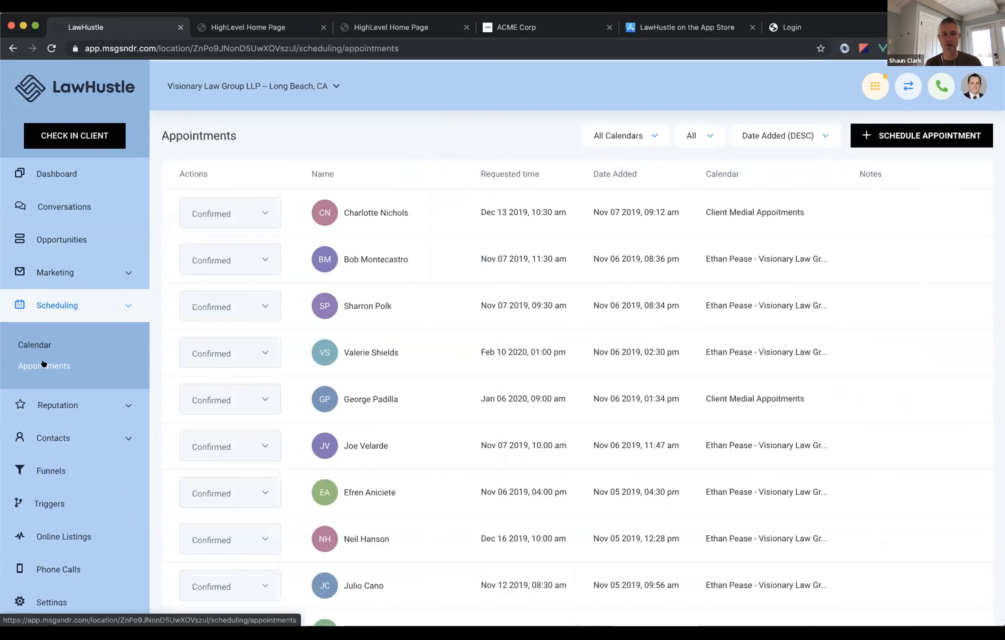
left_click(58, 392)
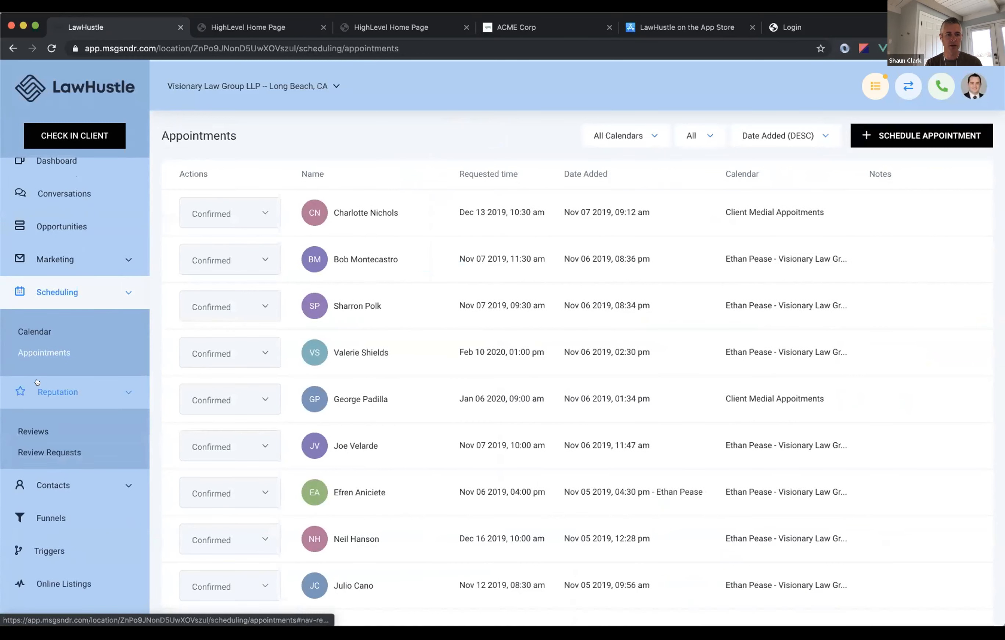
View All Reviews, then the Review Requests list with sent and opened invites.
left_click(32, 431)
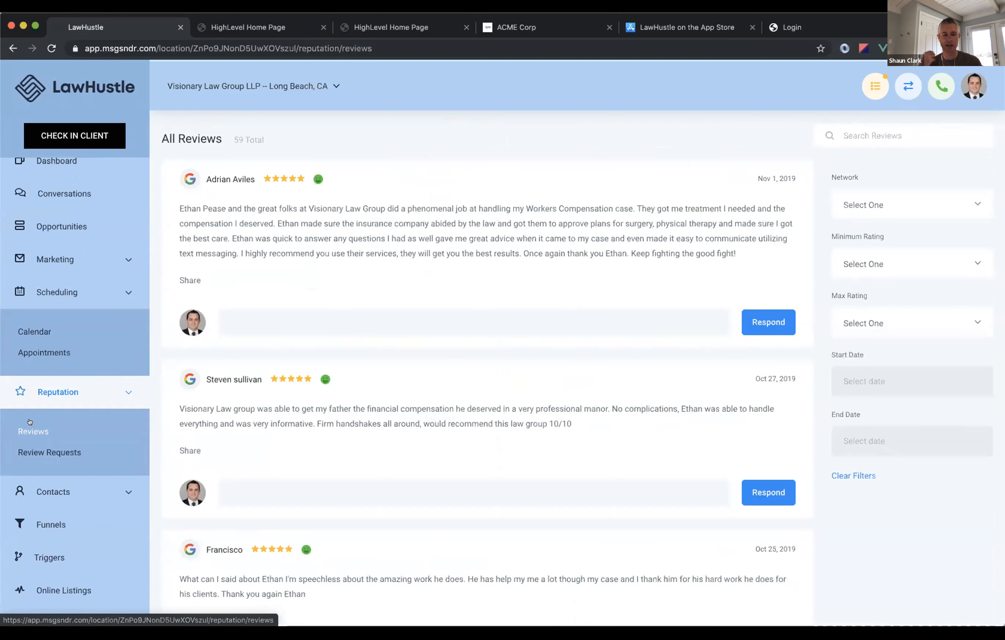
left_click(49, 452)
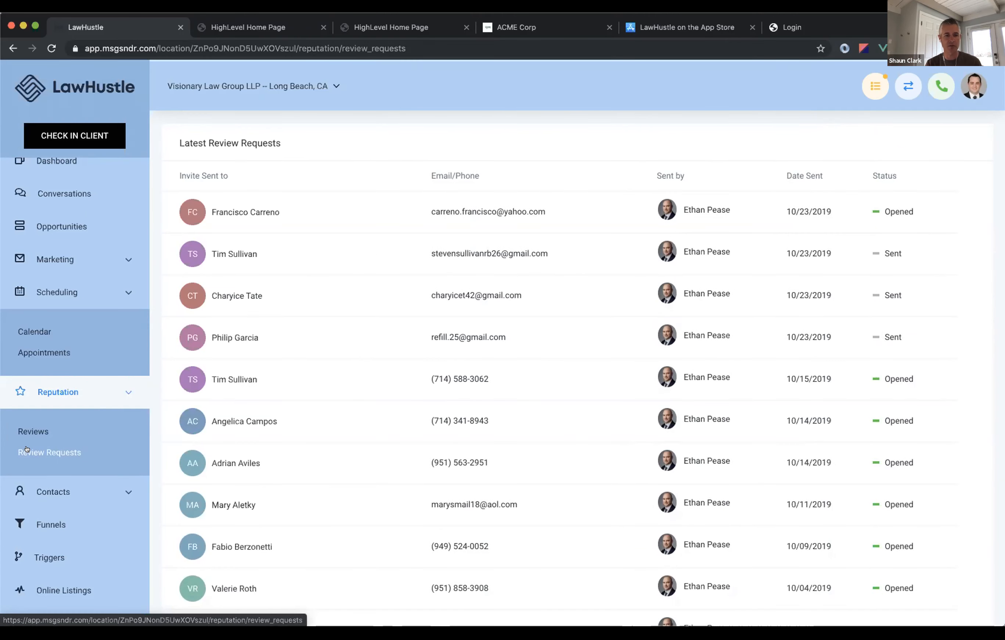
scroll("down", 3)
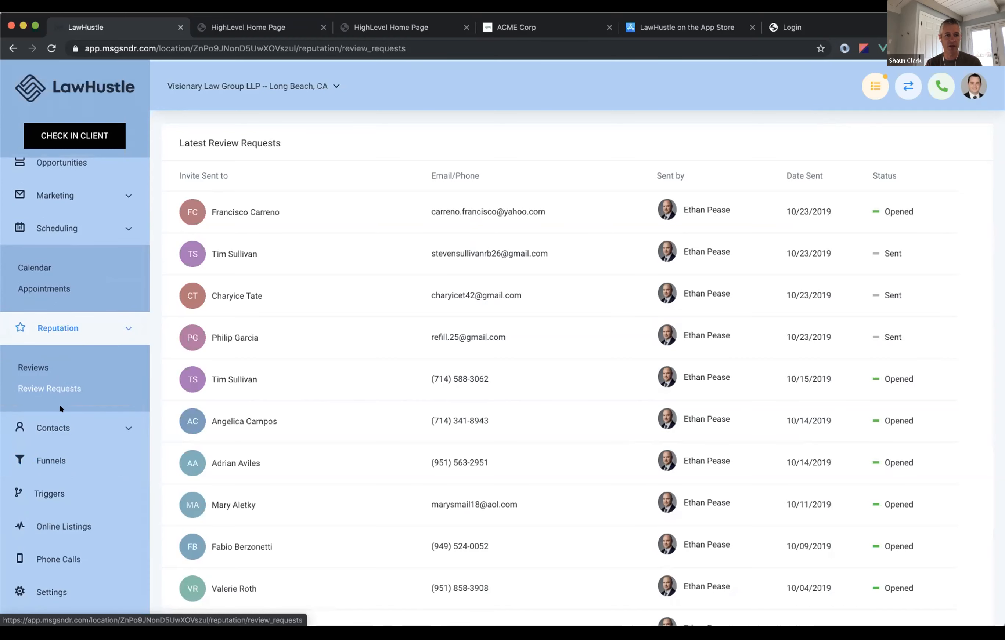
left_click(53, 428)
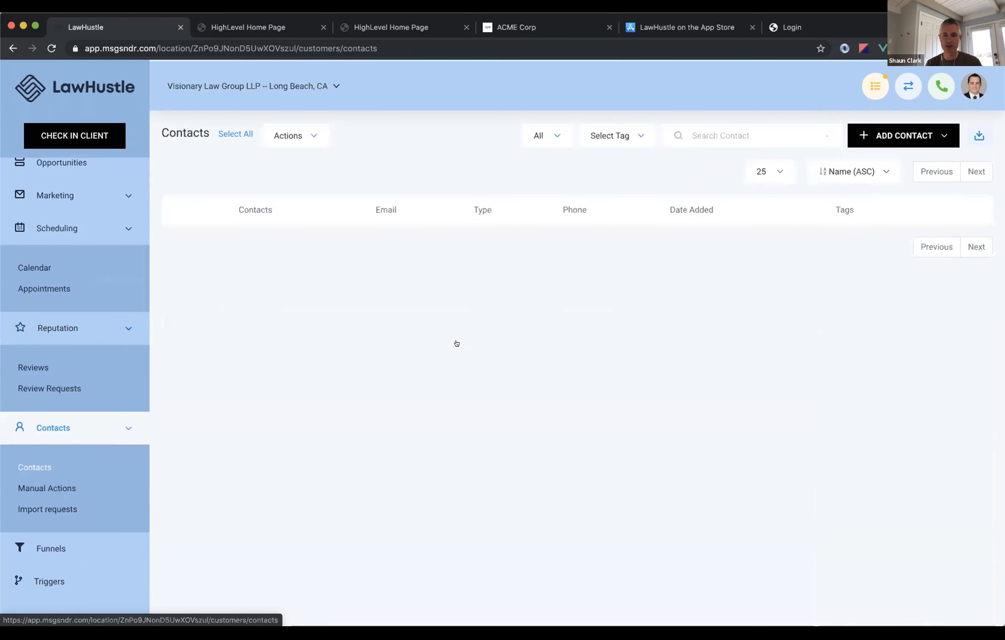
left_click(853, 171)
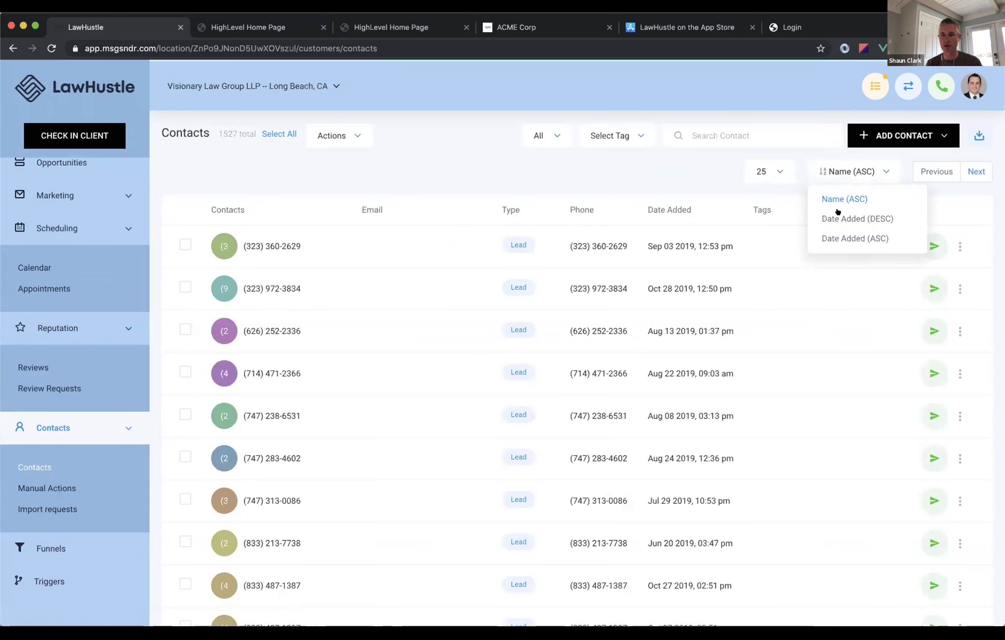
left_click(271, 246)
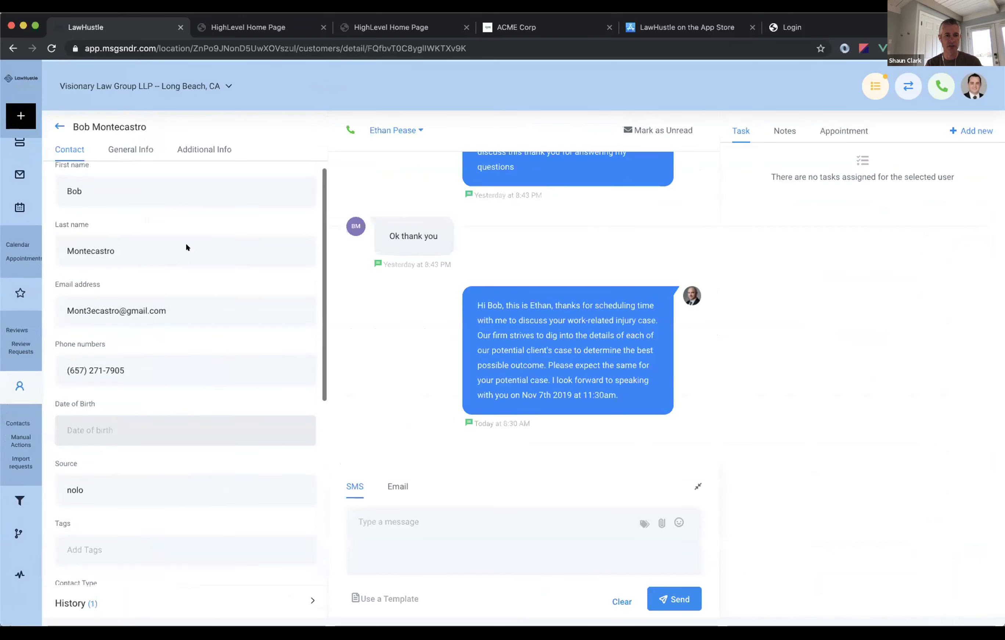
scroll("up", 3)
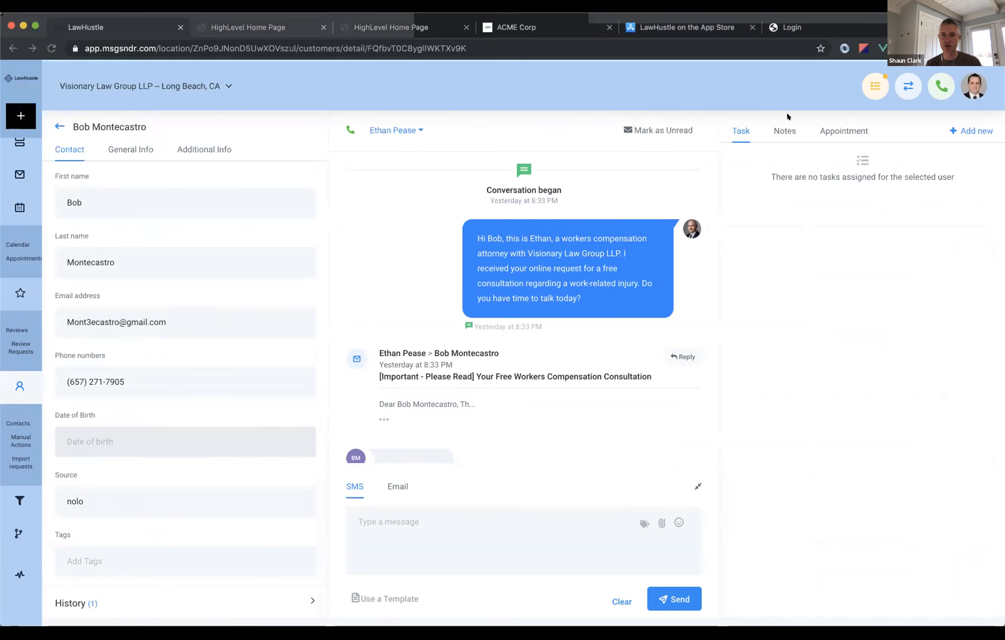
Review the client's upcoming appointment and Additional Info fields, toggling Hide Empty Fields off and on.
left_click(843, 131)
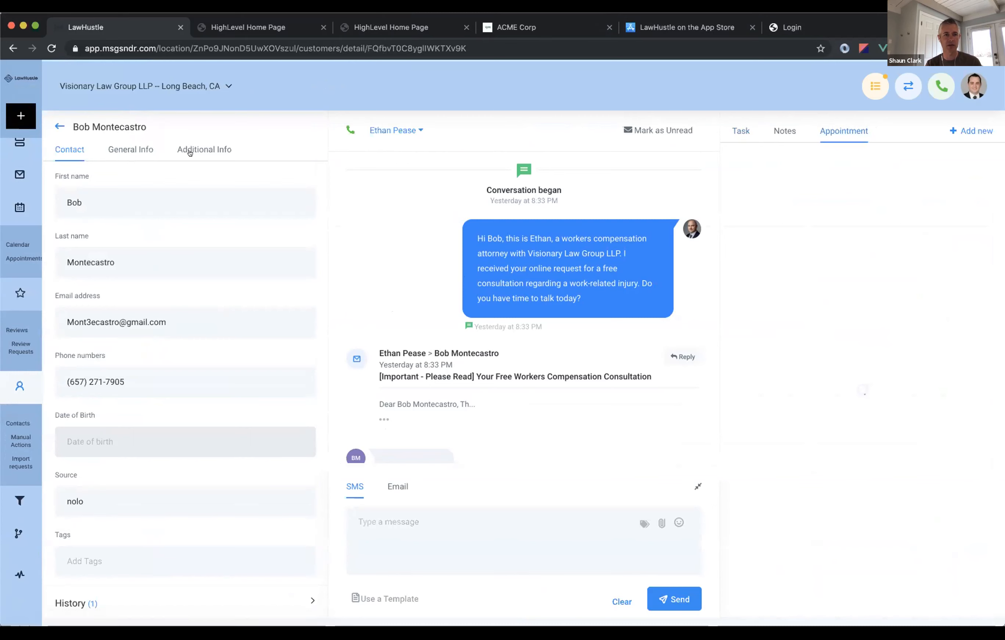
left_click(204, 149)
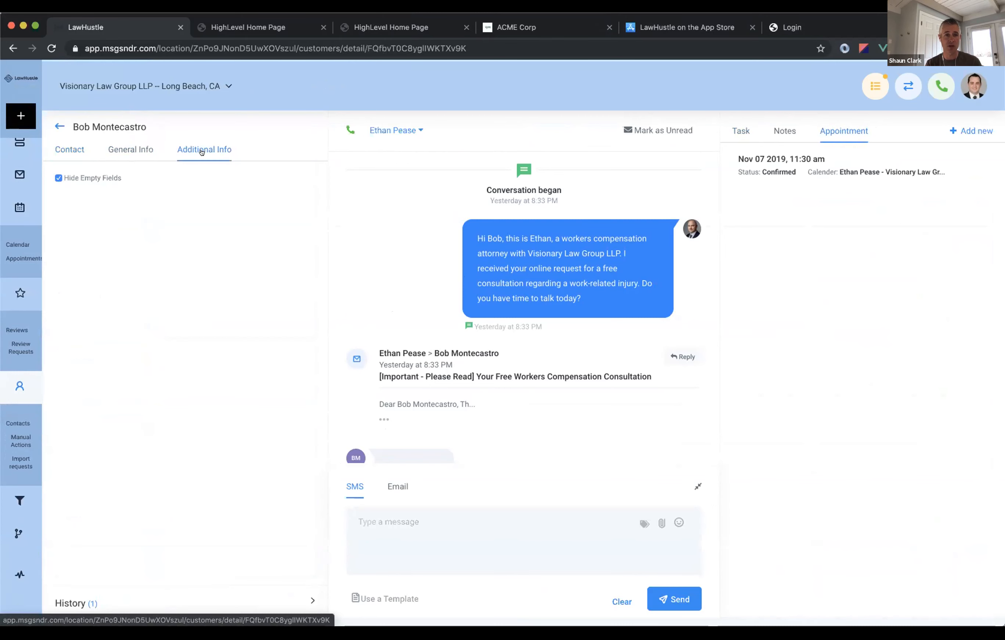
left_click(58, 178)
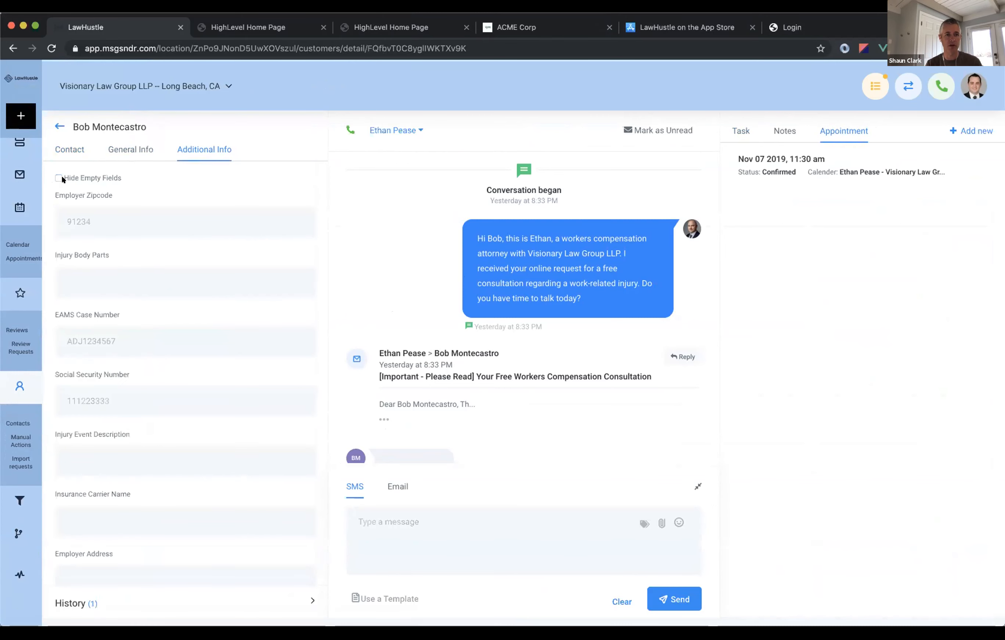
scroll("down", 3)
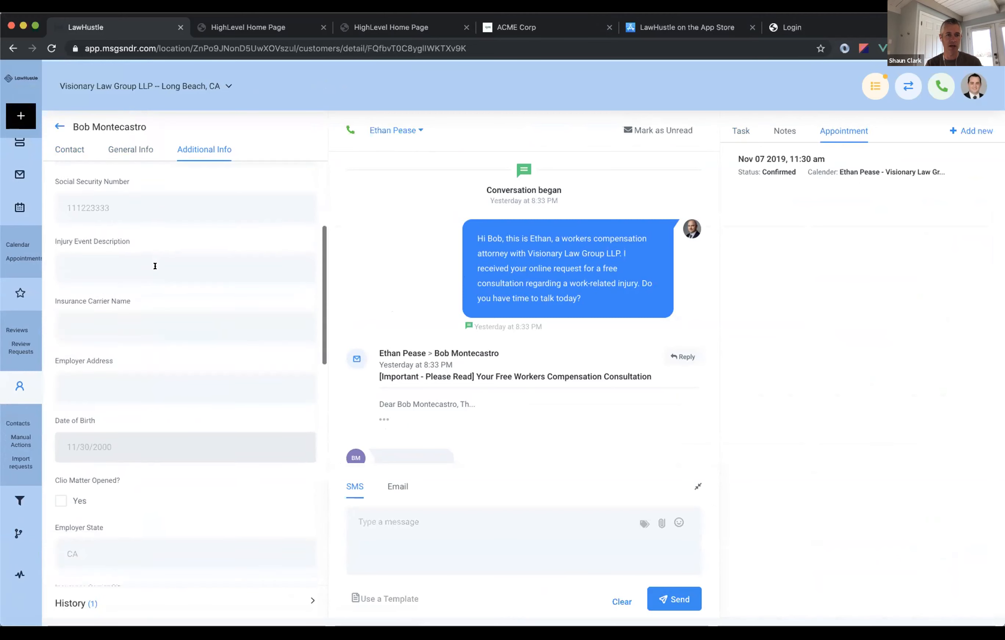
scroll("up", 3)
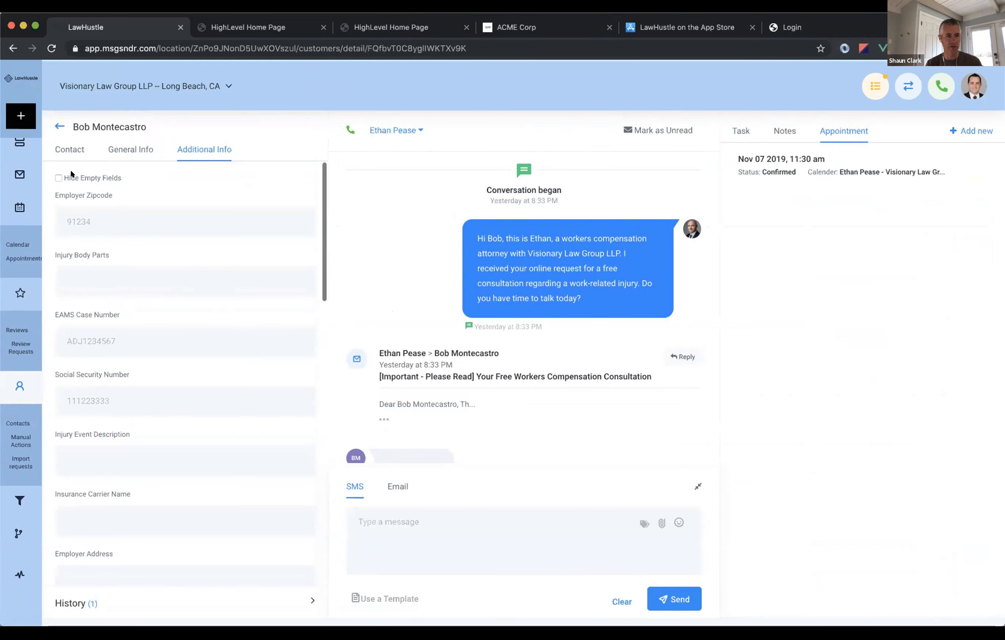
left_click(58, 177)
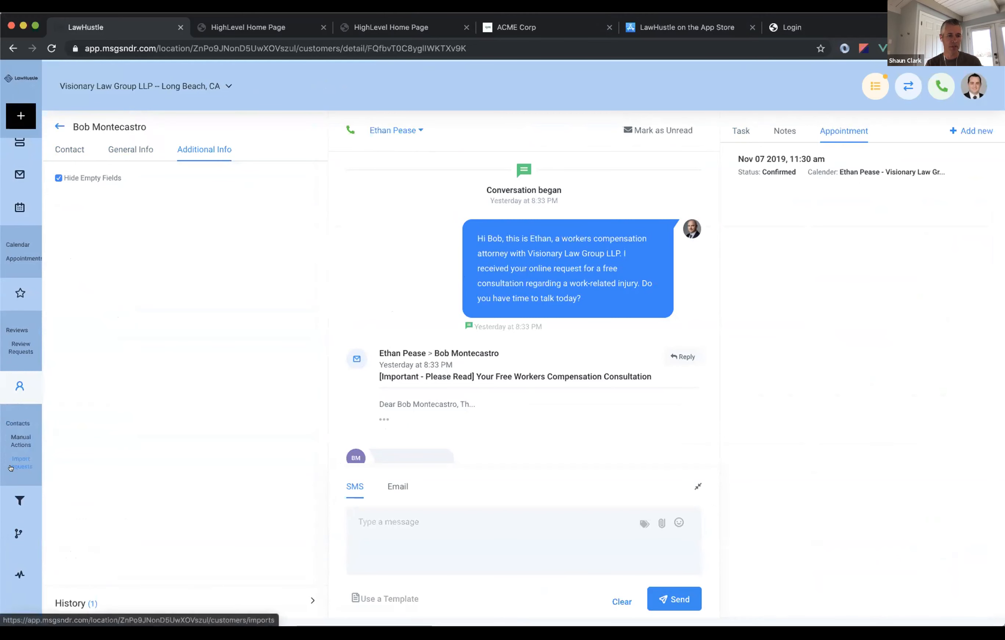
View the Import Requests history, then the empty Funnels page.
left_click(21, 462)
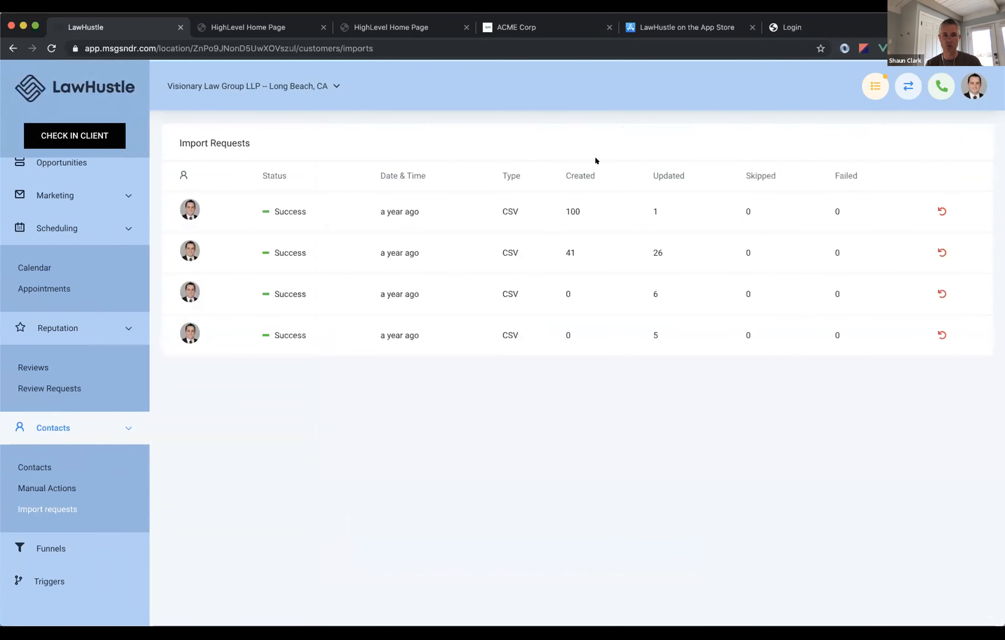
mouse_move(50, 548)
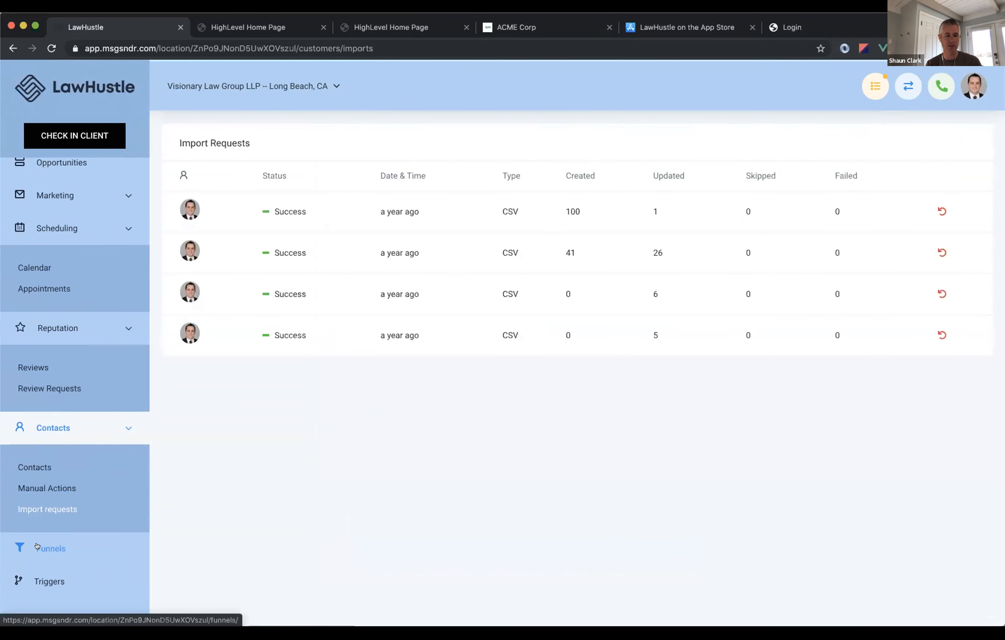
left_click(50, 547)
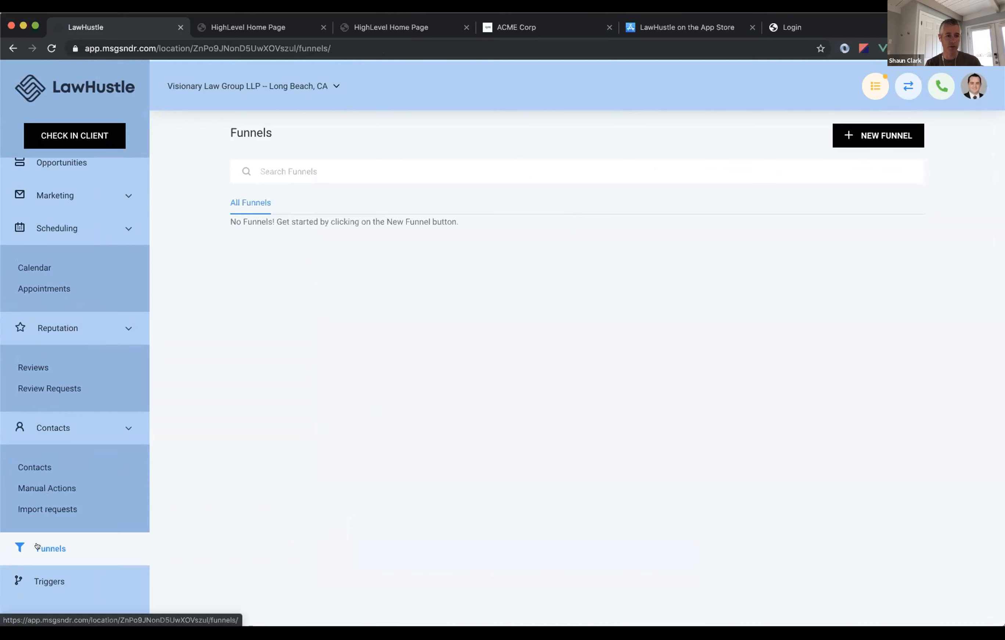
View the Triggers list and start a New Basic Rule draft with its trigger event choices.
left_click(49, 582)
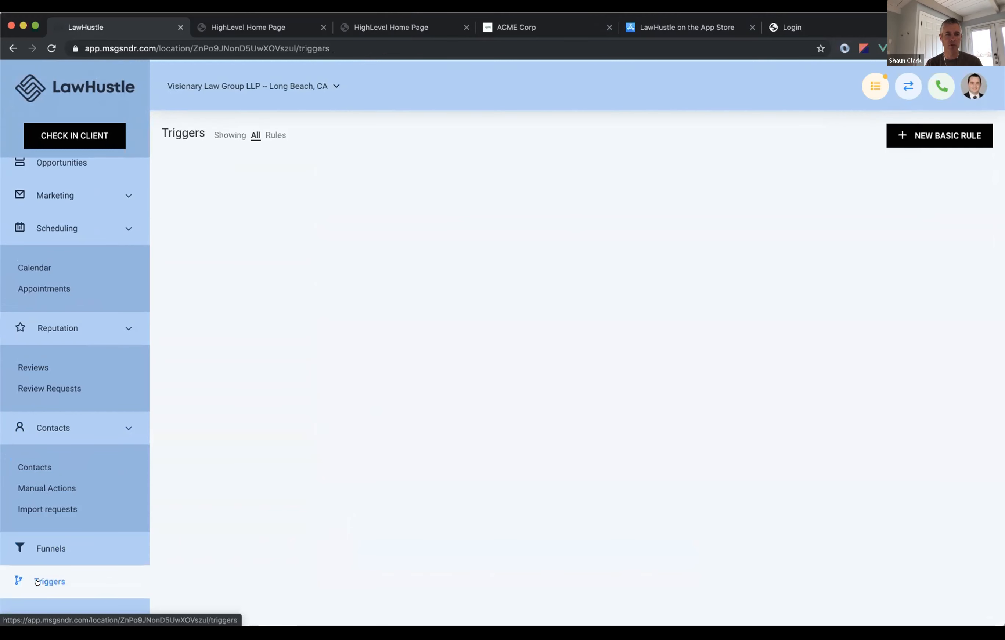
left_click(49, 581)
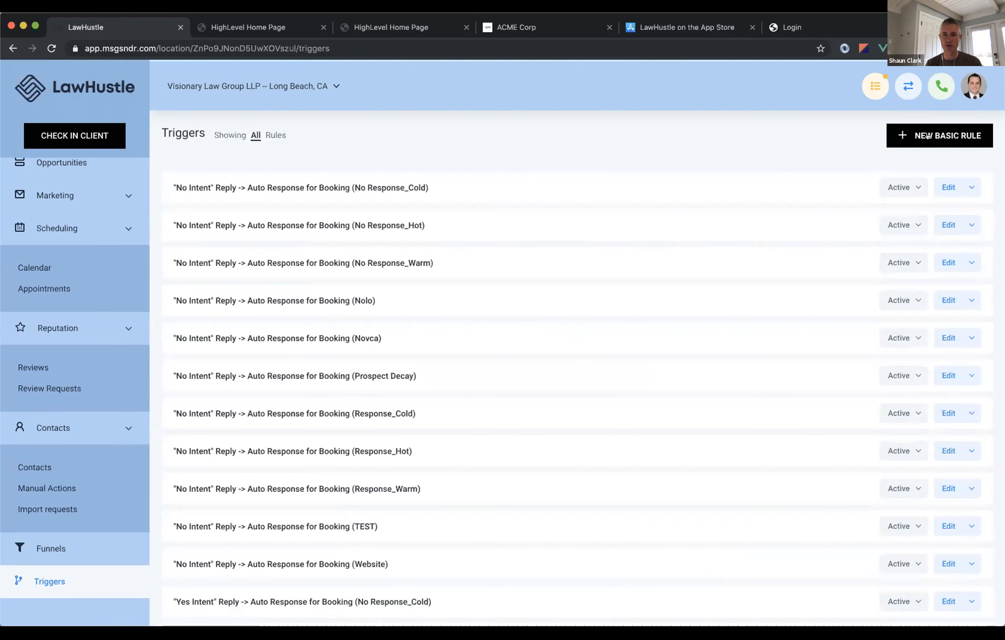
left_click(938, 136)
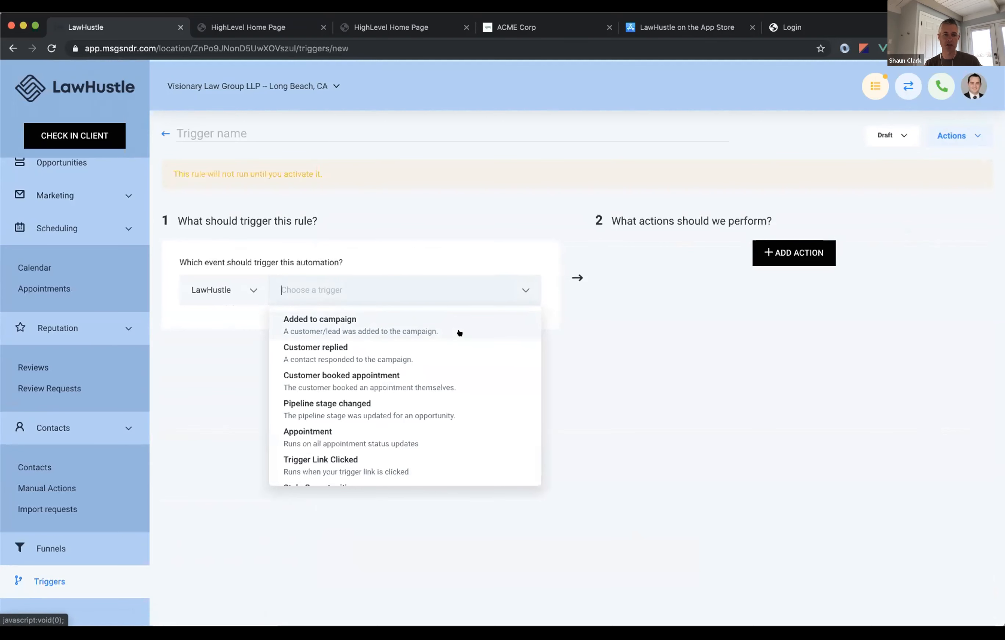
Explore the draft rule's actions and choose Facebook as the action source.
scroll("down", 3)
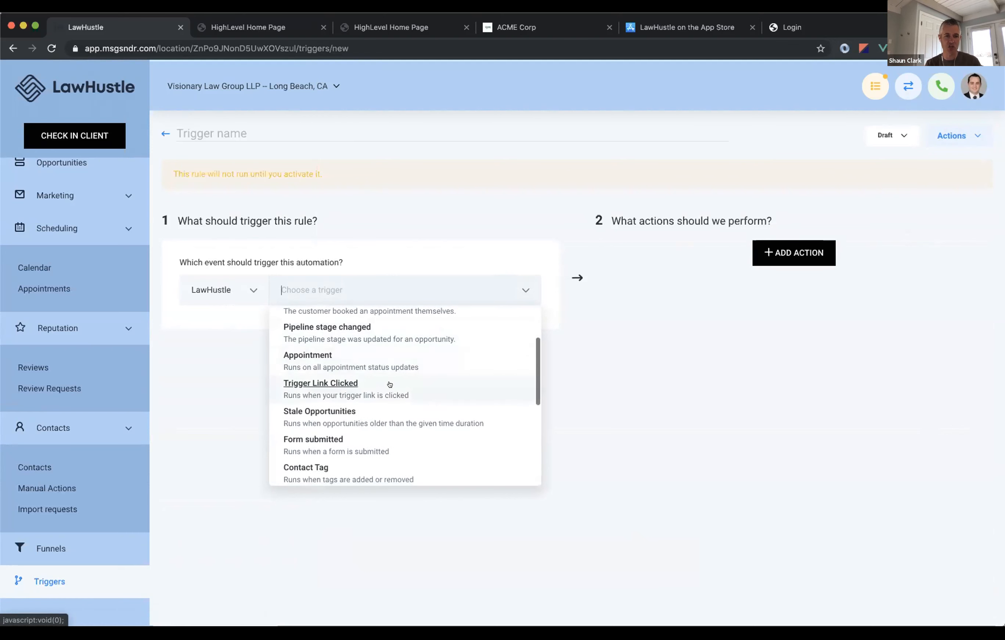
scroll("down", 3)
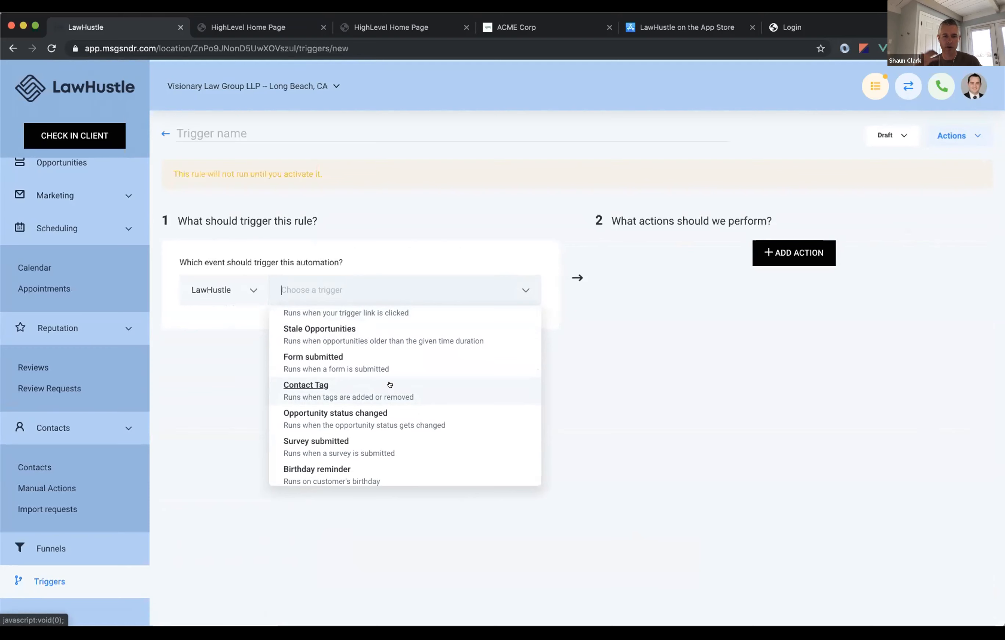
scroll("down", 3)
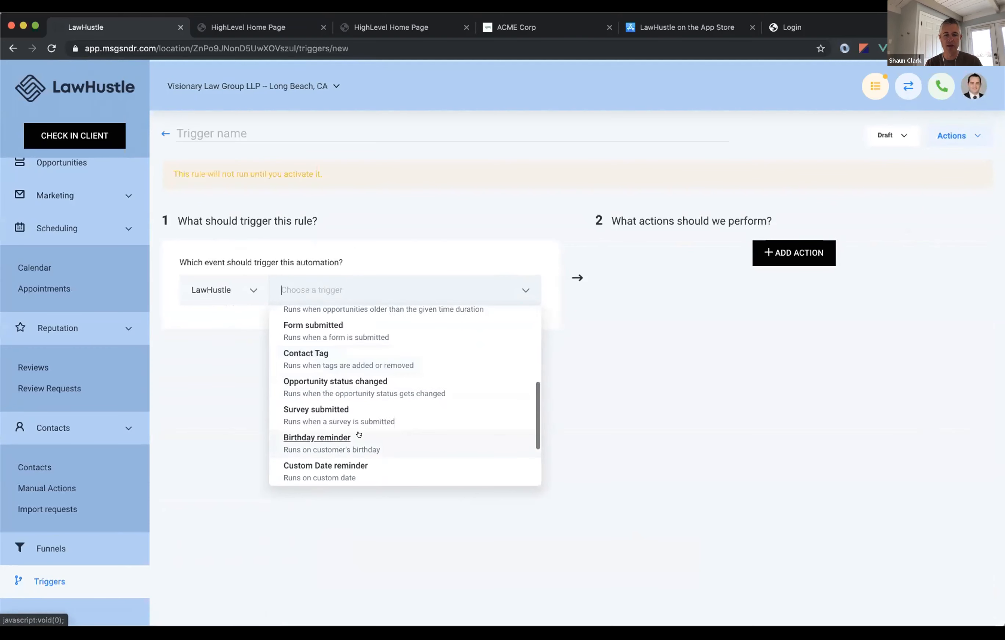
left_click(793, 253)
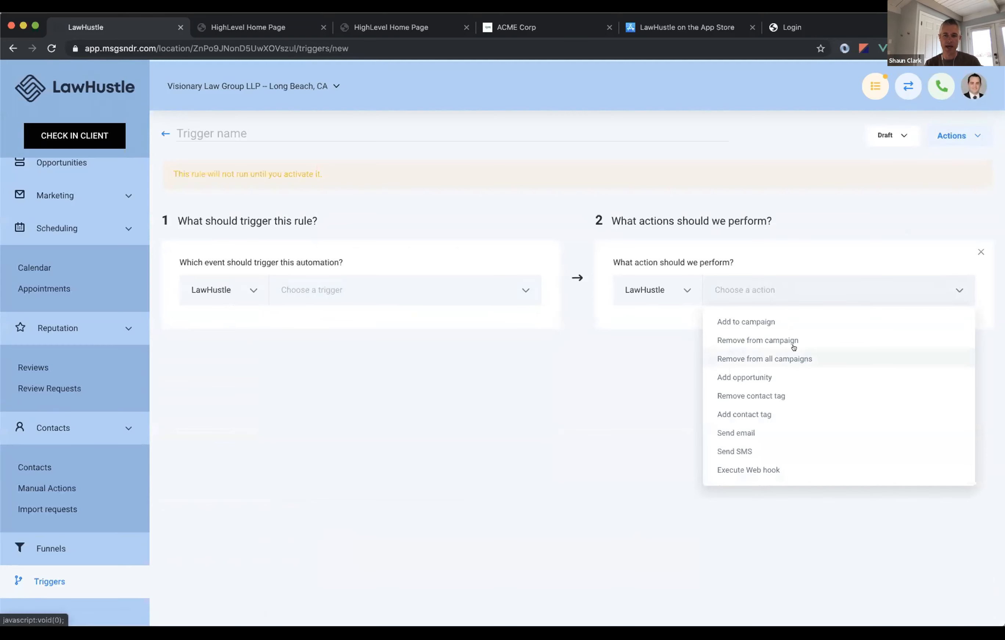
left_click(656, 290)
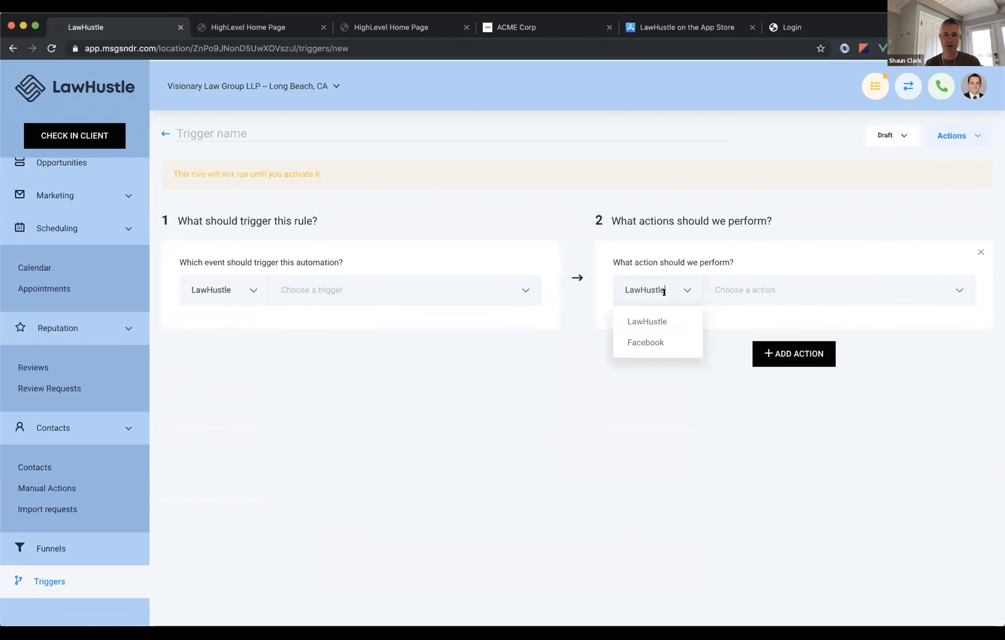
left_click(645, 342)
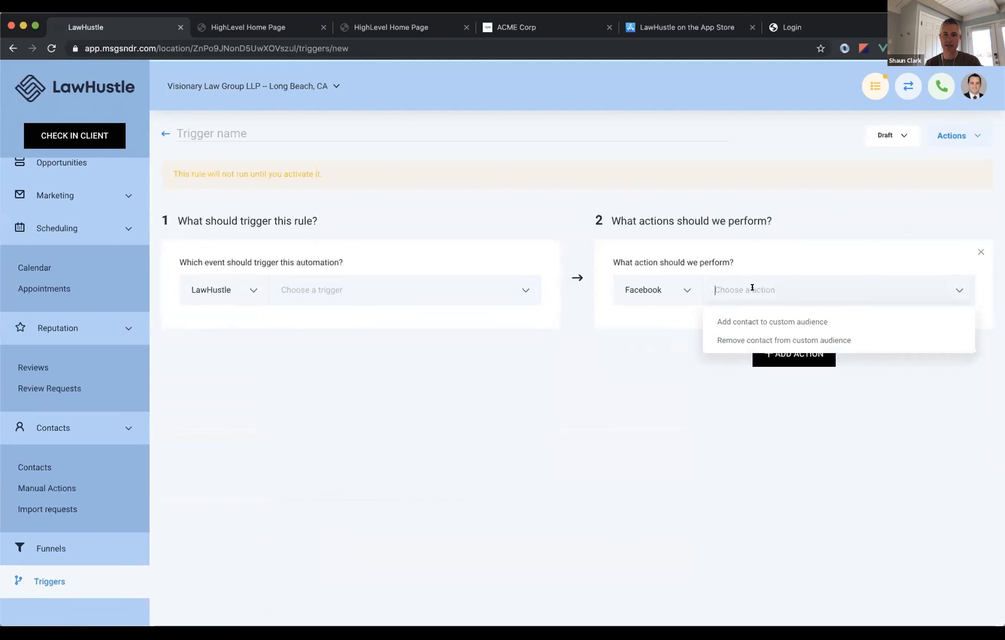
mouse_move(726, 325)
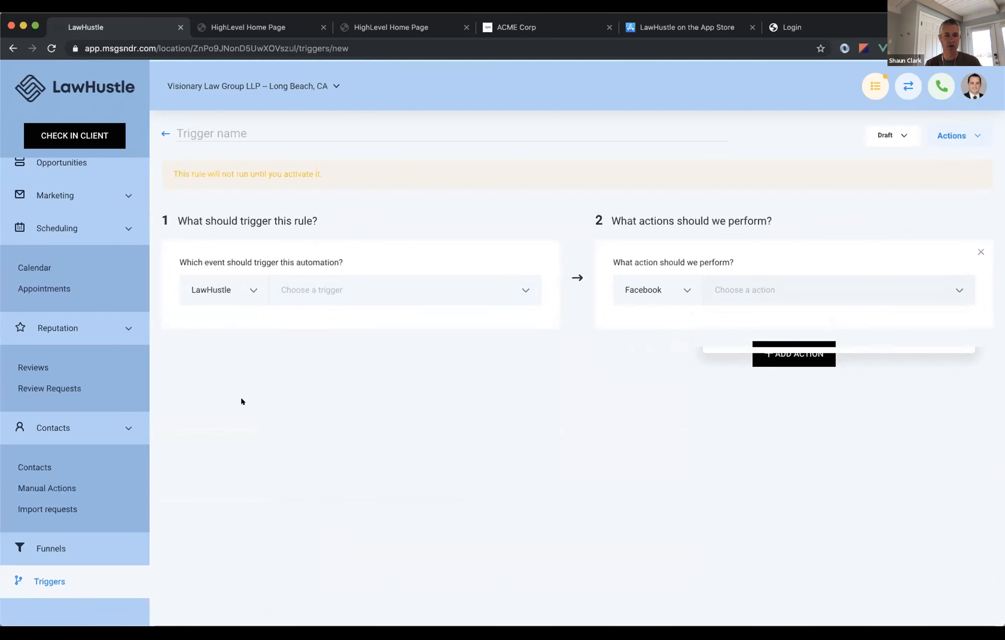
mouse_move(95, 428)
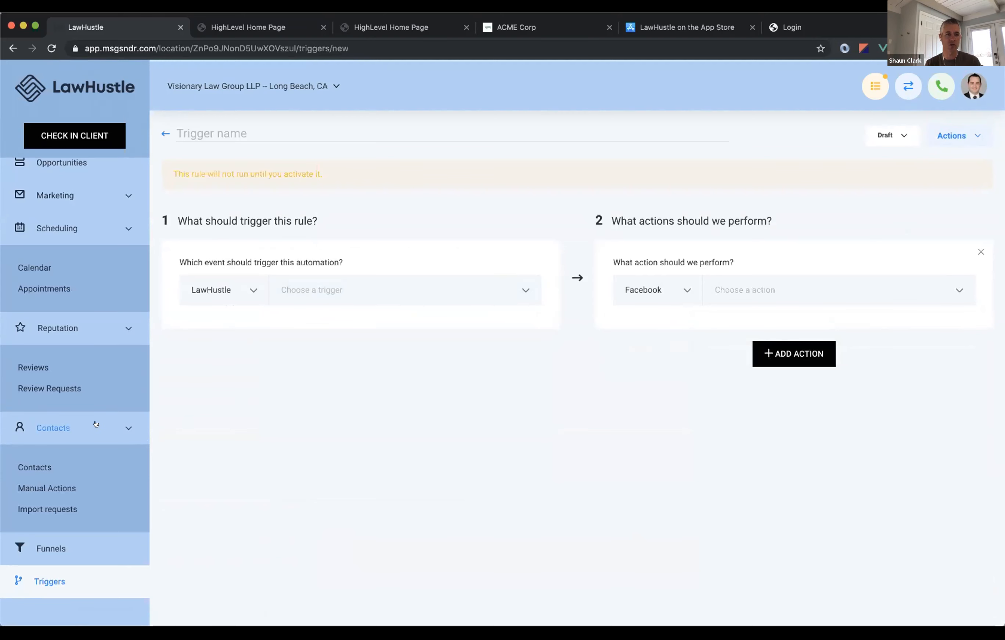
Review the Facebook audience actions, then return to the Triggers list without saving.
scroll("down", 3)
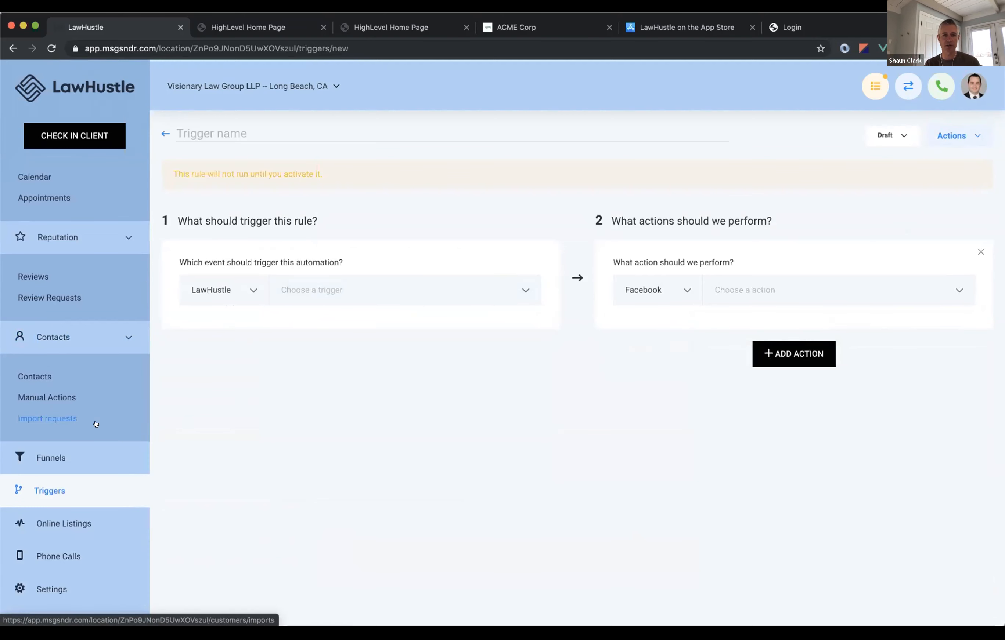
left_click(164, 133)
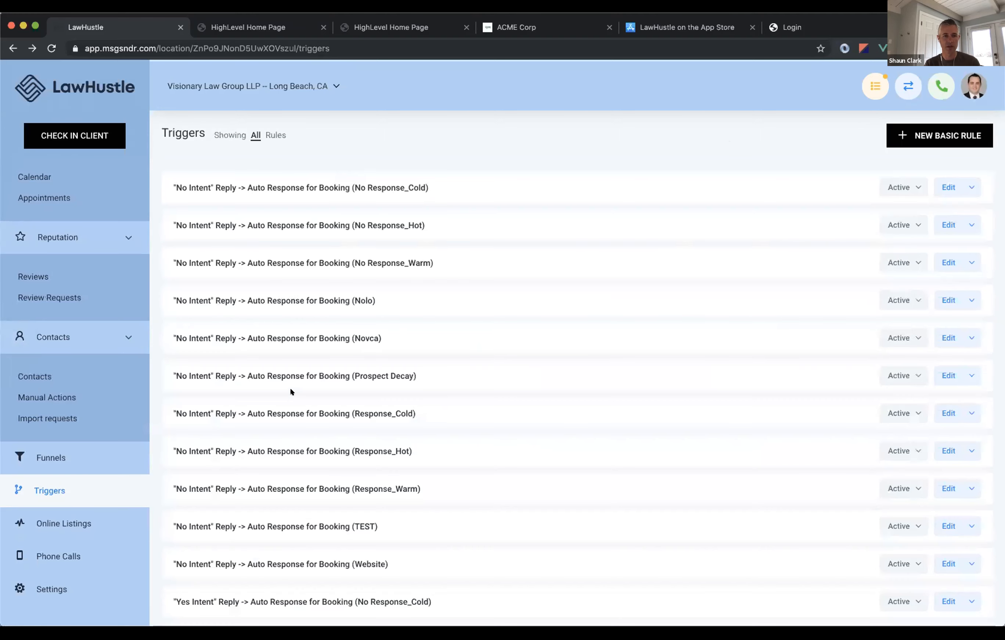
View the Latest Phone Calls log with times, numbers, callers and durations, then return to the dashboard.
left_click(58, 556)
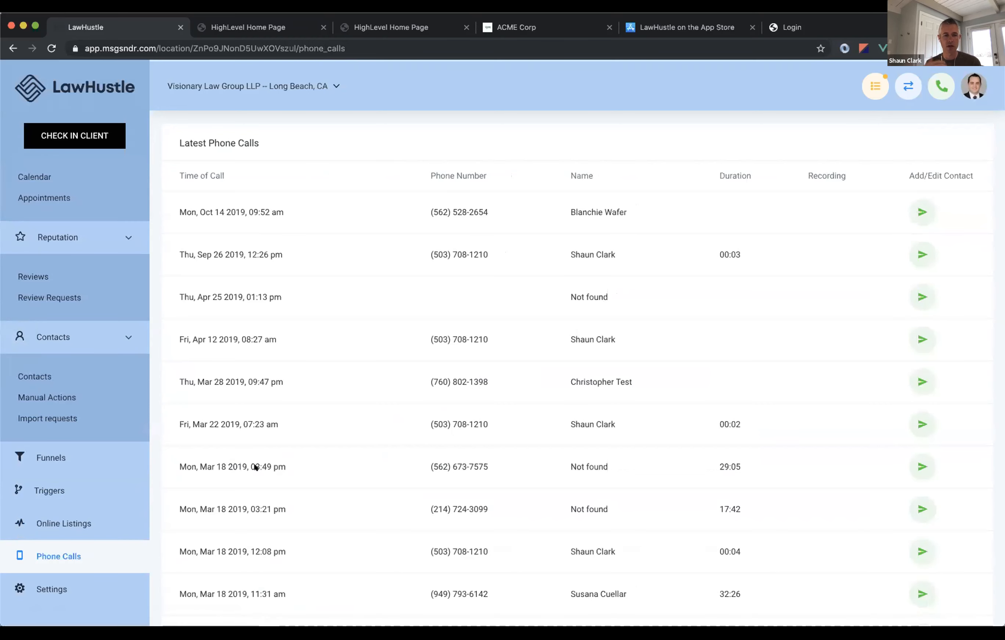
scroll("down", 3)
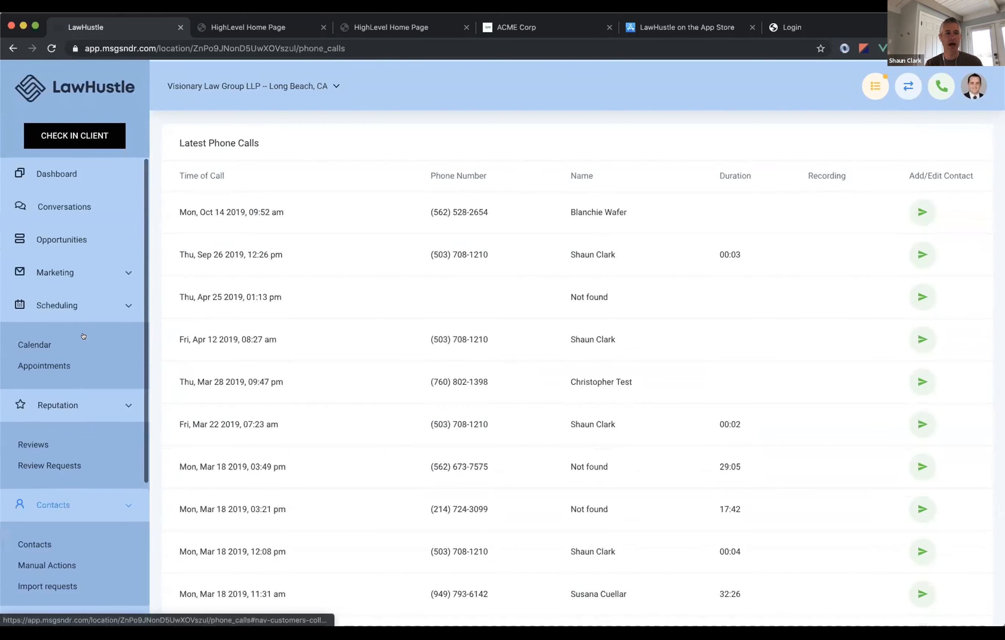
left_click(56, 173)
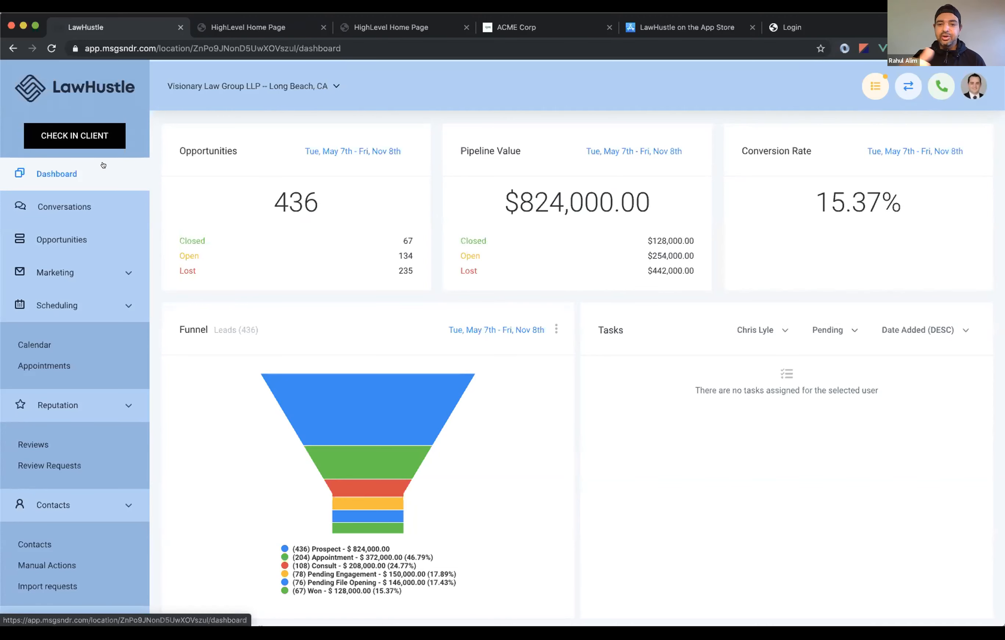
mouse_move(426, 344)
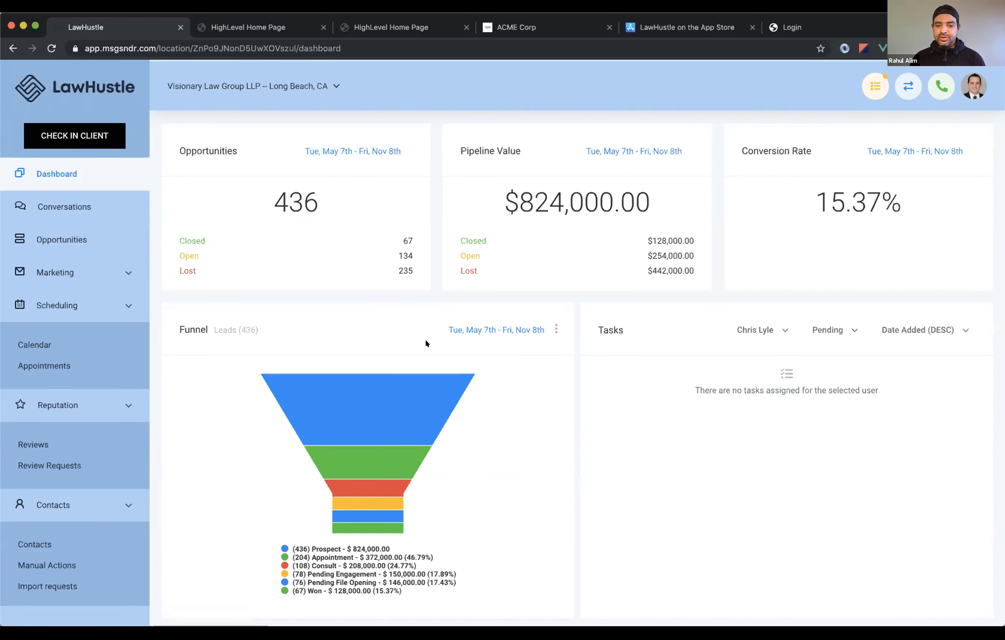
Scroll the dashboard down to the Lead Source Report with Facebook Ads totals.
scroll("down", 3)
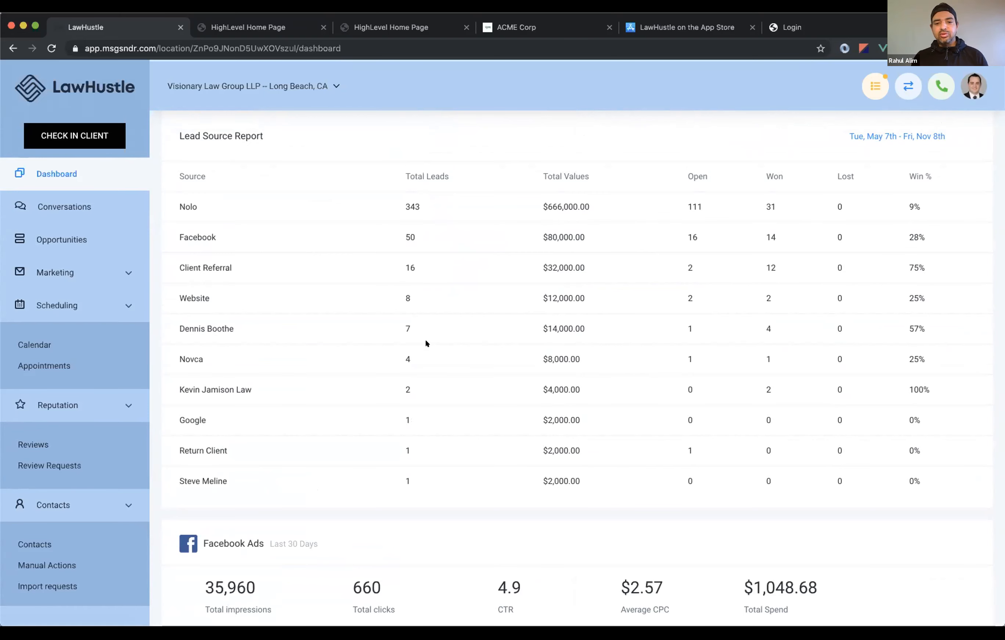
left_click(62, 239)
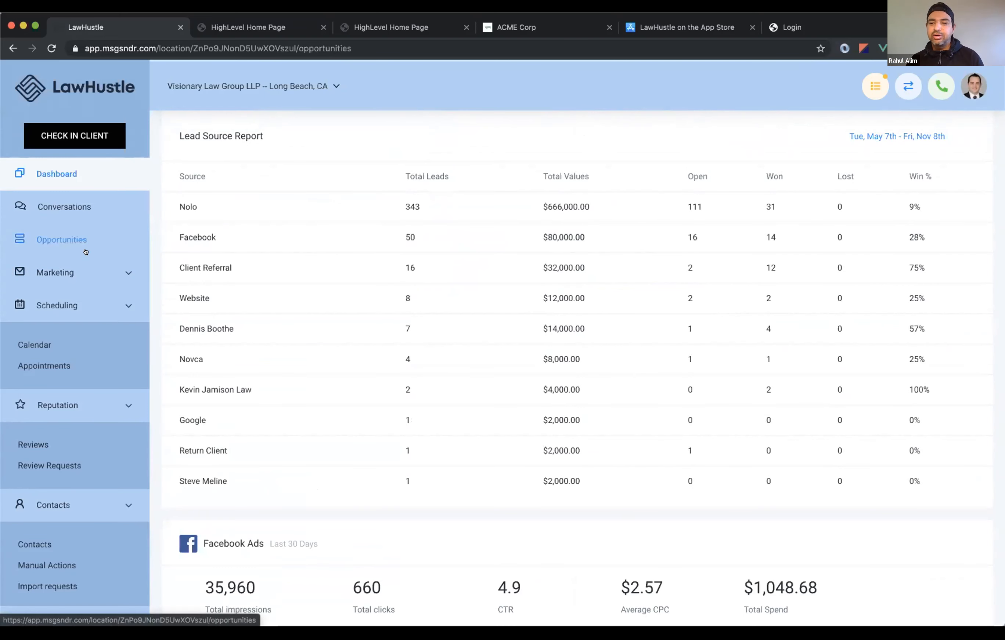
left_click(61, 240)
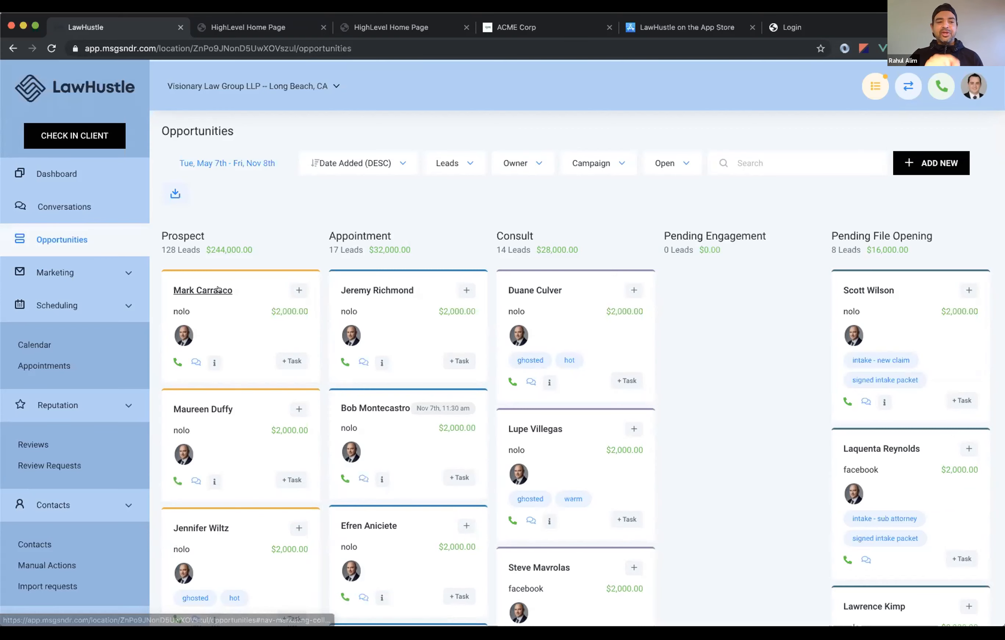
left_click(203, 290)
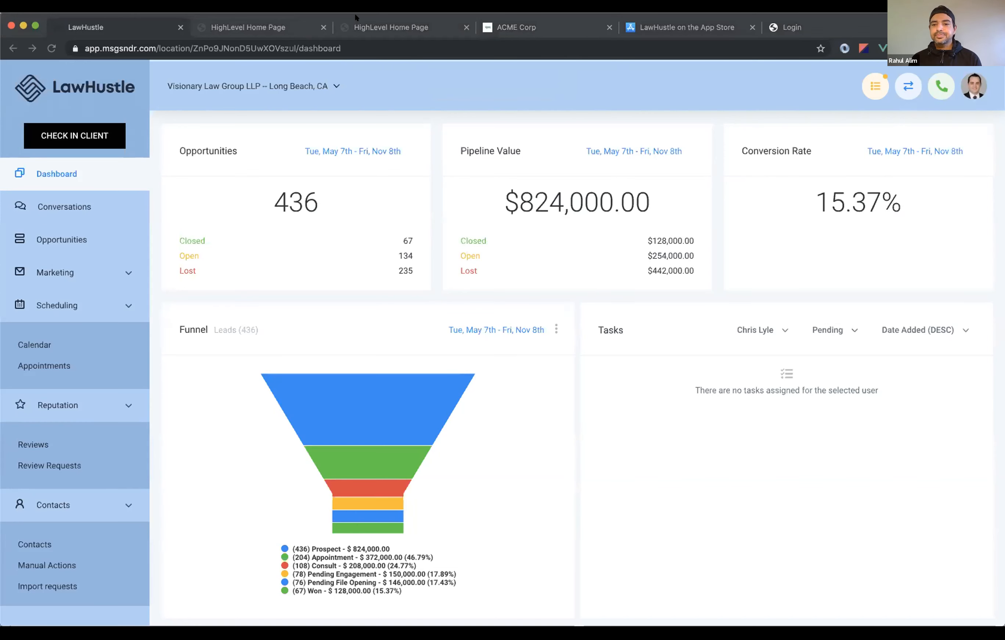
mouse_move(319, 191)
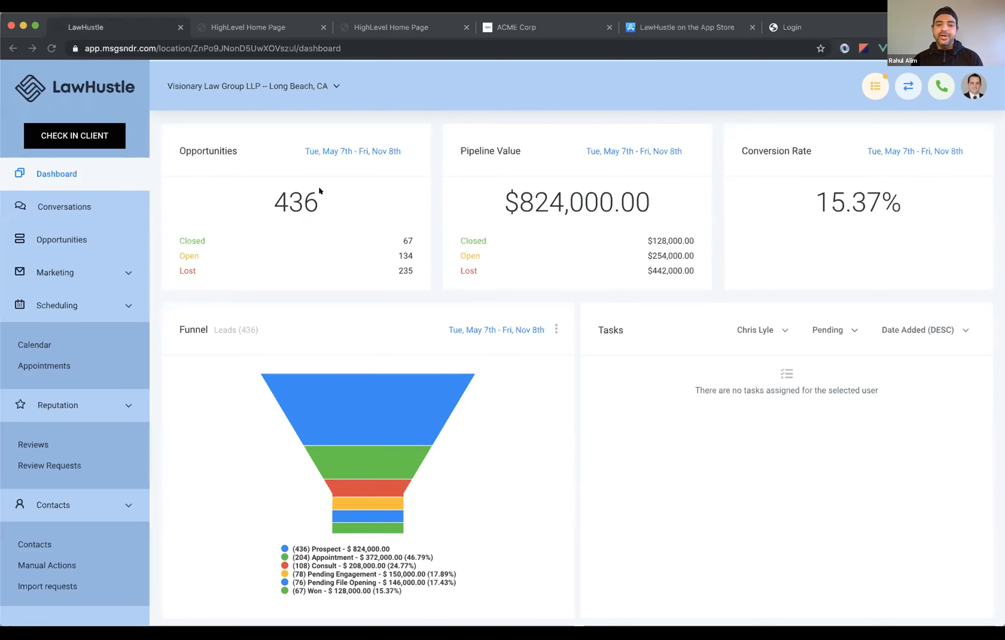
mouse_move(855, 116)
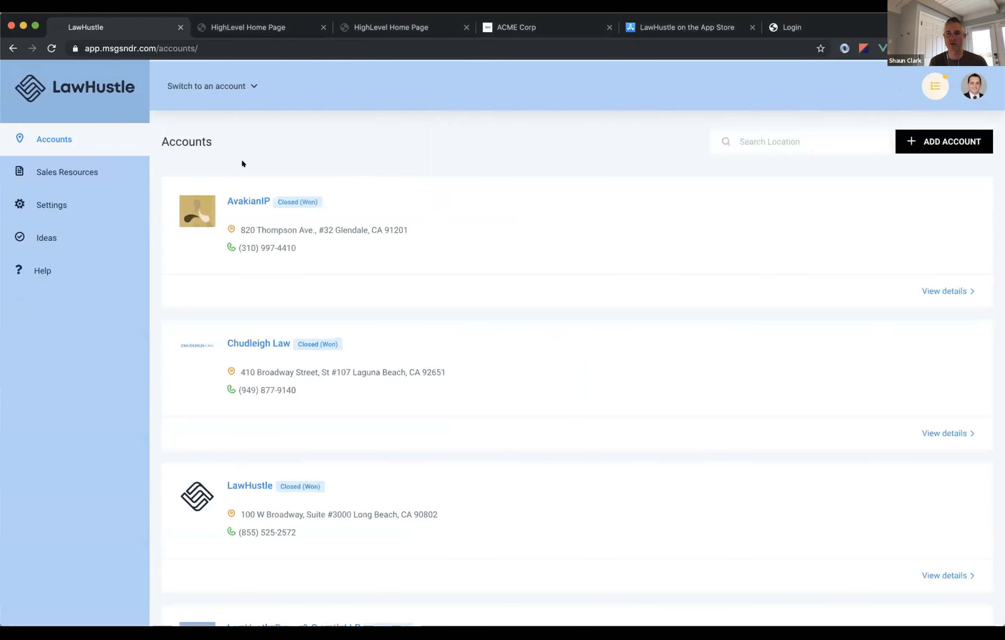
View the Account Snapshot list in Settings, start a new snapshot and cancel it unsaved.
left_click(52, 204)
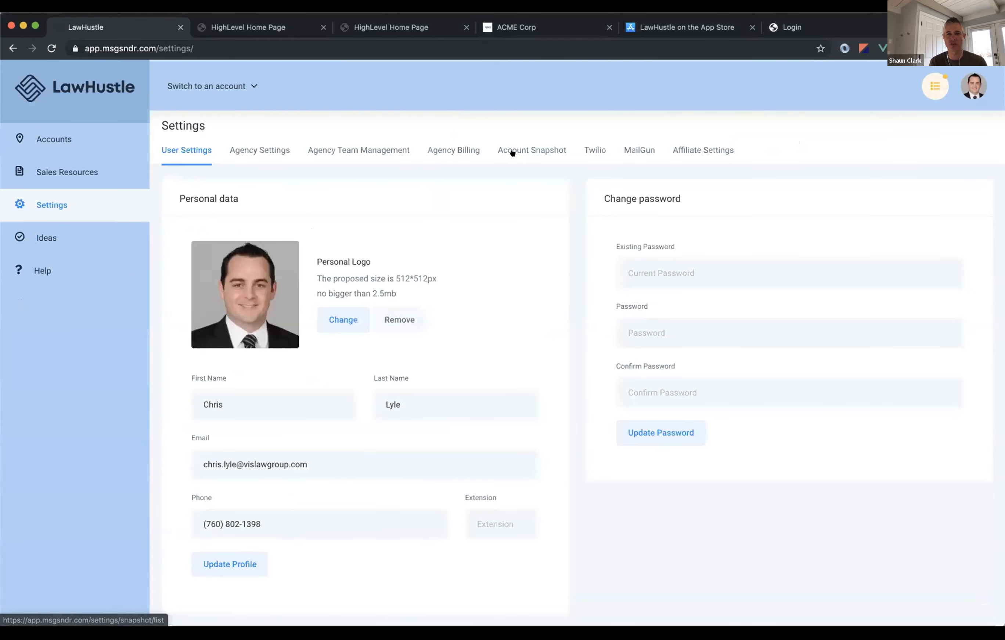
left_click(531, 150)
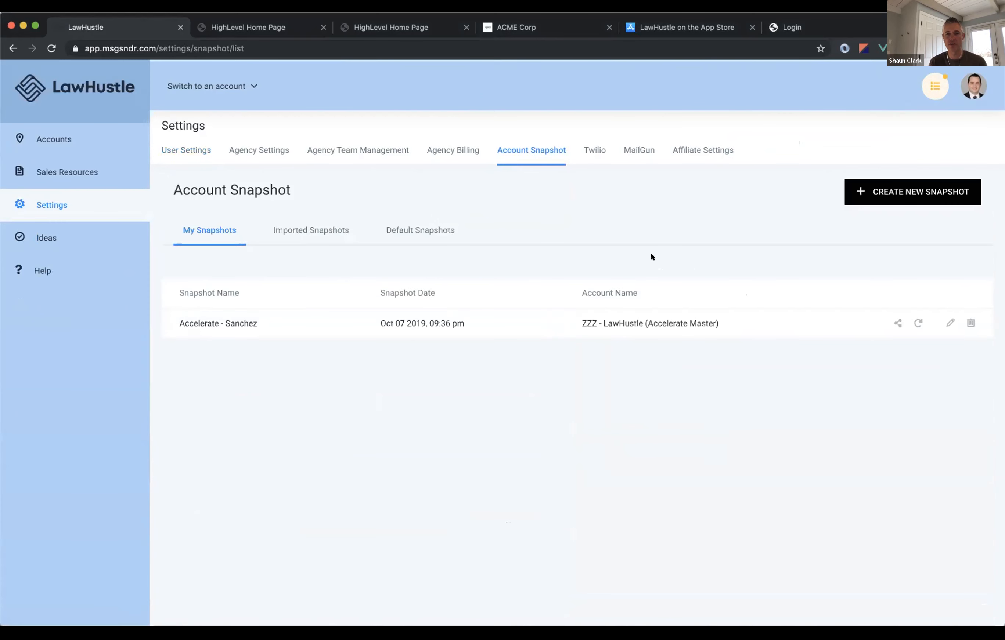
left_click(911, 192)
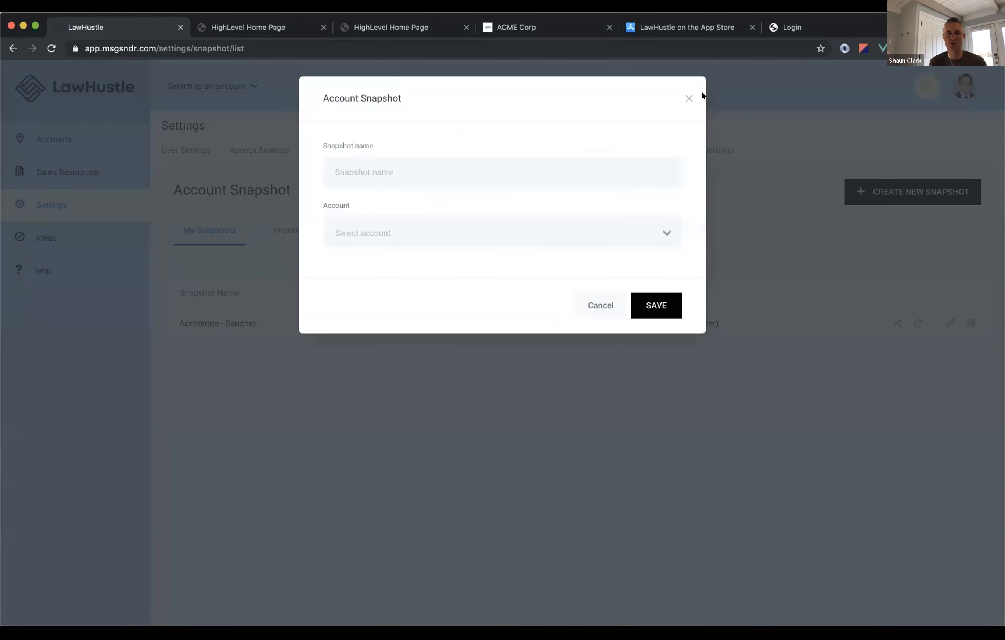
left_click(688, 98)
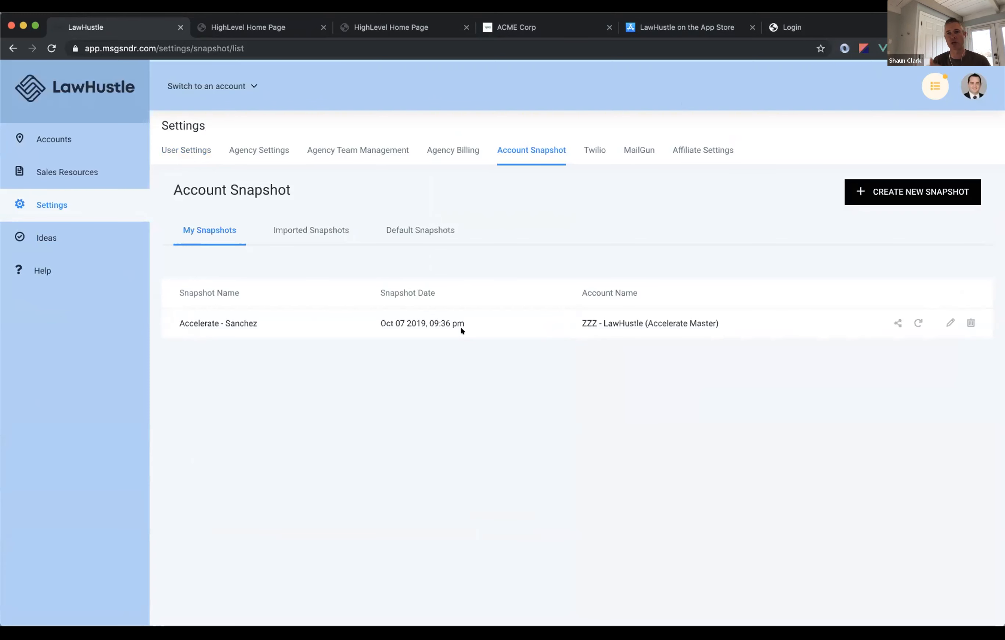
mouse_move(93, 133)
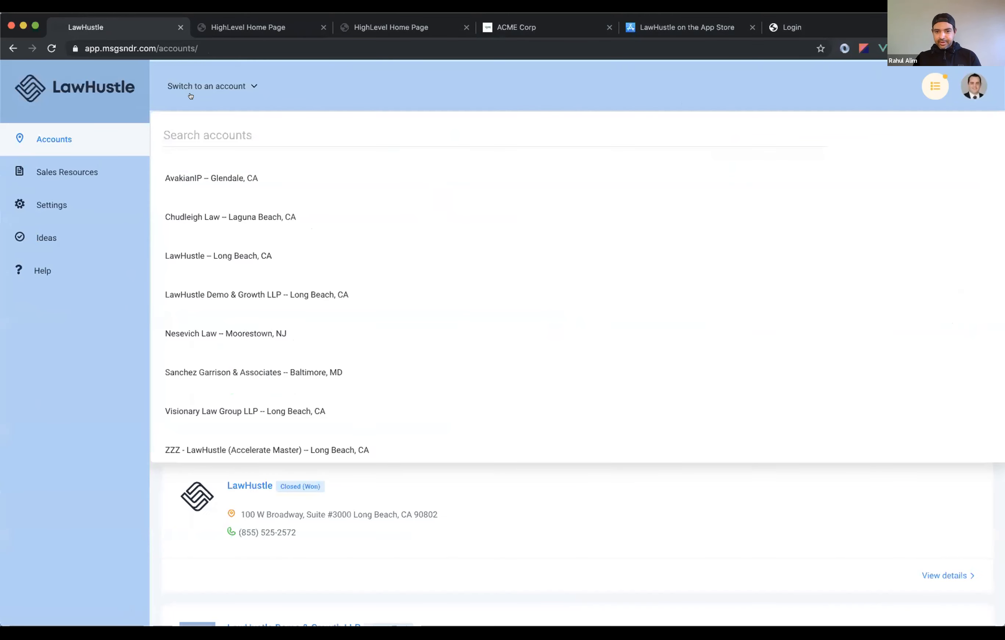
Return to Settings' Account Snapshot list showing the Accelerate - Sanchez snapshot.
left_click(51, 204)
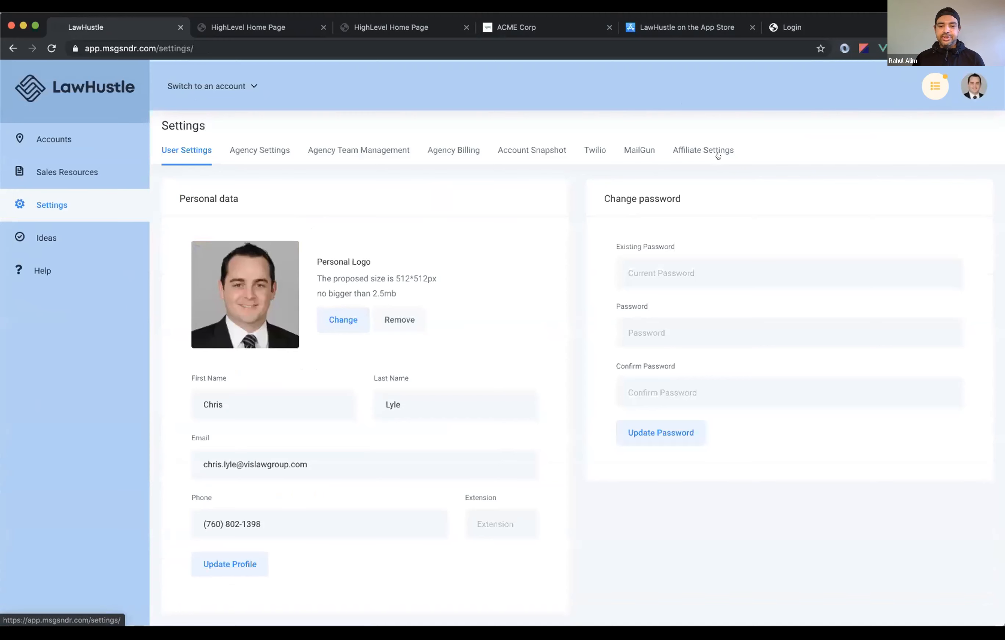
left_click(531, 150)
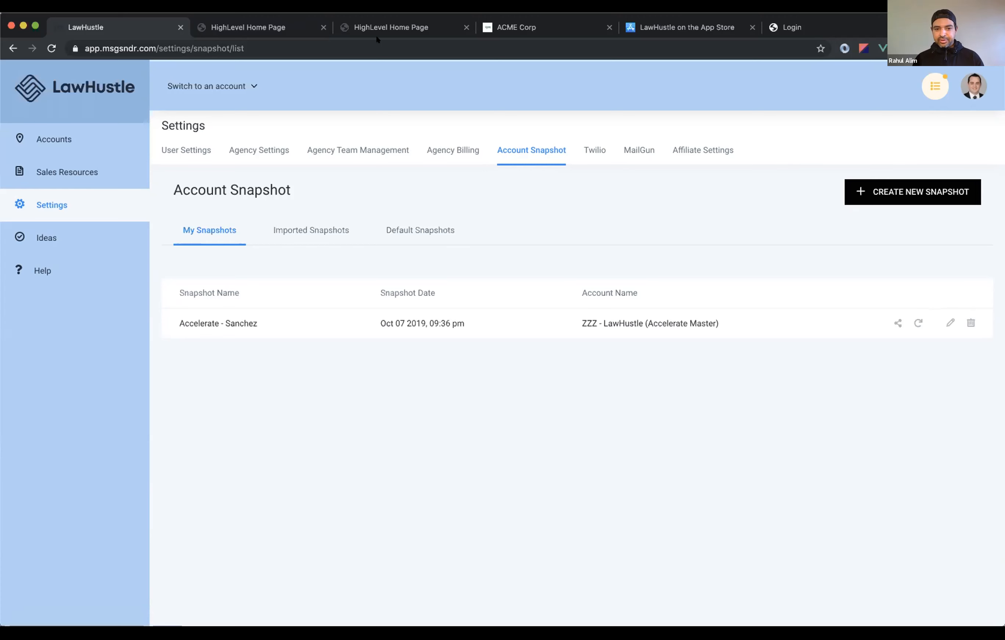
mouse_move(528, 199)
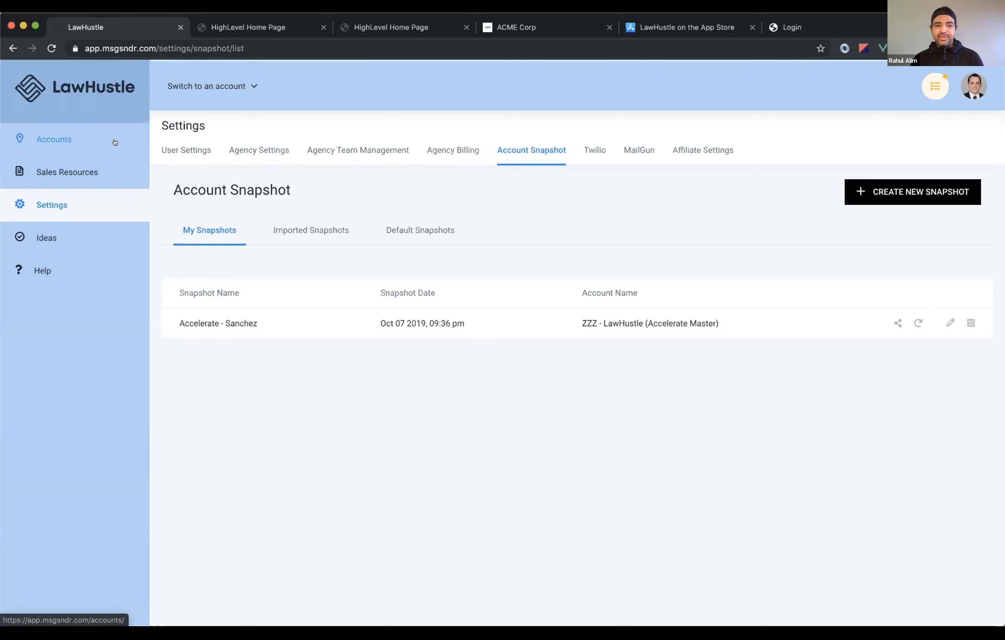
Switch into the Visionary Law Group LLP – Long Beach, CA account from the Accounts list.
left_click(54, 139)
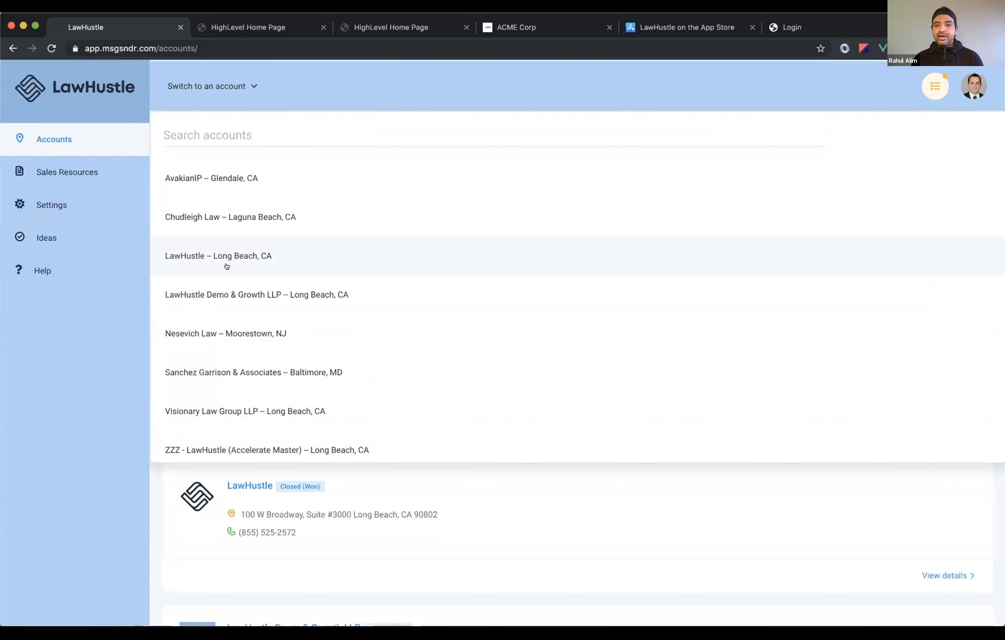
left_click(244, 411)
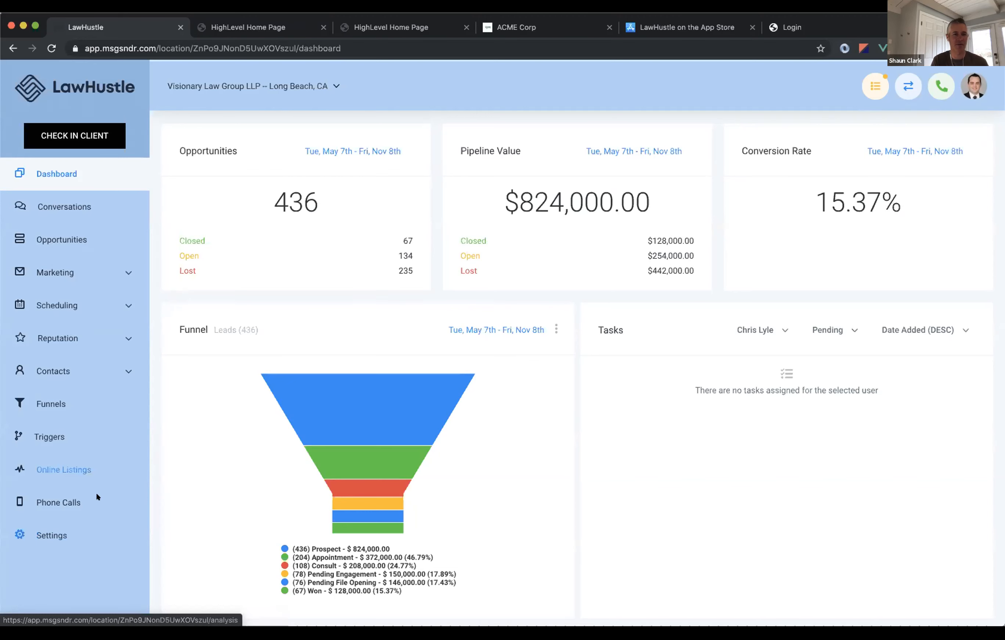
mouse_move(252, 324)
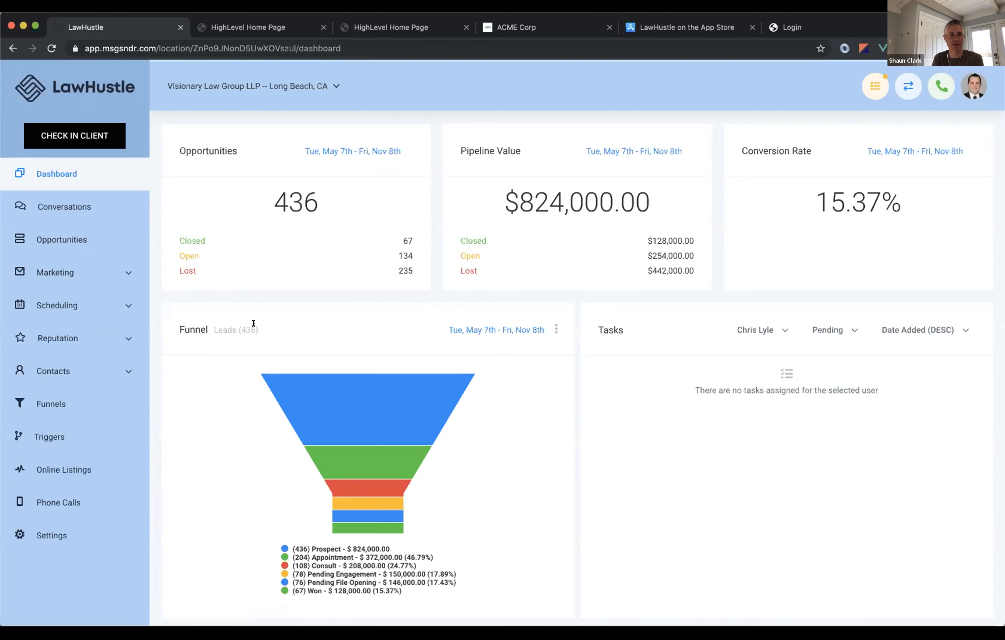